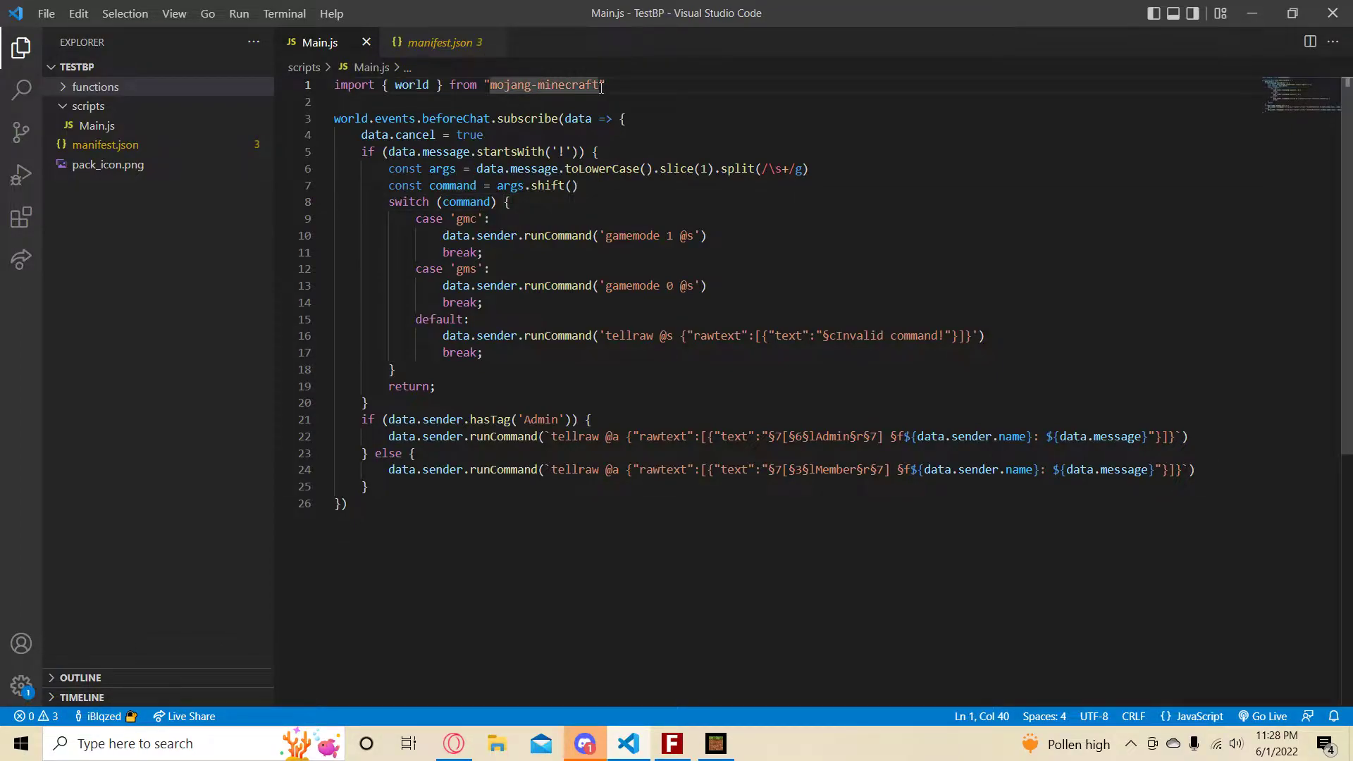
# Step: Add line 2 importing { ActionFormData } from "mojang-minecraft-ui" below the world import
pyautogui.doubleClick(546, 84)
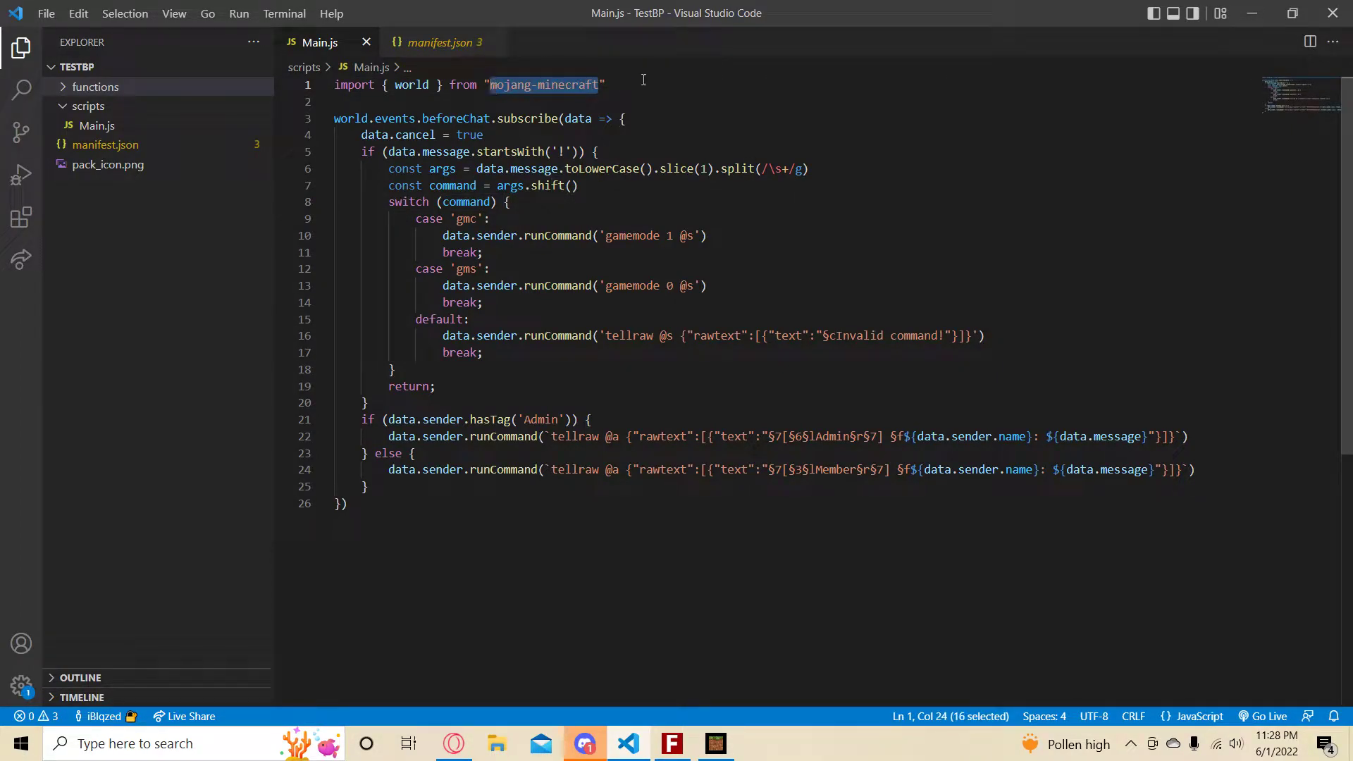
pyautogui.click(606, 84)
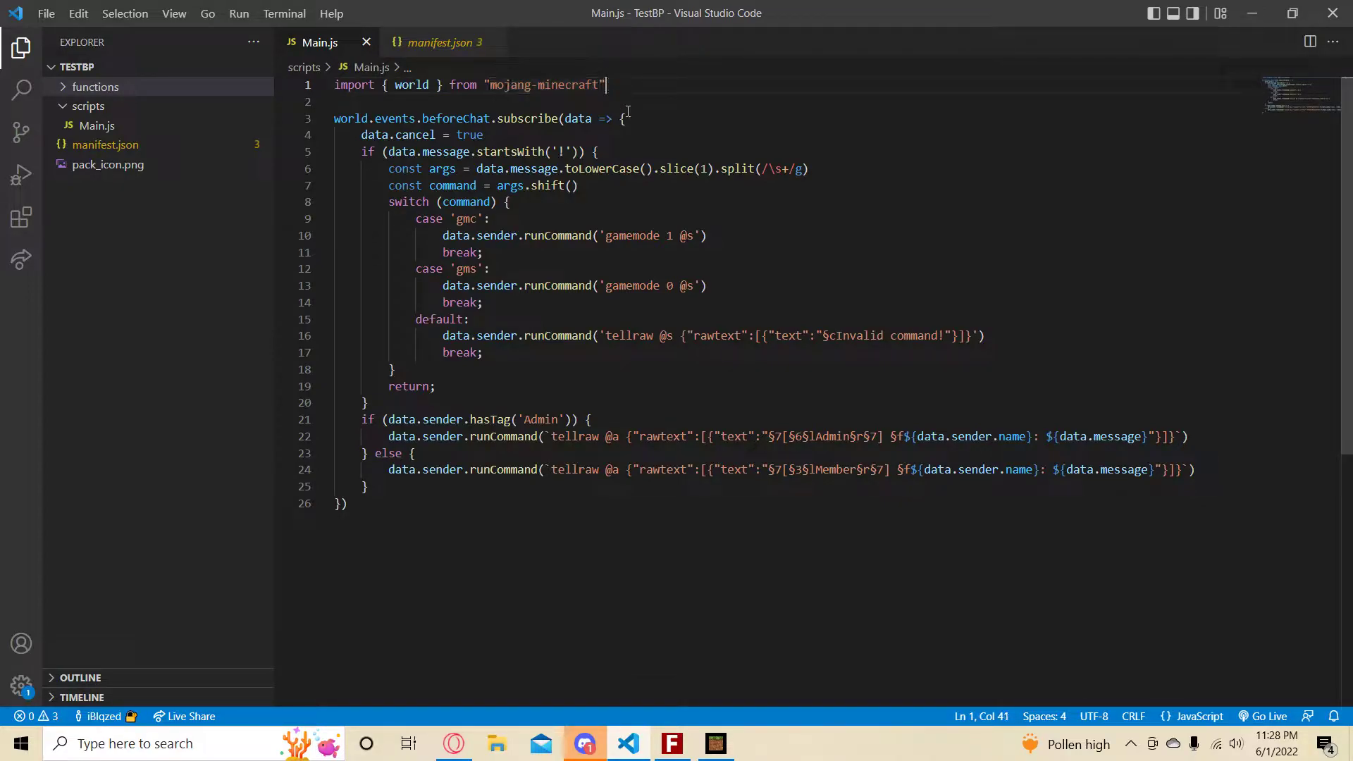
pyautogui.moveTo(604, 169)
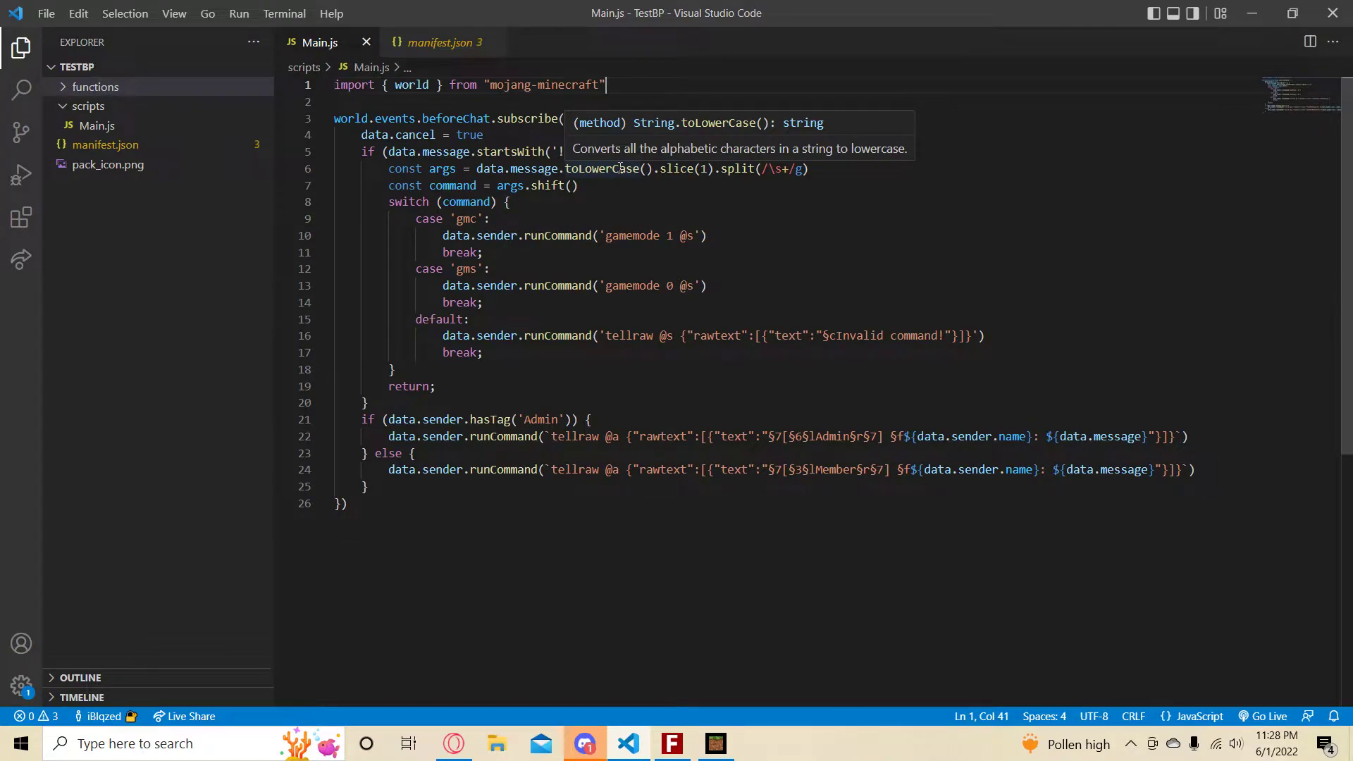
pyautogui.write('import')
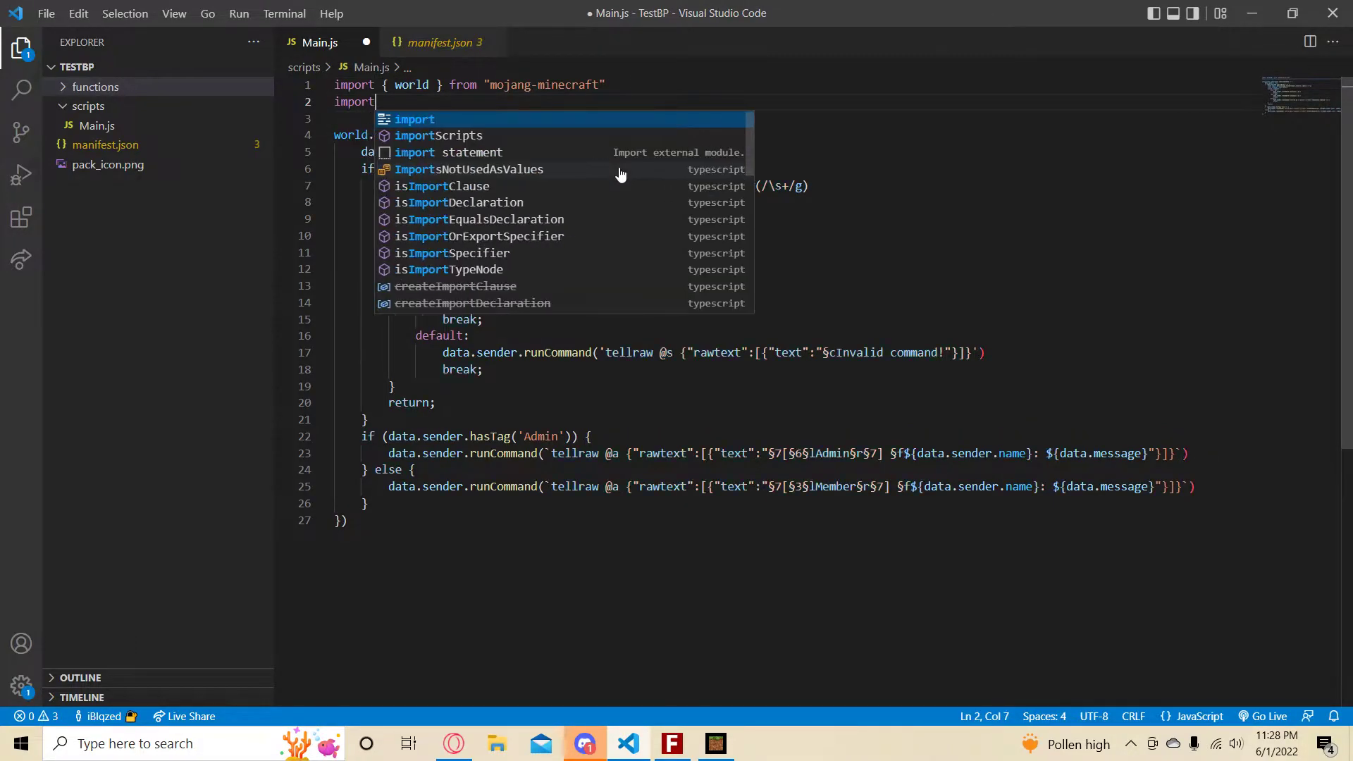
pyautogui.write('{ ActionFormData')
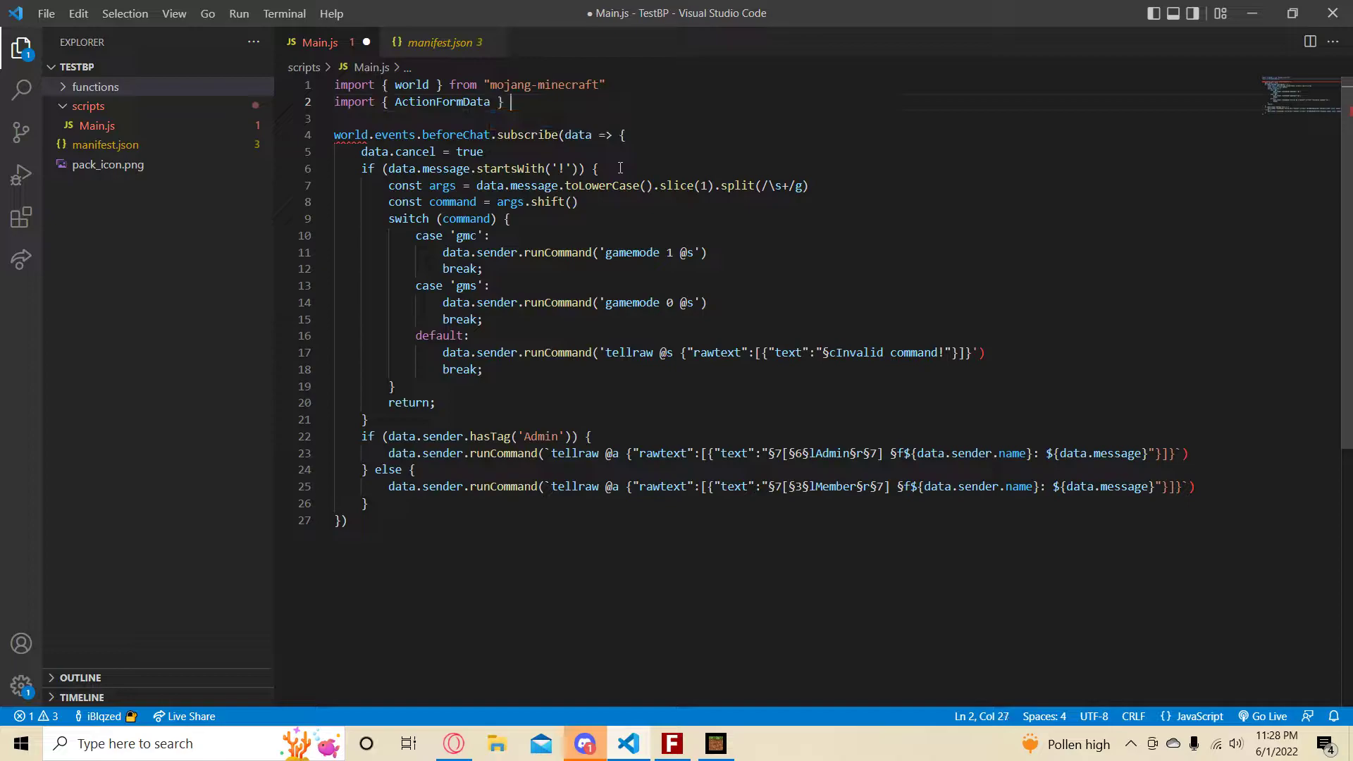
pyautogui.write('from "mojang-minecraf')
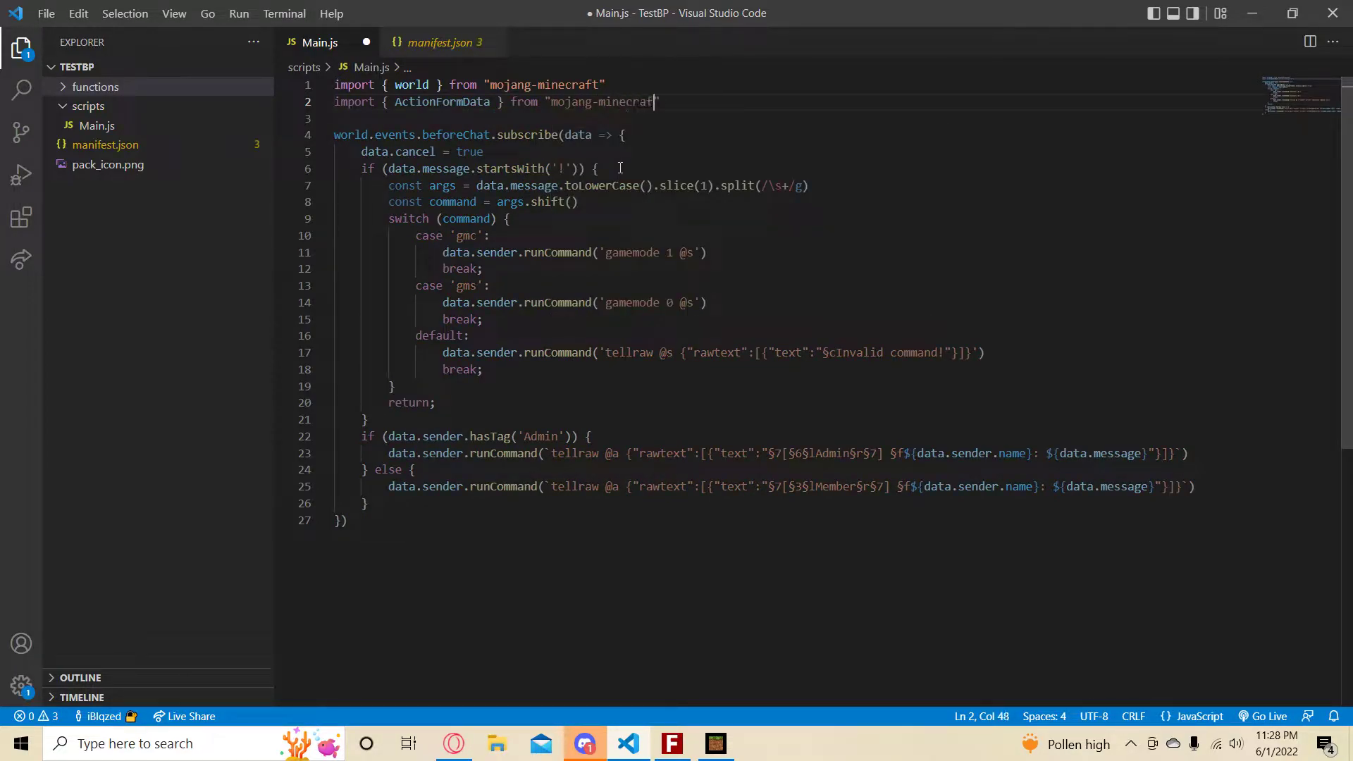
pyautogui.write('-ui')
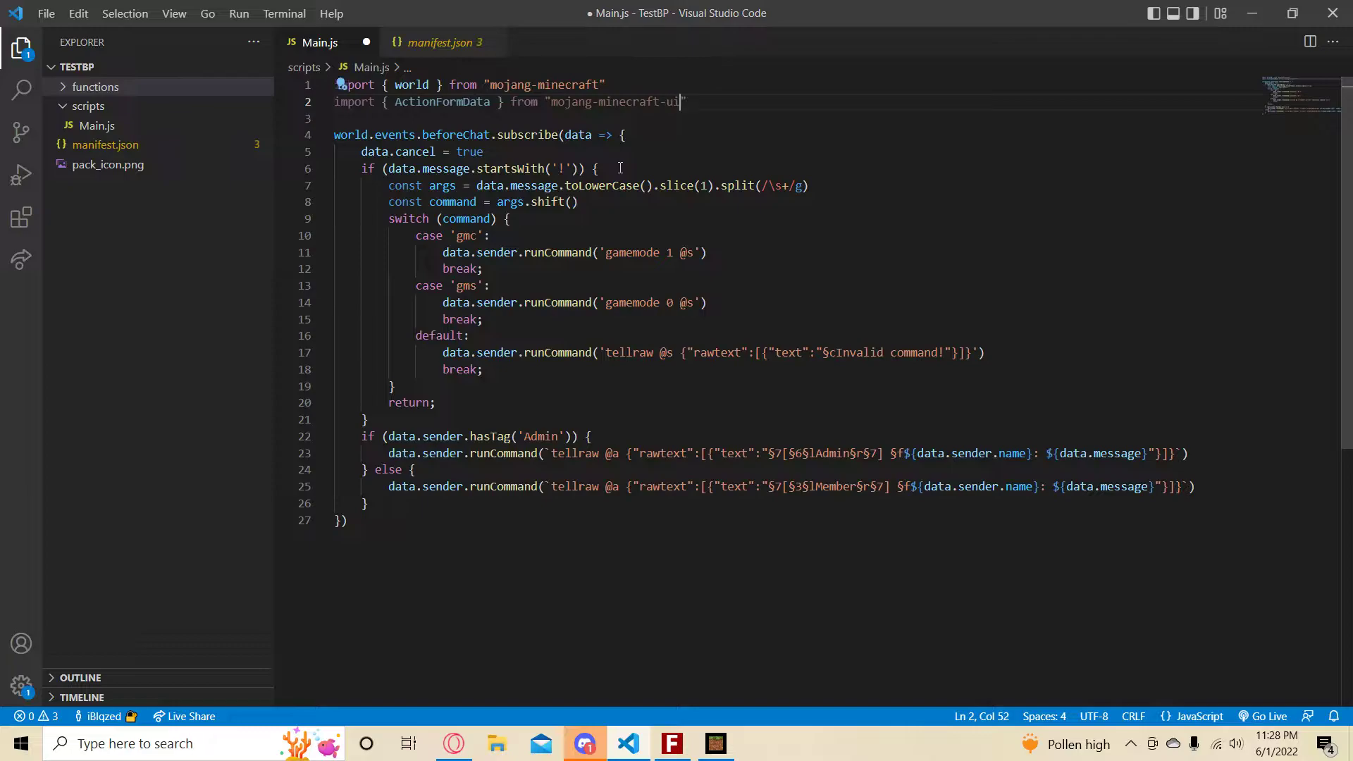
pyautogui.moveTo(441, 101)
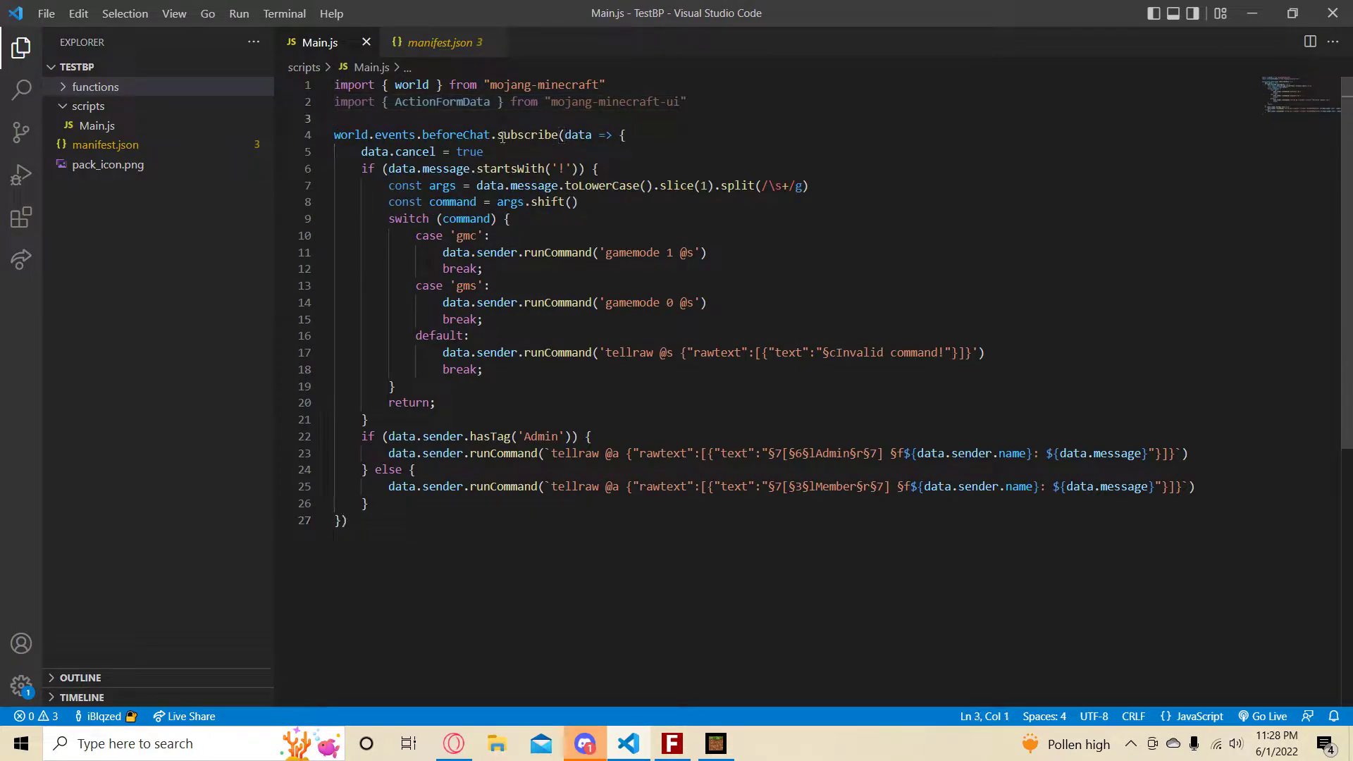
# Step: Declare const gui = new ActionFormData() and give it the title 'Test GUI'
pyautogui.press('Enter')
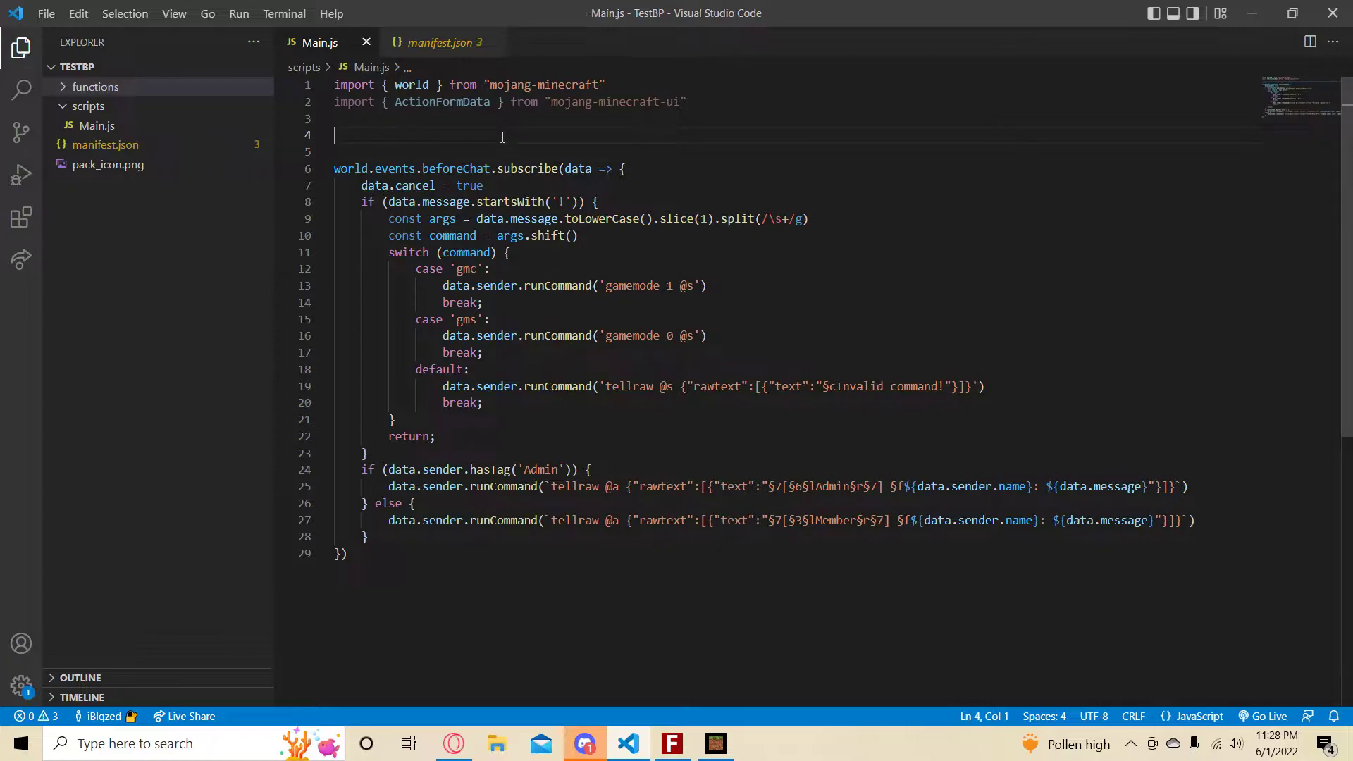
pyautogui.write('const gui = new A')
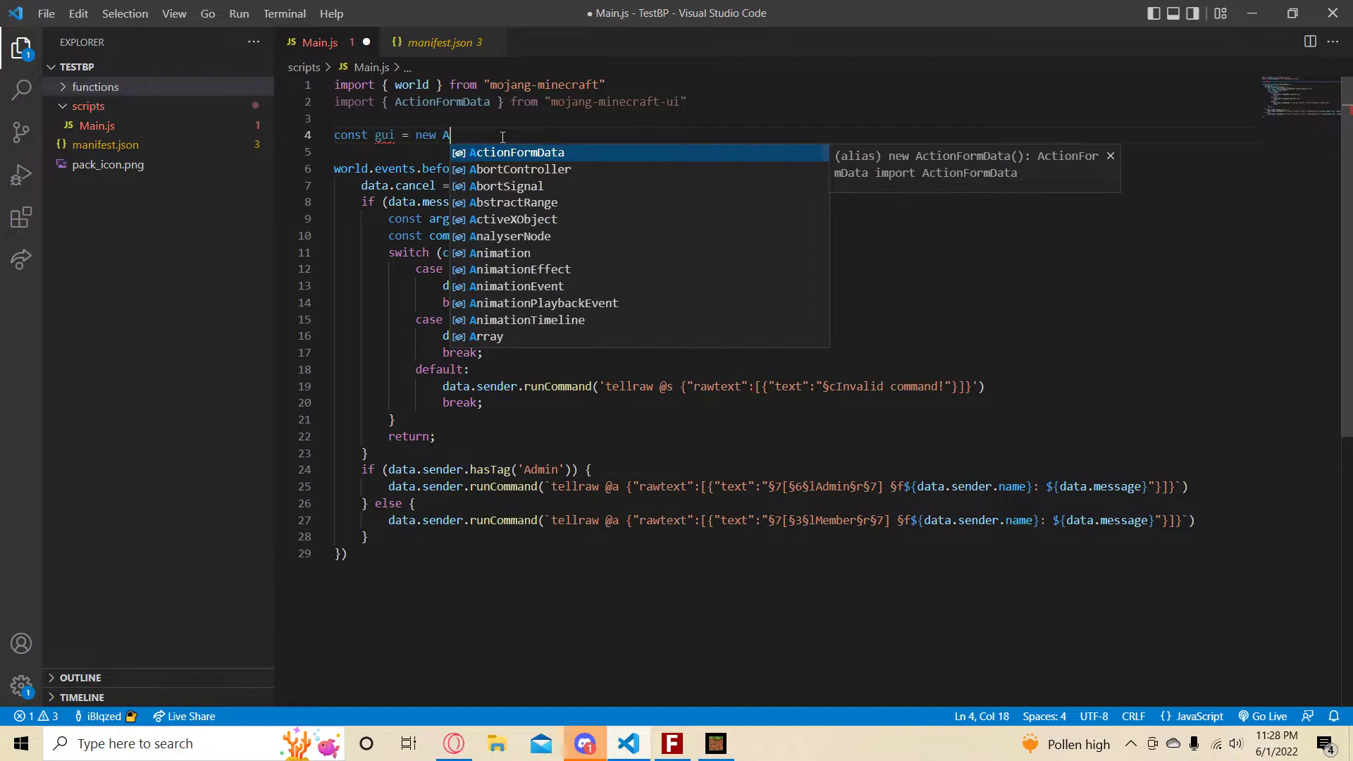
pyautogui.press('Tab')
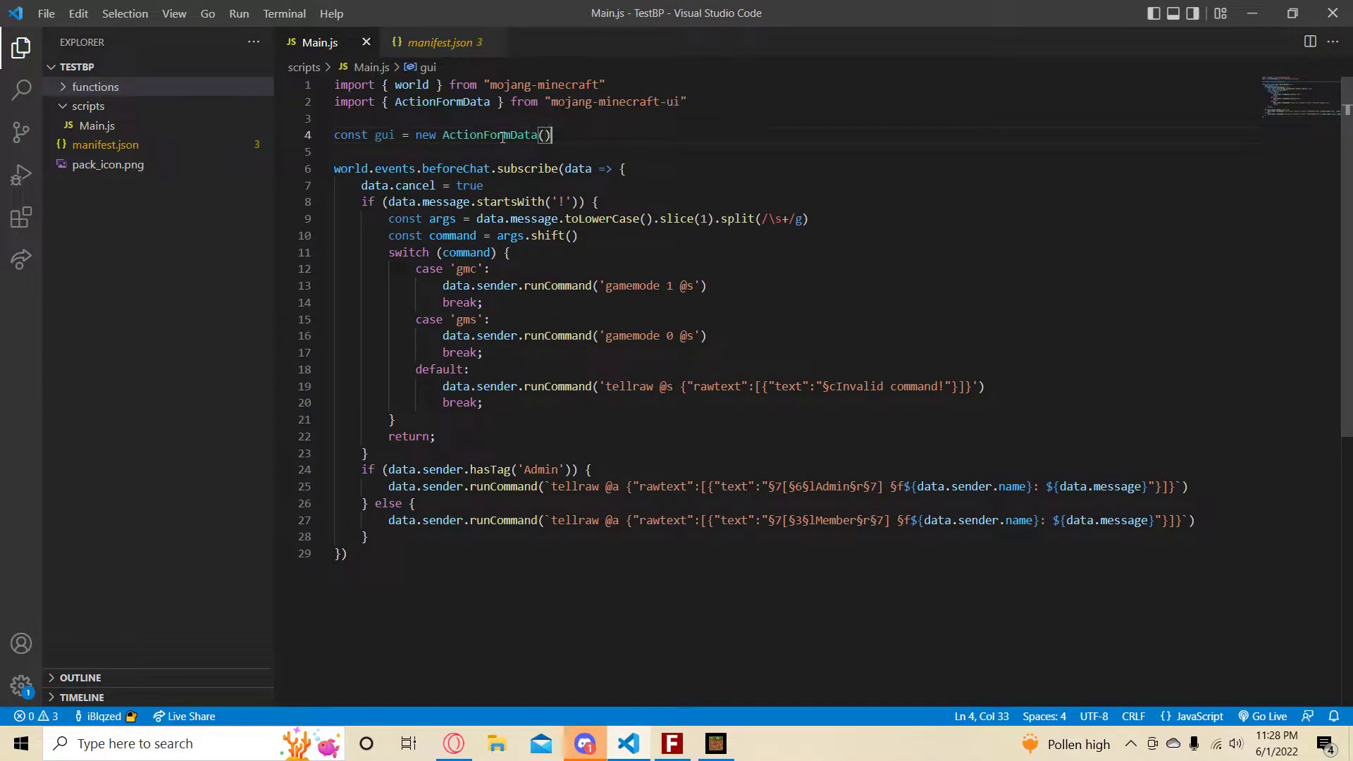
pyautogui.write("gui.title('")
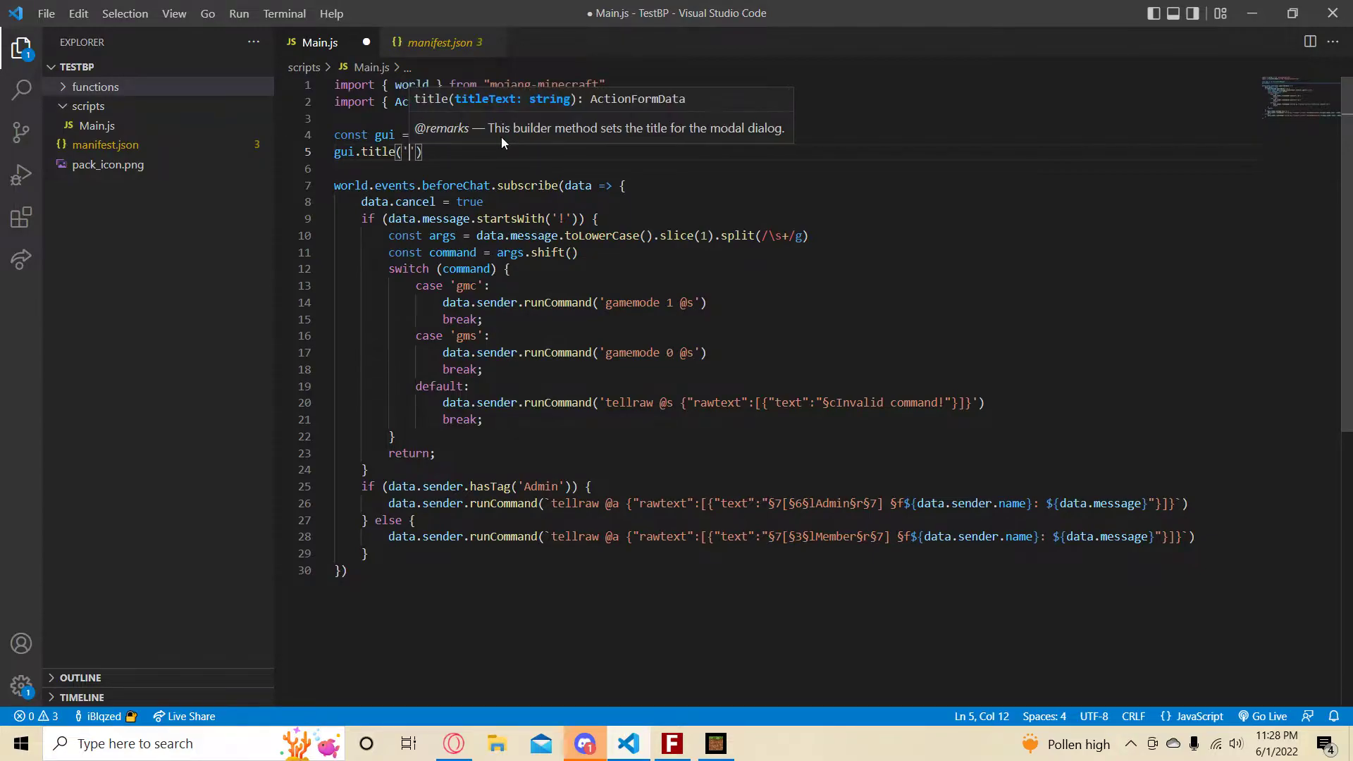
pyautogui.write('Test GUI')
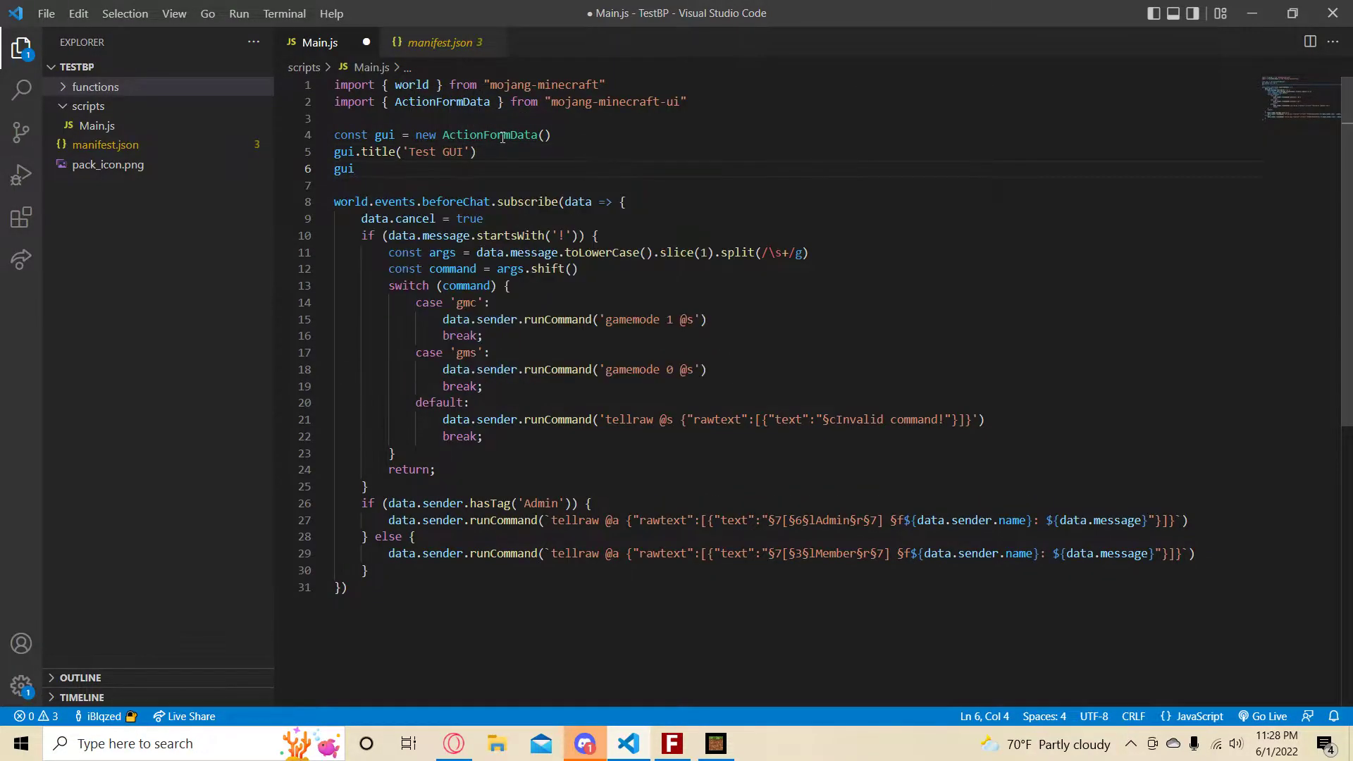
# Step: Add gui.body('This is my test GUI') and a gui.button('Hello World!')
pyautogui.write(".body('')")
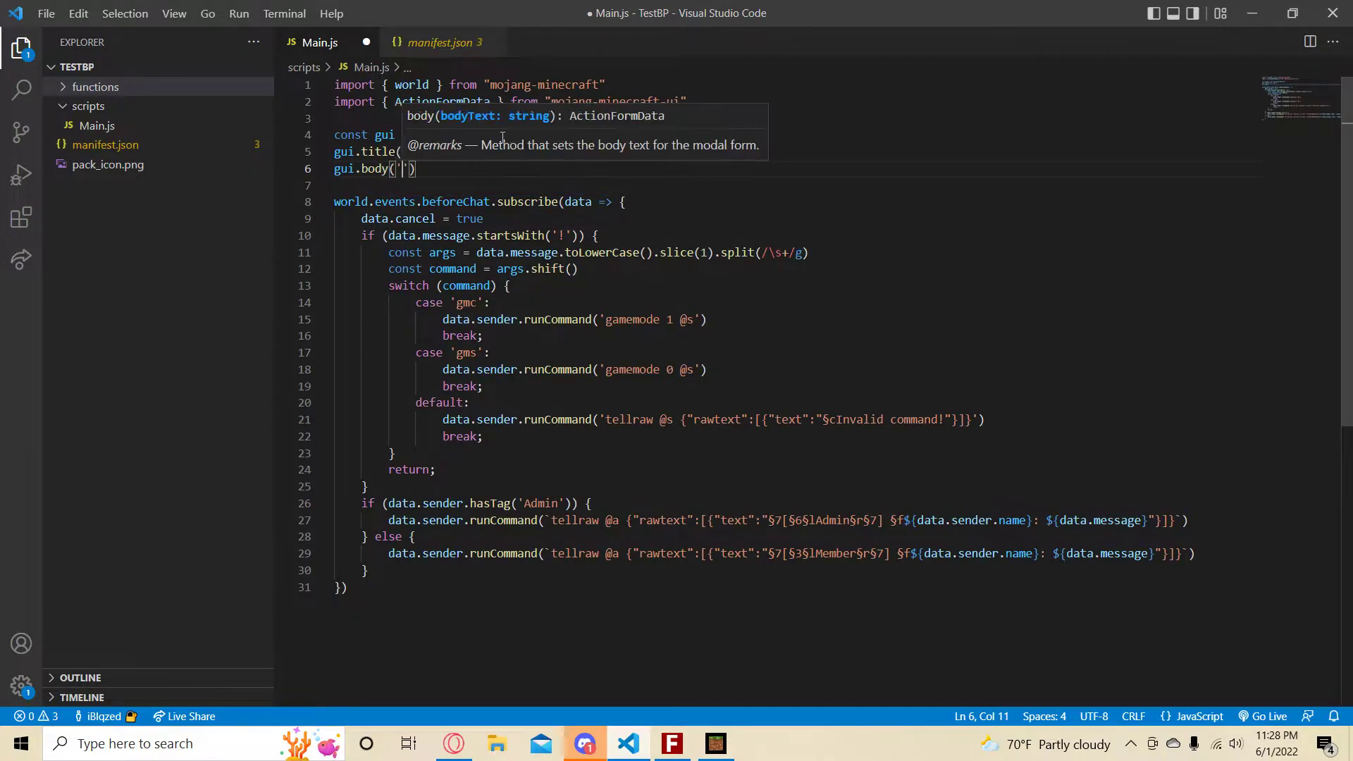
pyautogui.write('This is my test GUI')
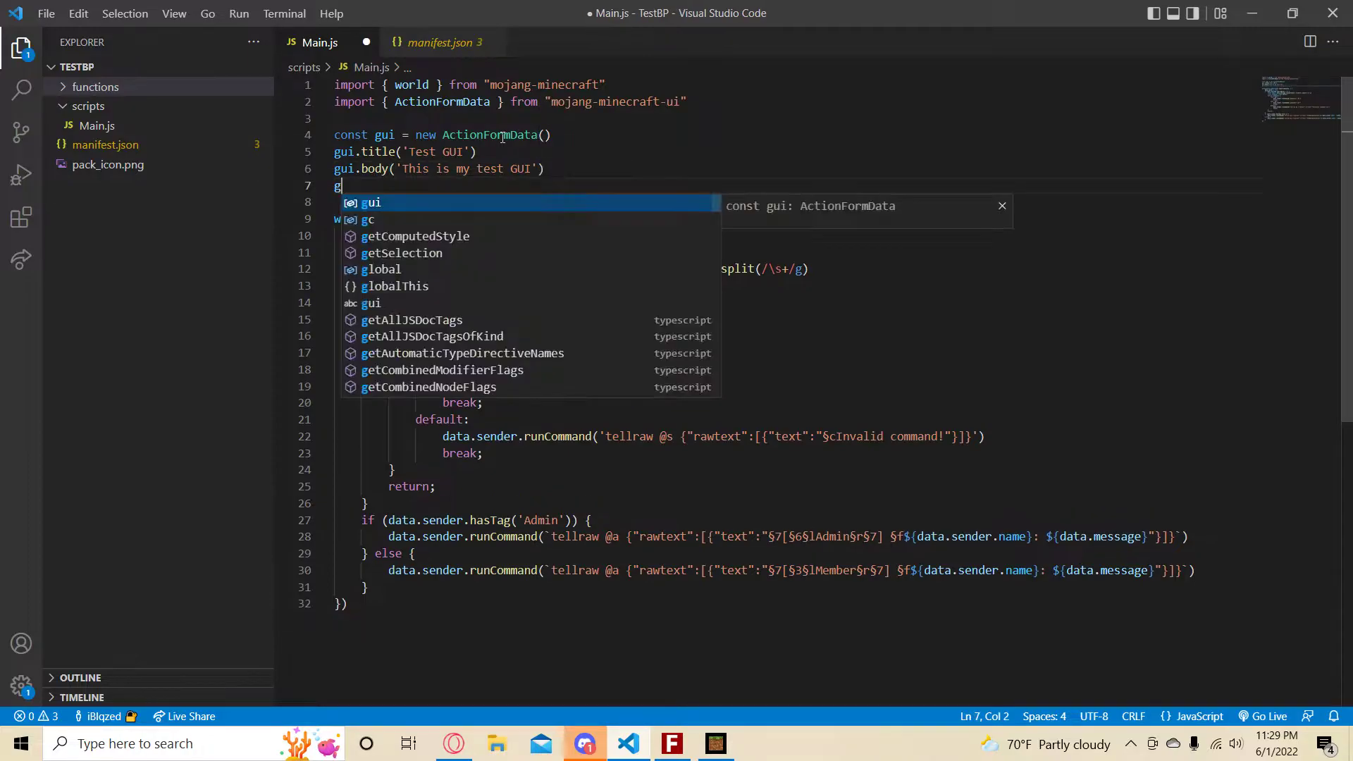
pyautogui.write("ui.button('")
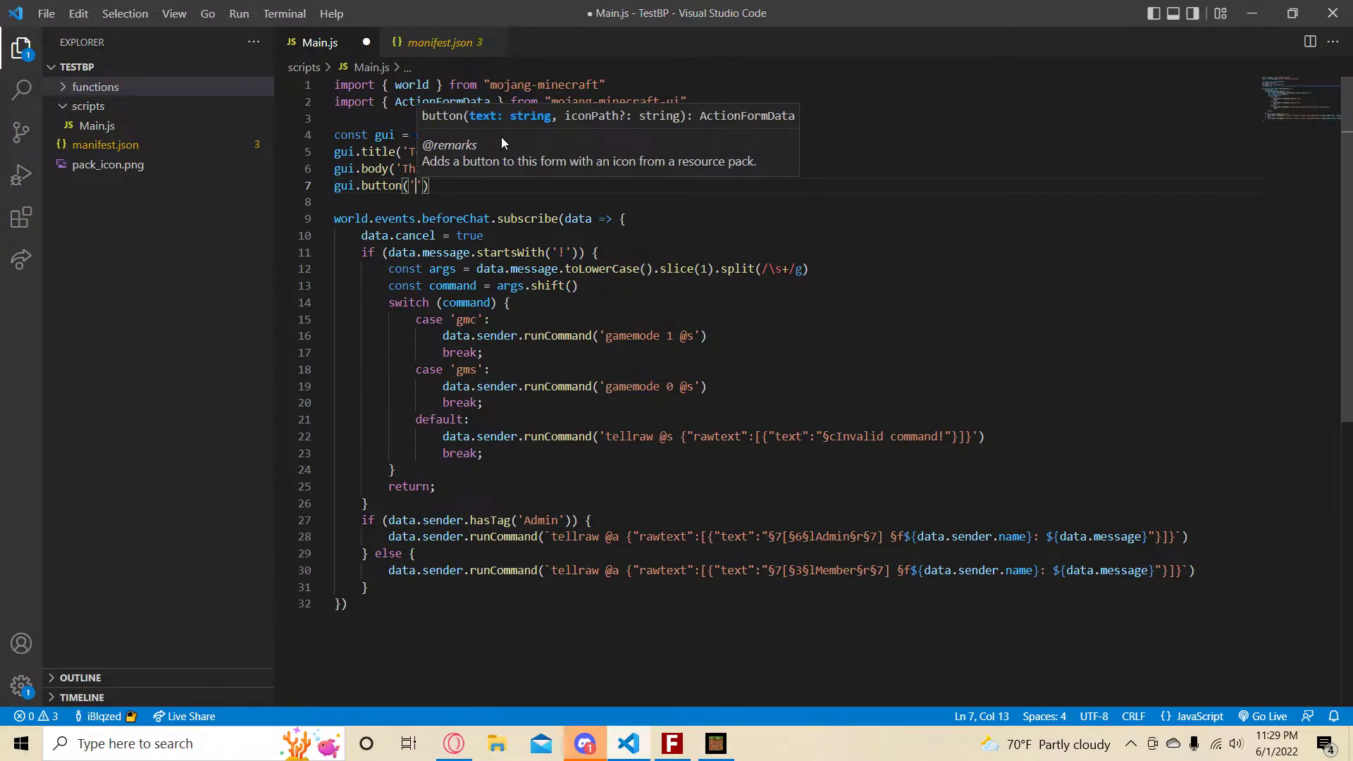
pyautogui.write('Hello World!')
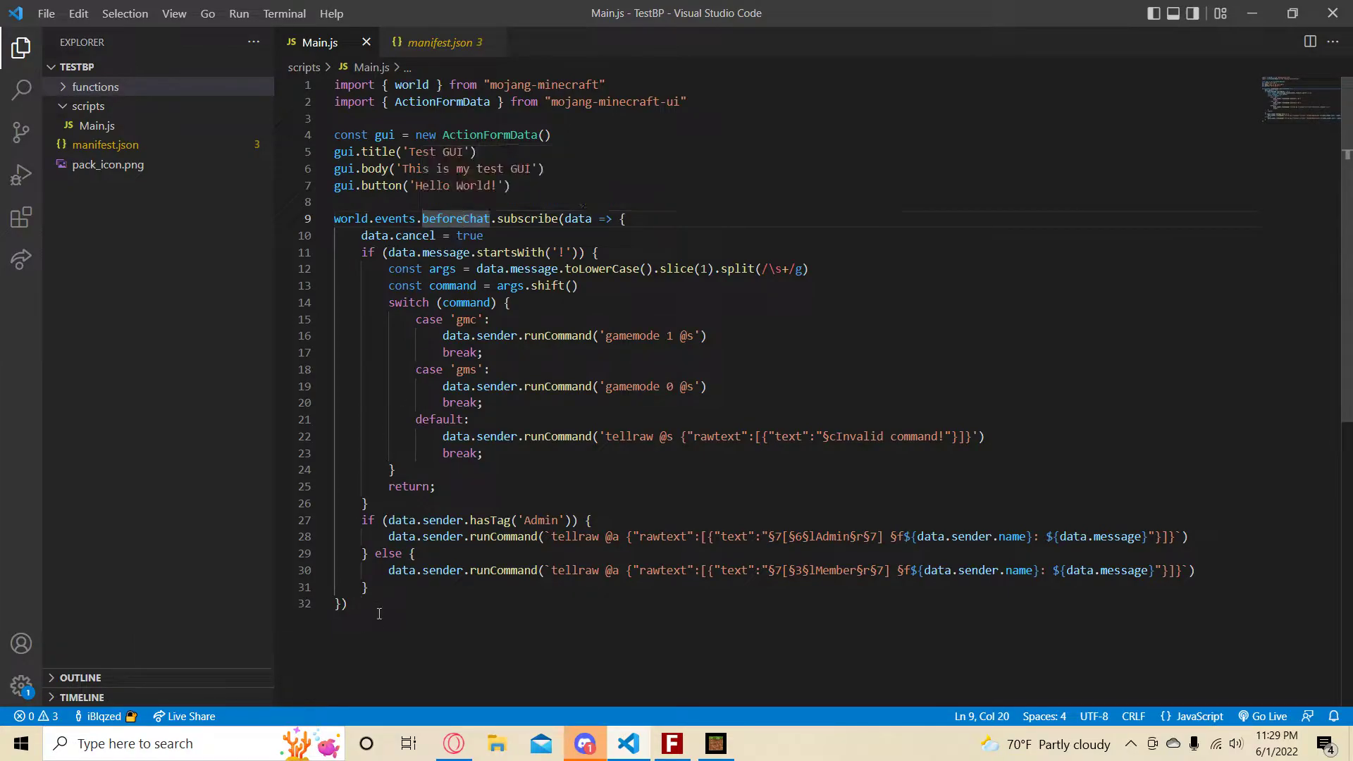
# Step: Subscribe to world.events.beforeItemUse with a data callback and save
pyautogui.write('world.events.beforeItem')
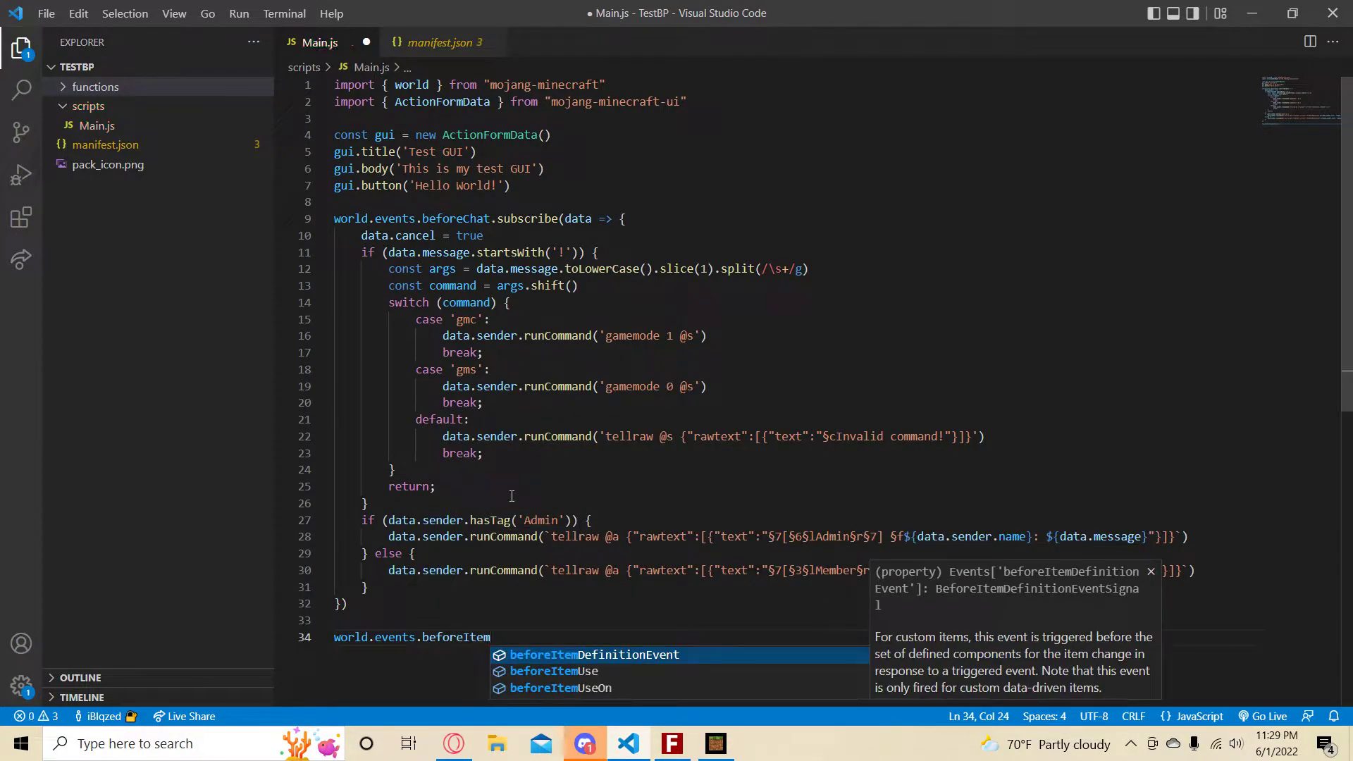
pyautogui.write('Use.subscribe(')
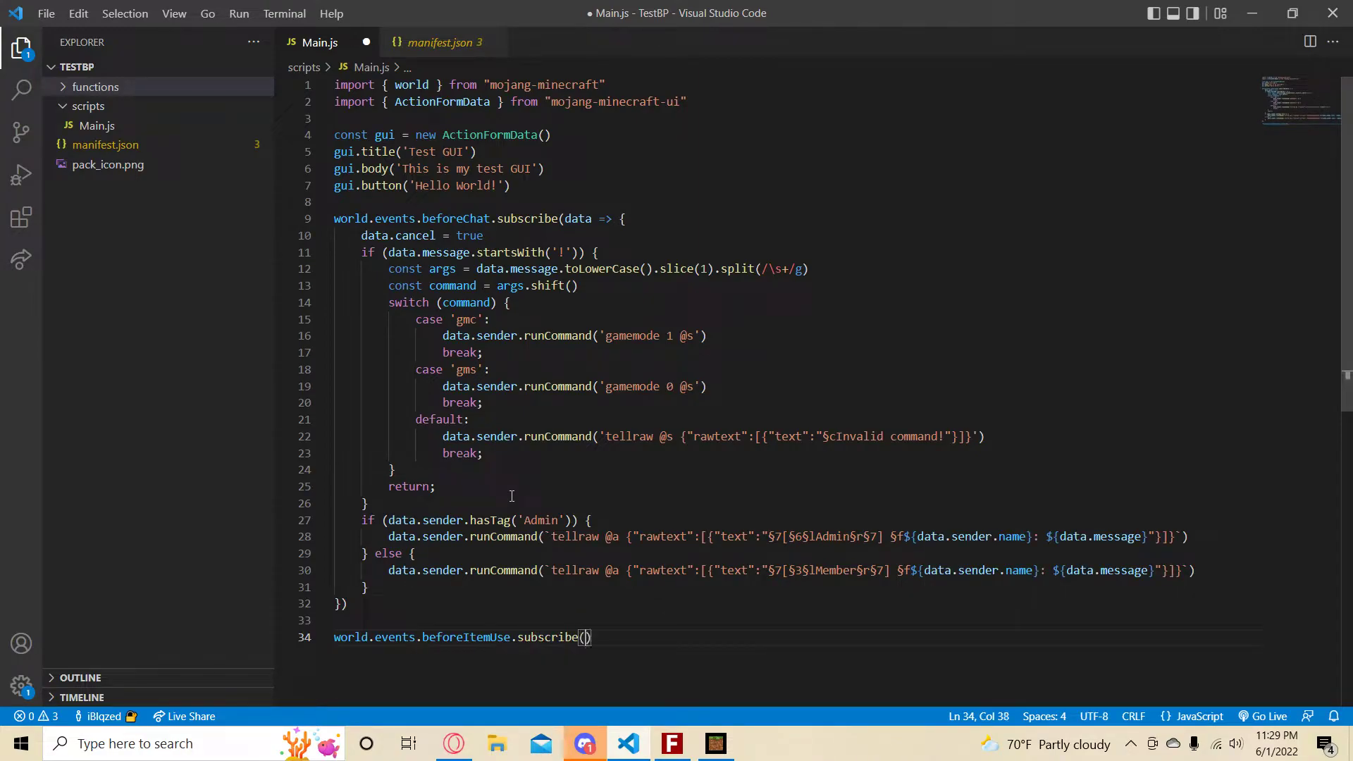
pyautogui.write('data => {')
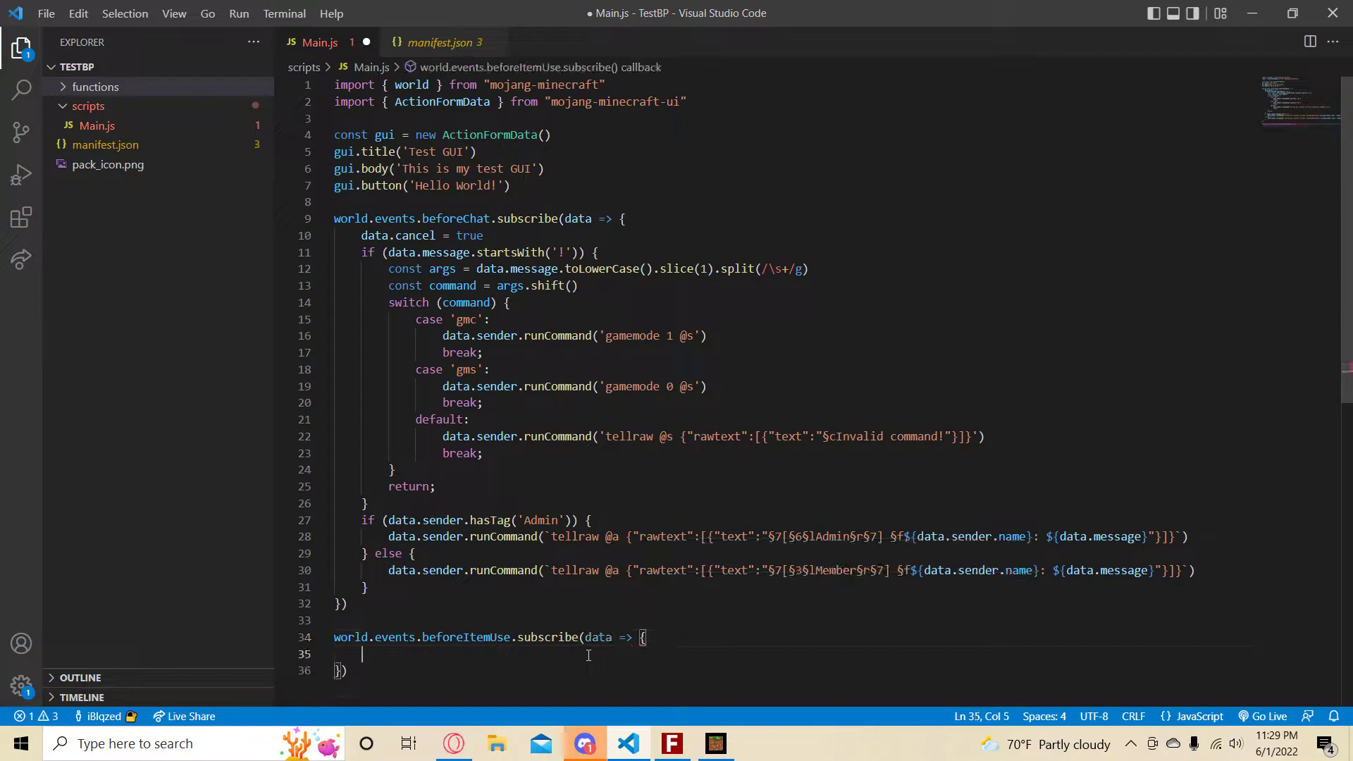
pyautogui.press('ctrl+s')
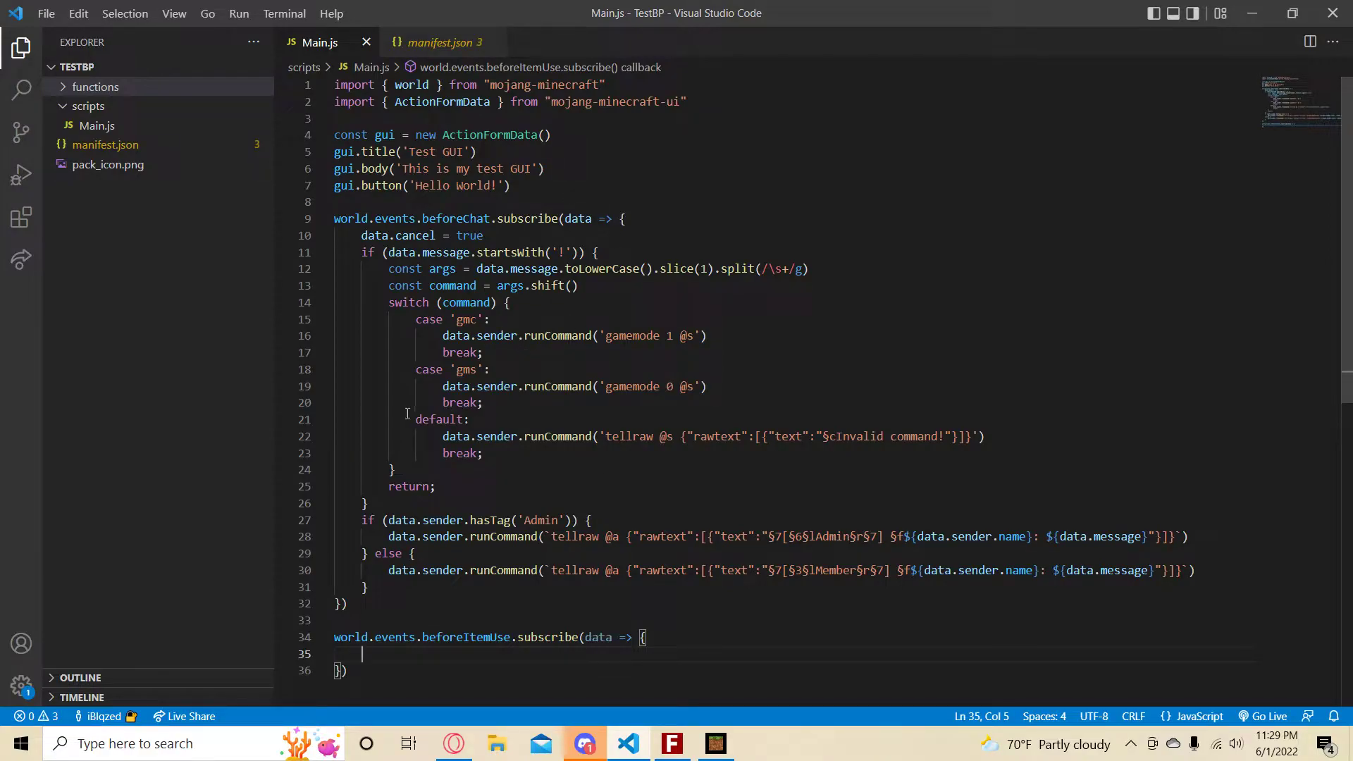
pyautogui.scroll(-3)
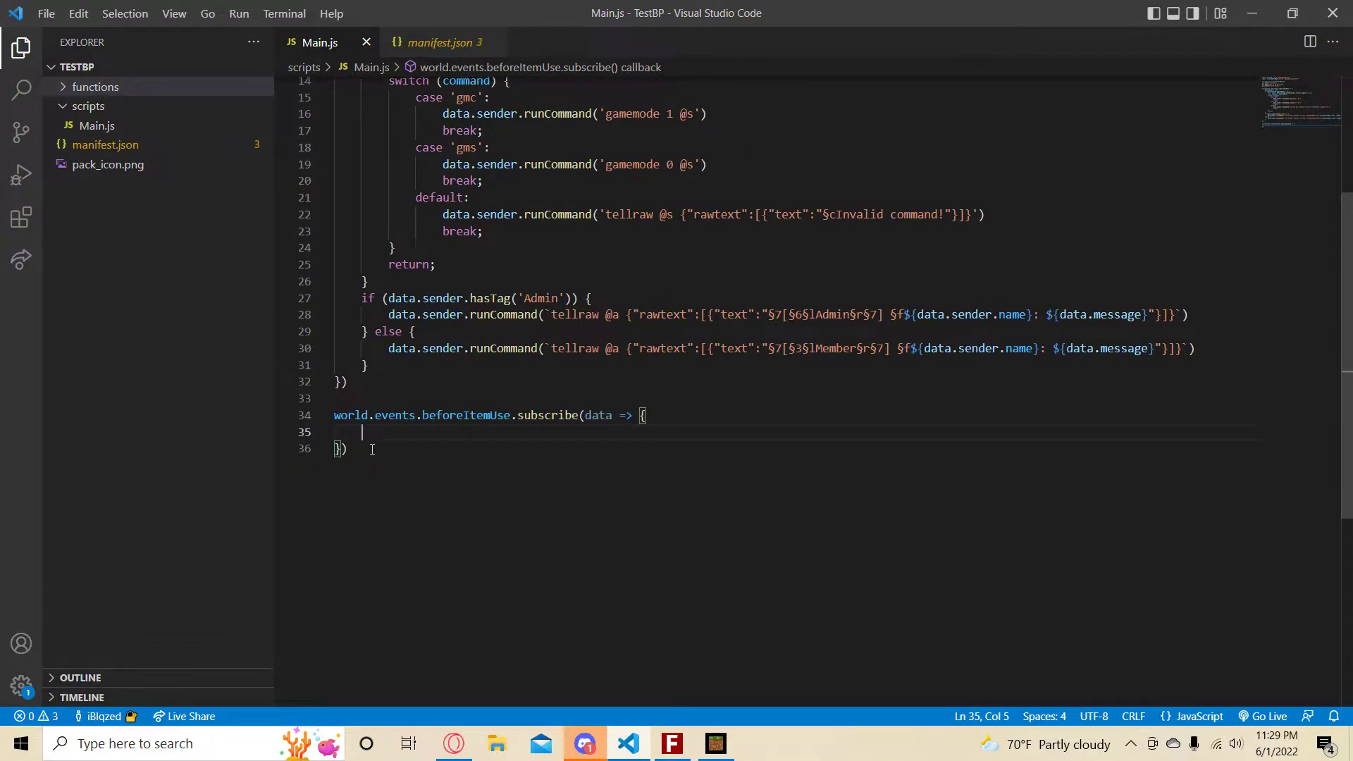
# Step: Inside the callback, check if data.item.id === 'minecraft:compass'
pyautogui.write('if (data')
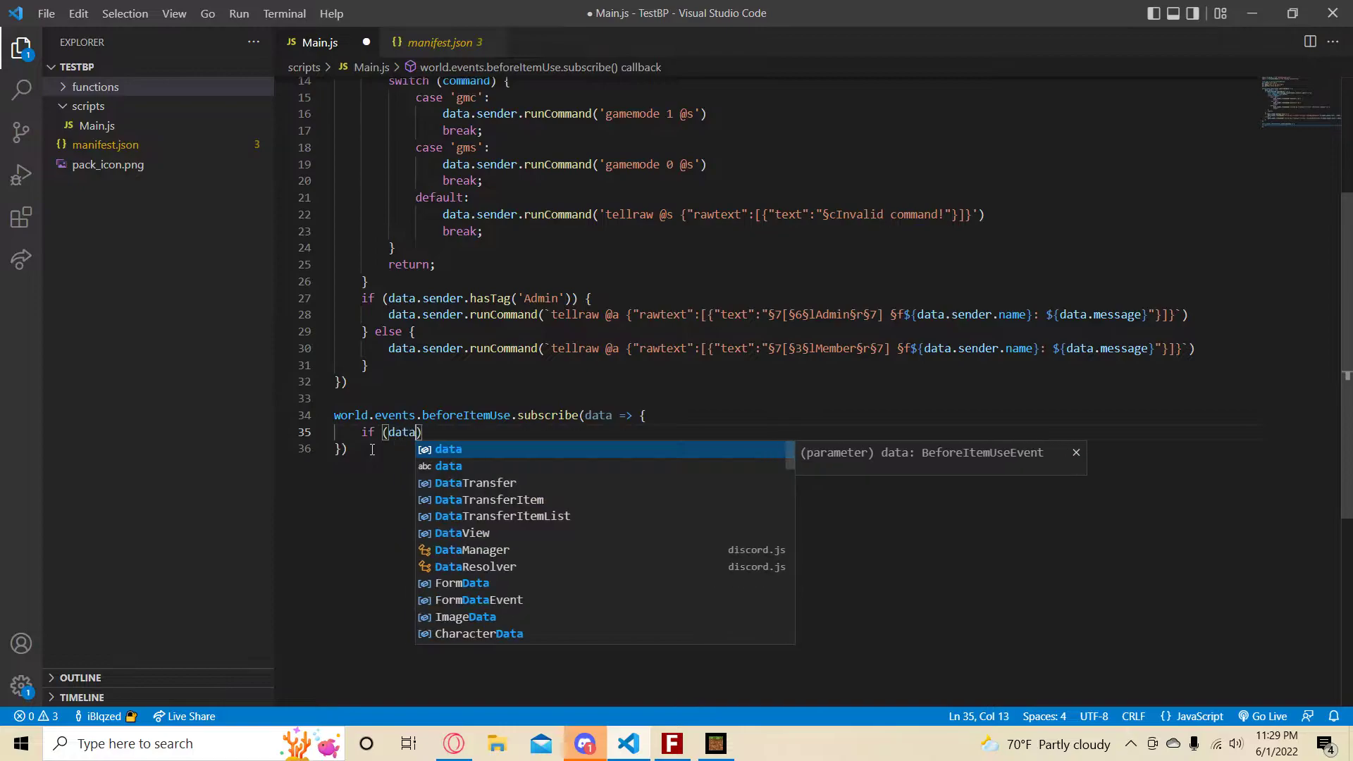
pyautogui.write('.item')
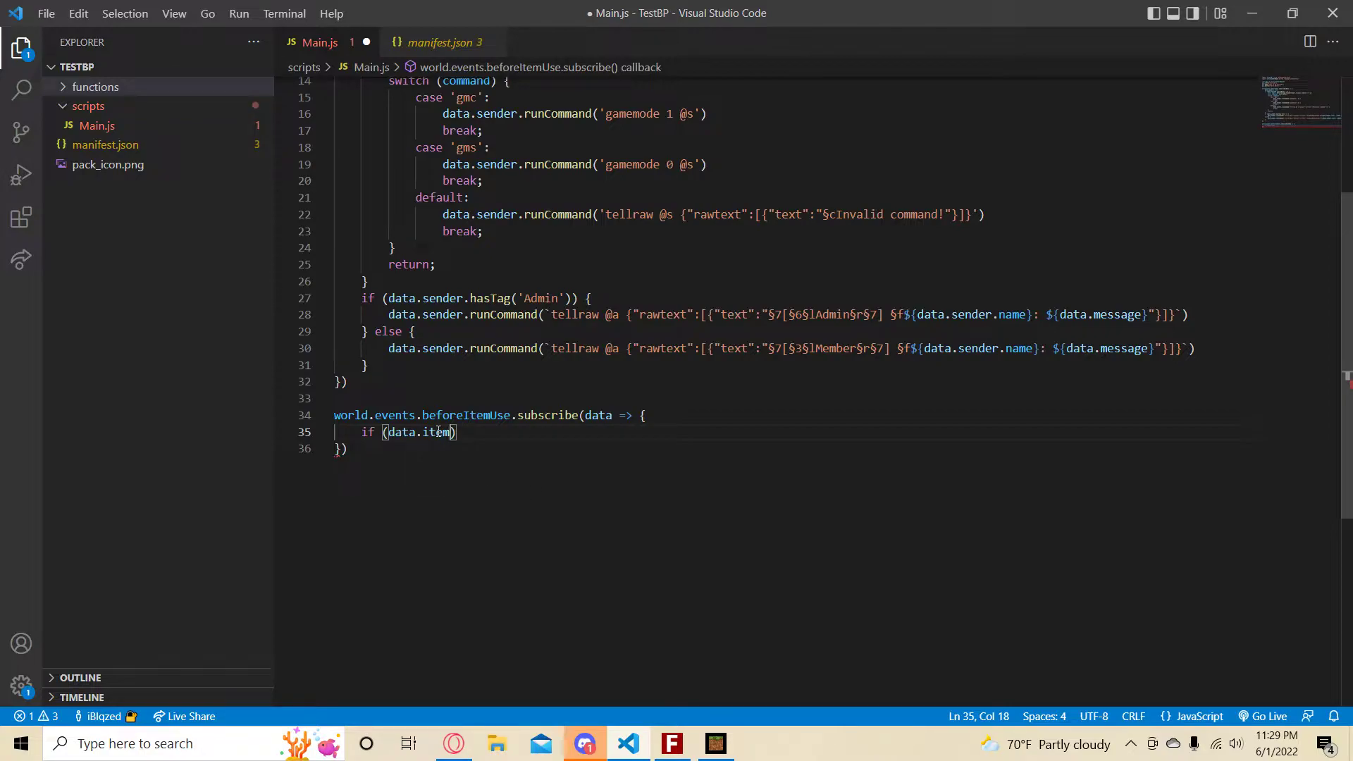
pyautogui.write('.')
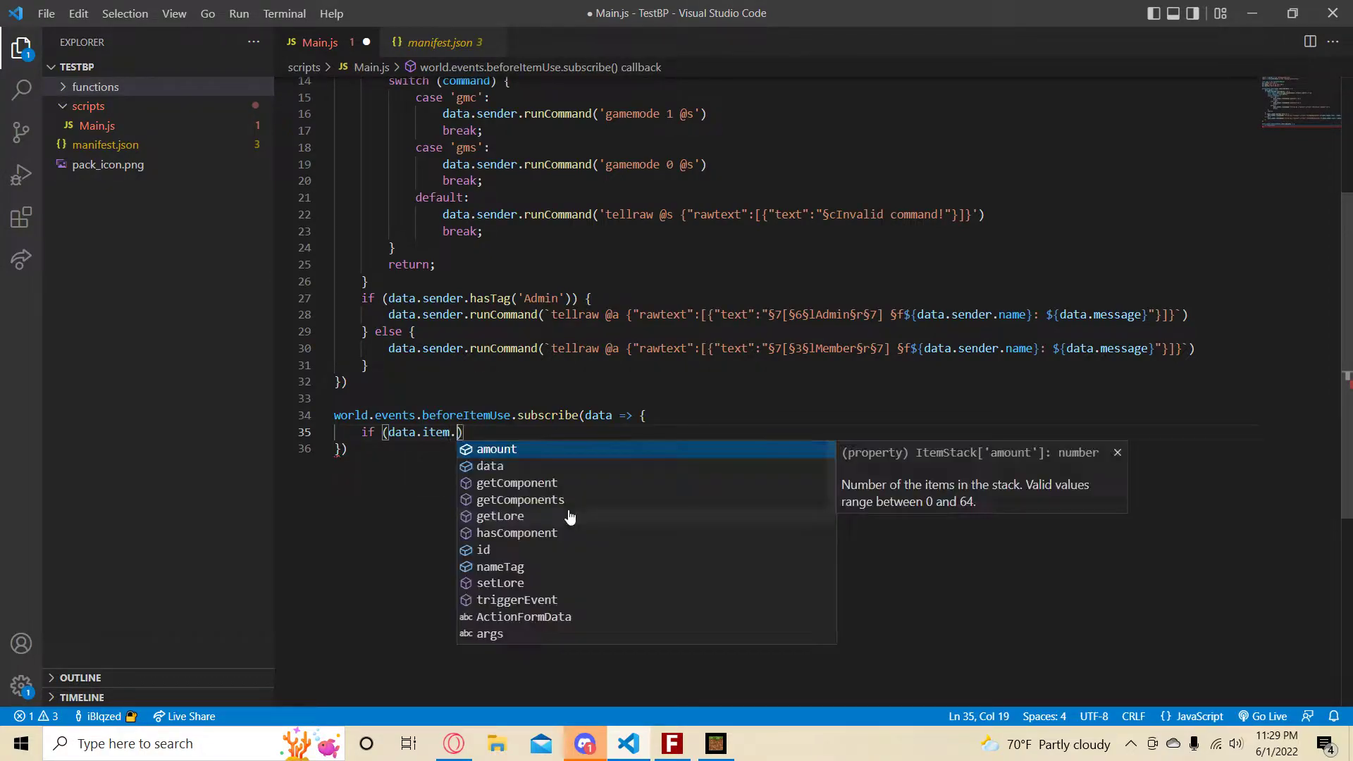
pyautogui.write("id === 'm")
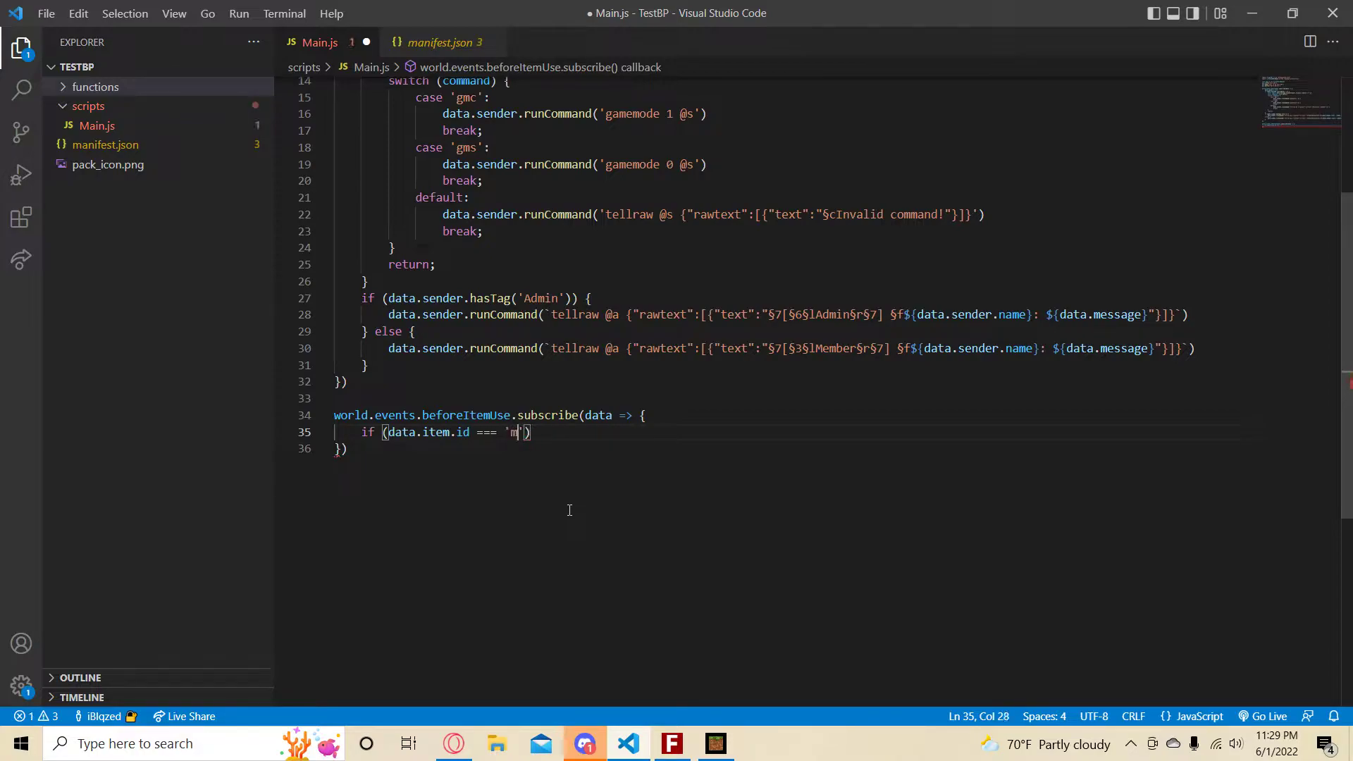
pyautogui.write('inecraft')
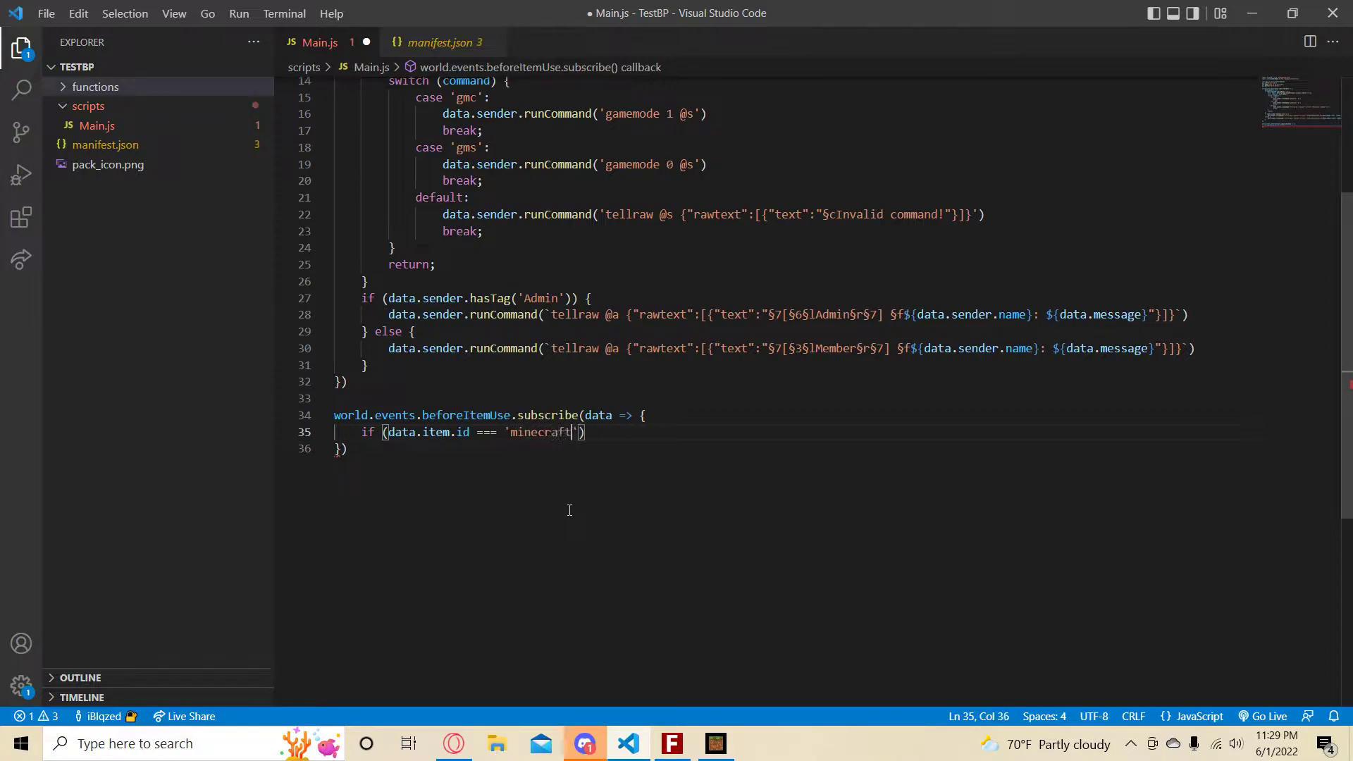
pyautogui.write(':compass')
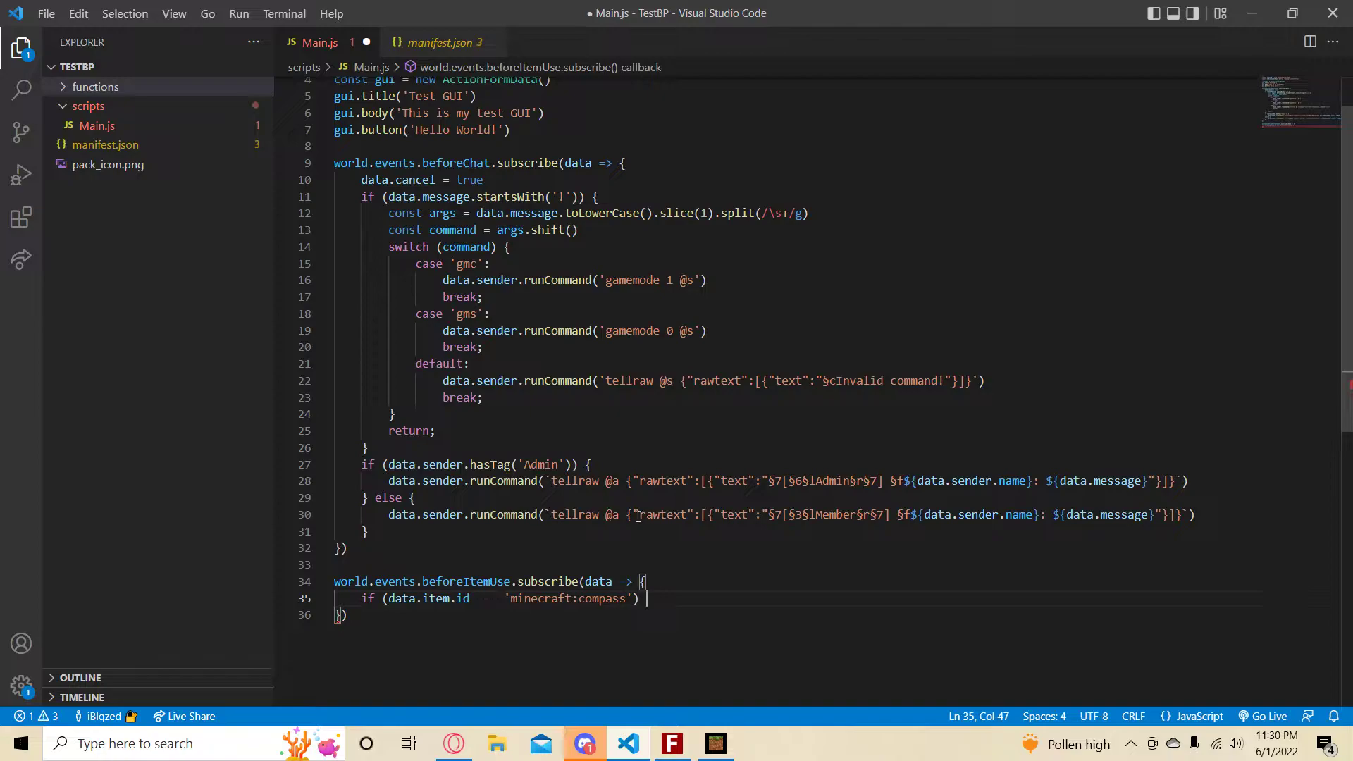
# Step: Call gui.show(data.source) and chain .then(result => { }) with an empty body
pyautogui.write('gui.show(')
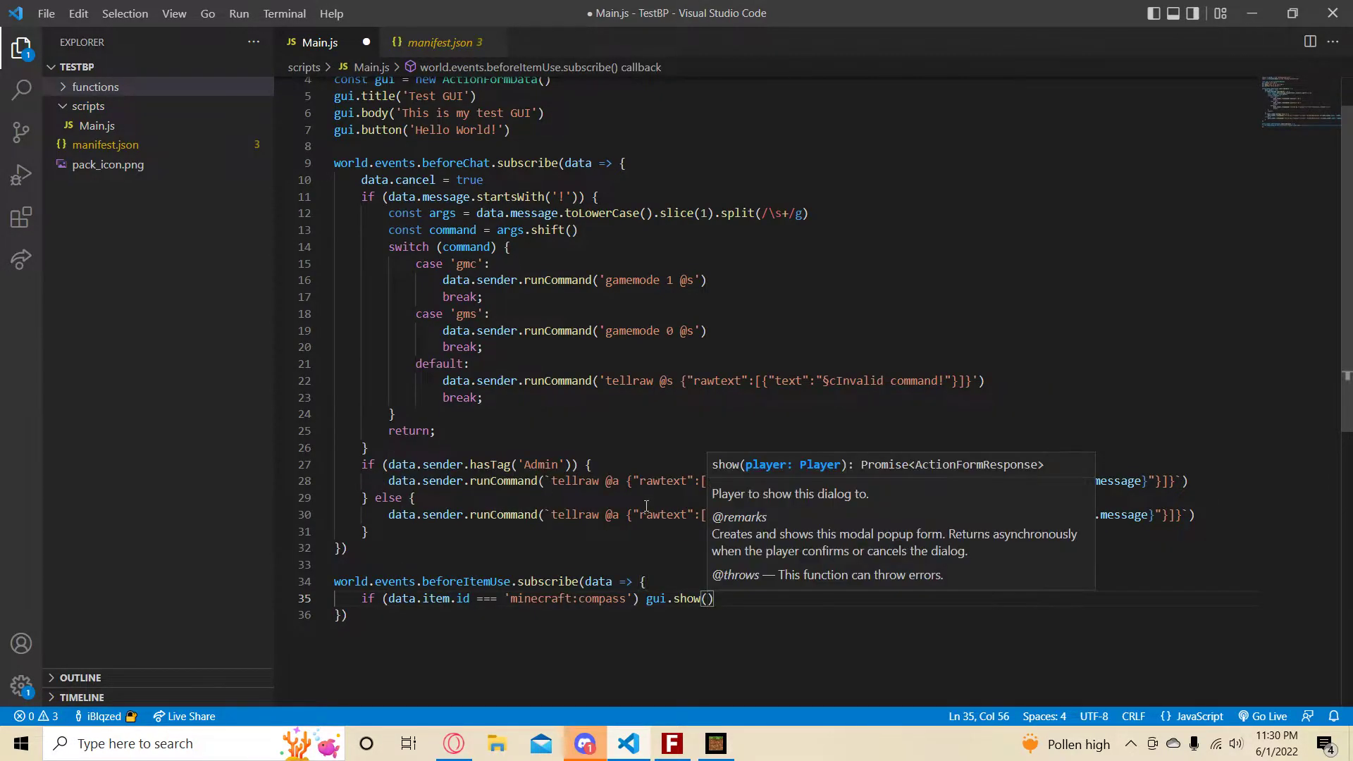
pyautogui.write('data')
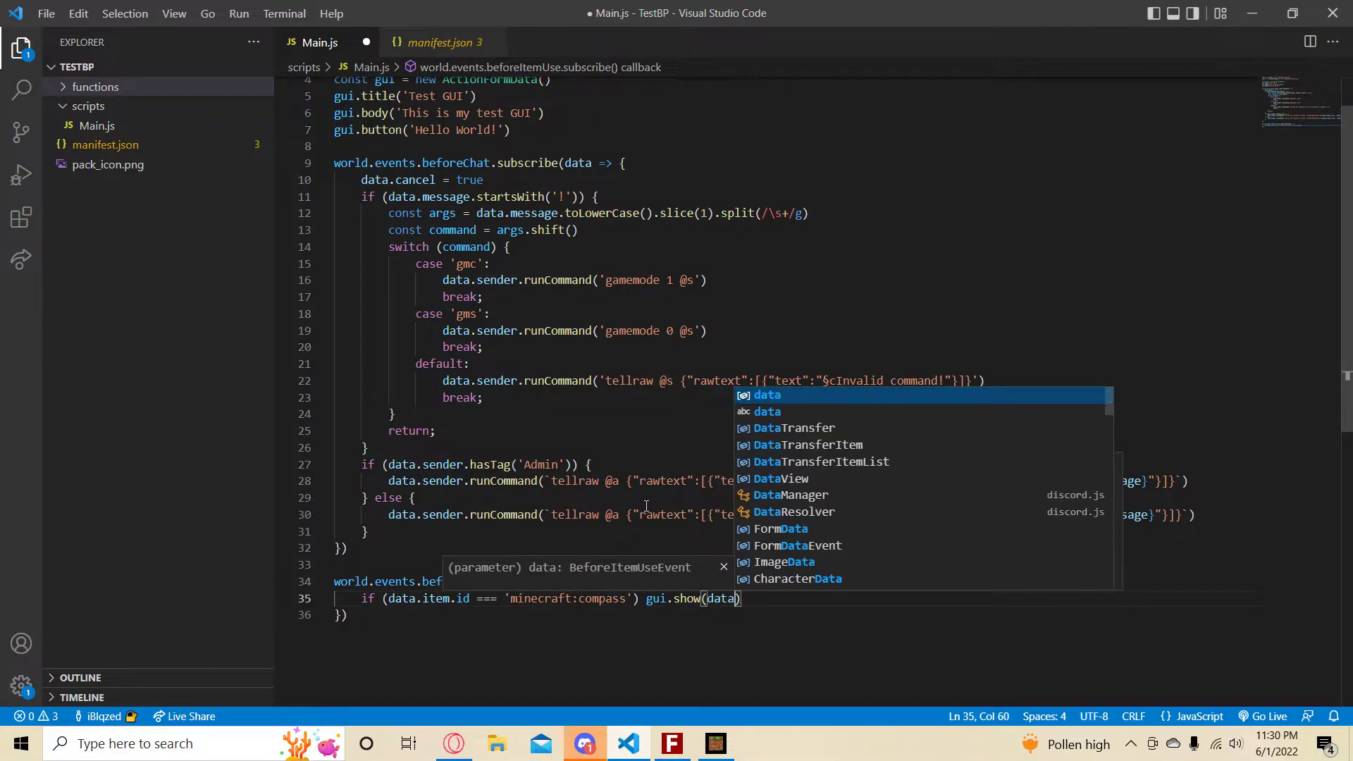
pyautogui.write('.source')
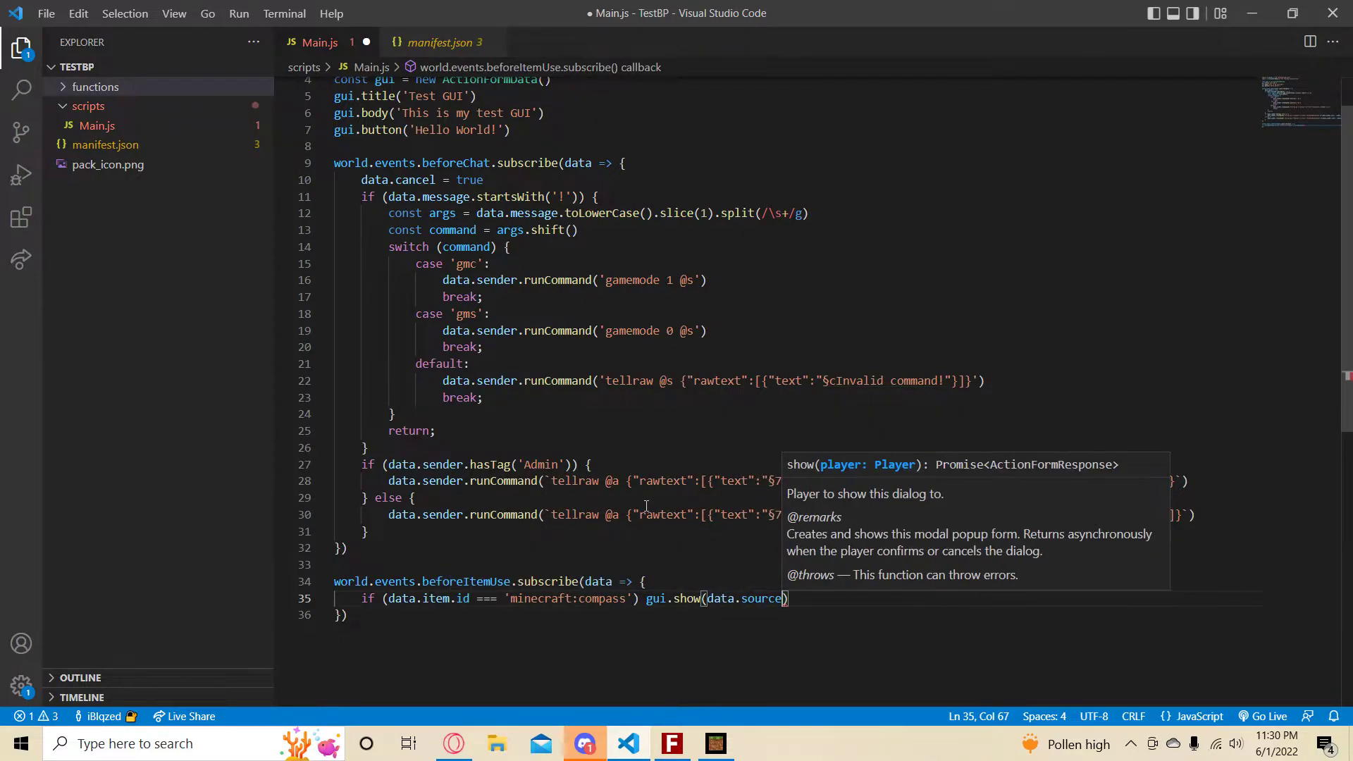
pyautogui.press('ctrl+s')
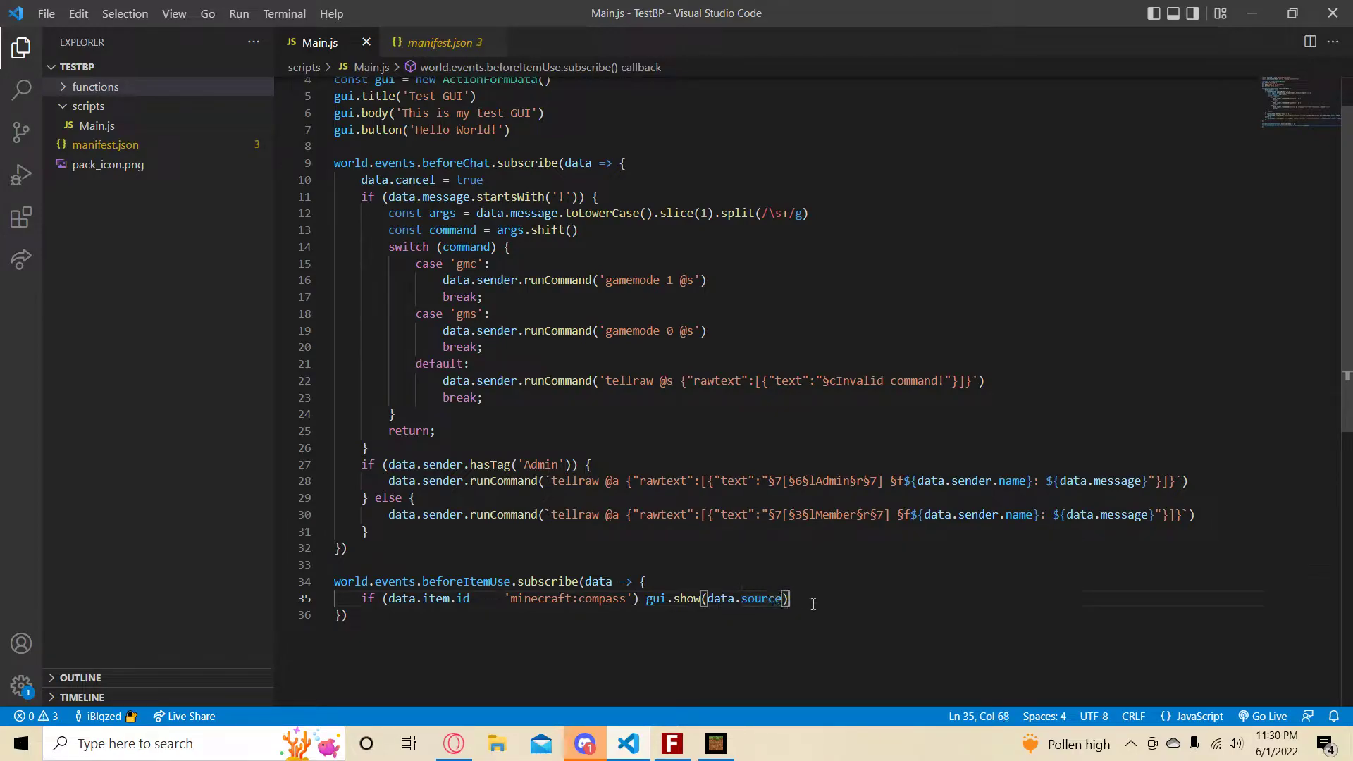
pyautogui.write('.then*r')
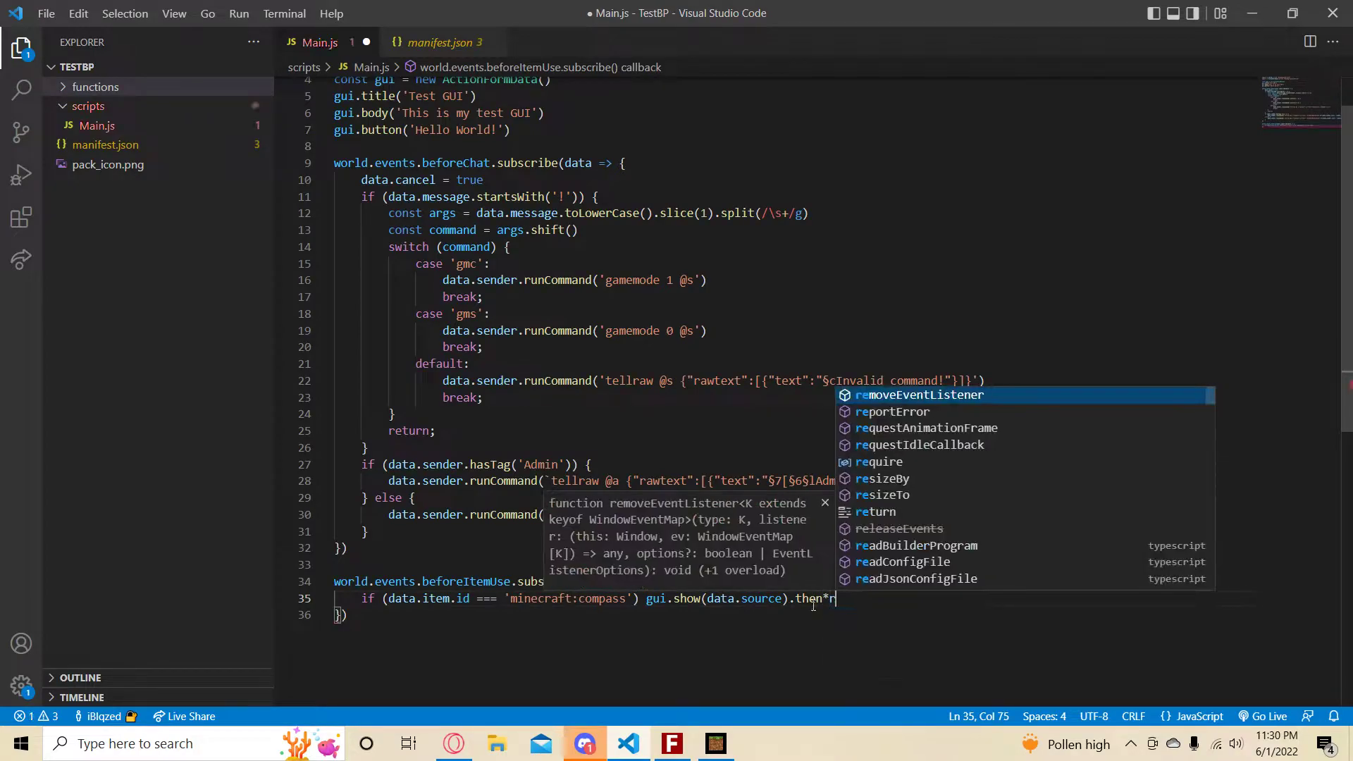
pyautogui.write('(result)')
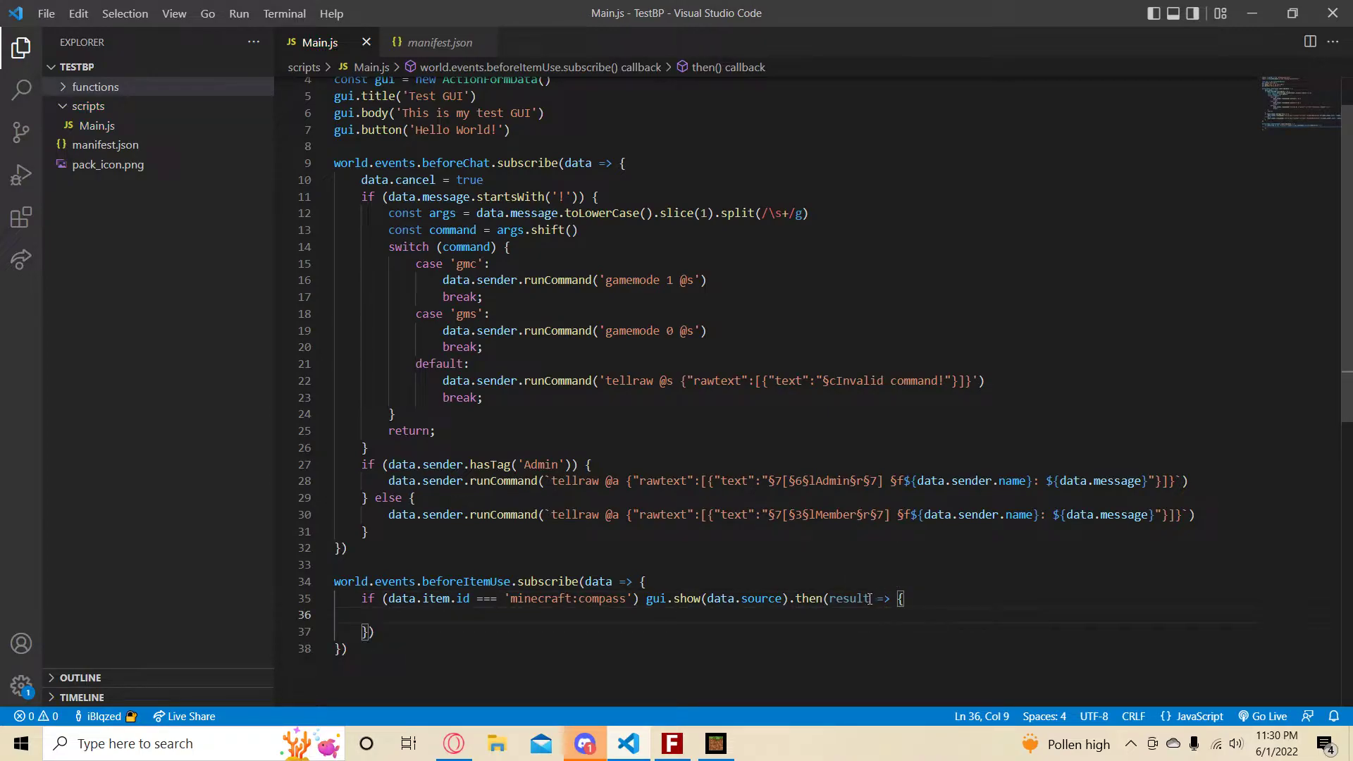
pyautogui.doubleClick(841, 598)
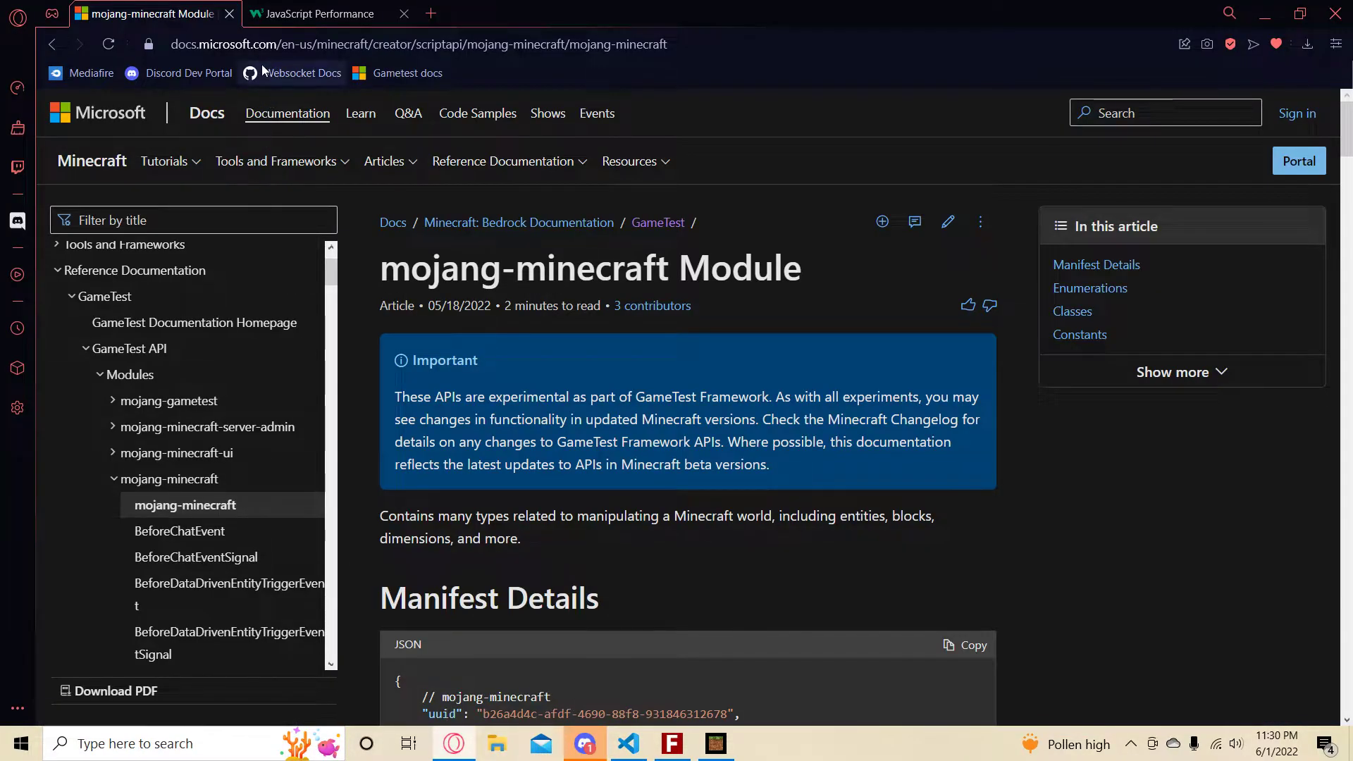
# Step: Read the mojang-minecraft-ui ActionFormResponse docs for the isCanceled and selection properties
pyautogui.click(418, 44)
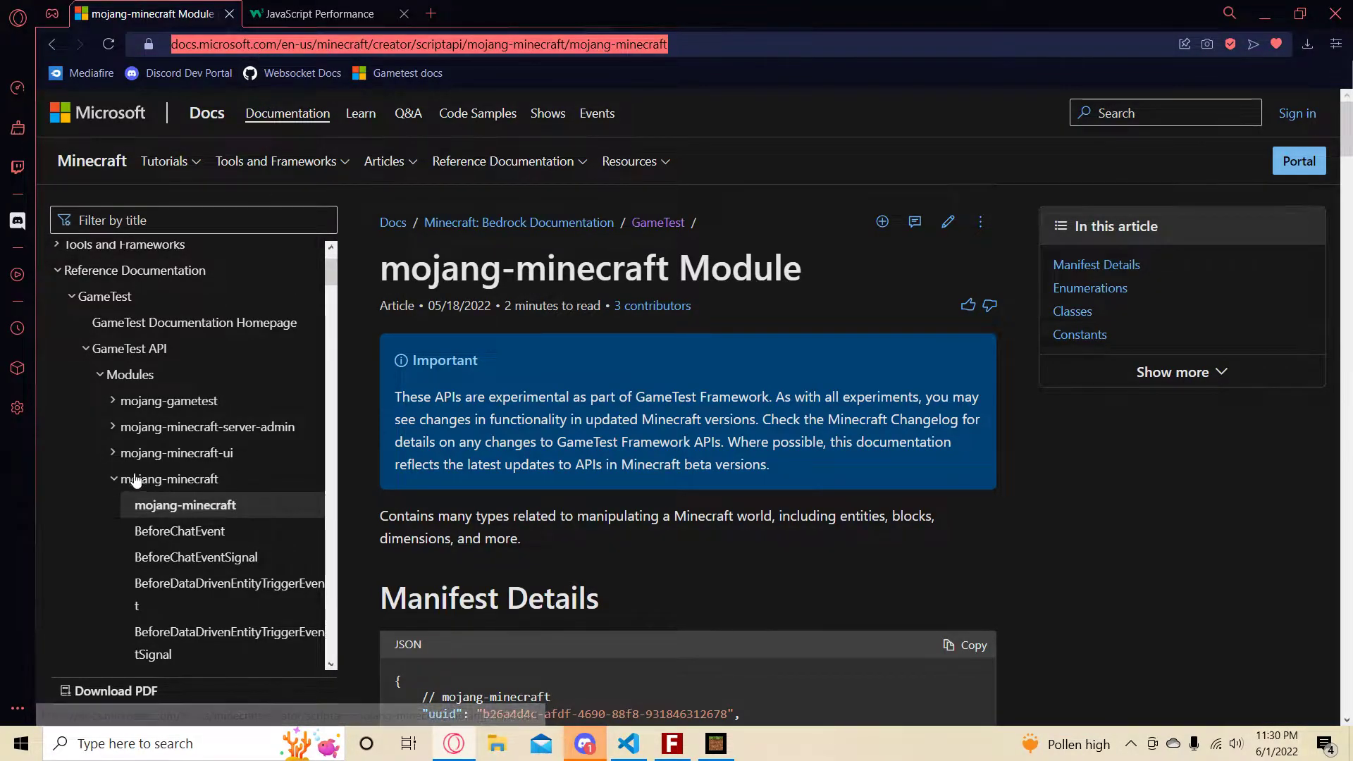
pyautogui.click(113, 479)
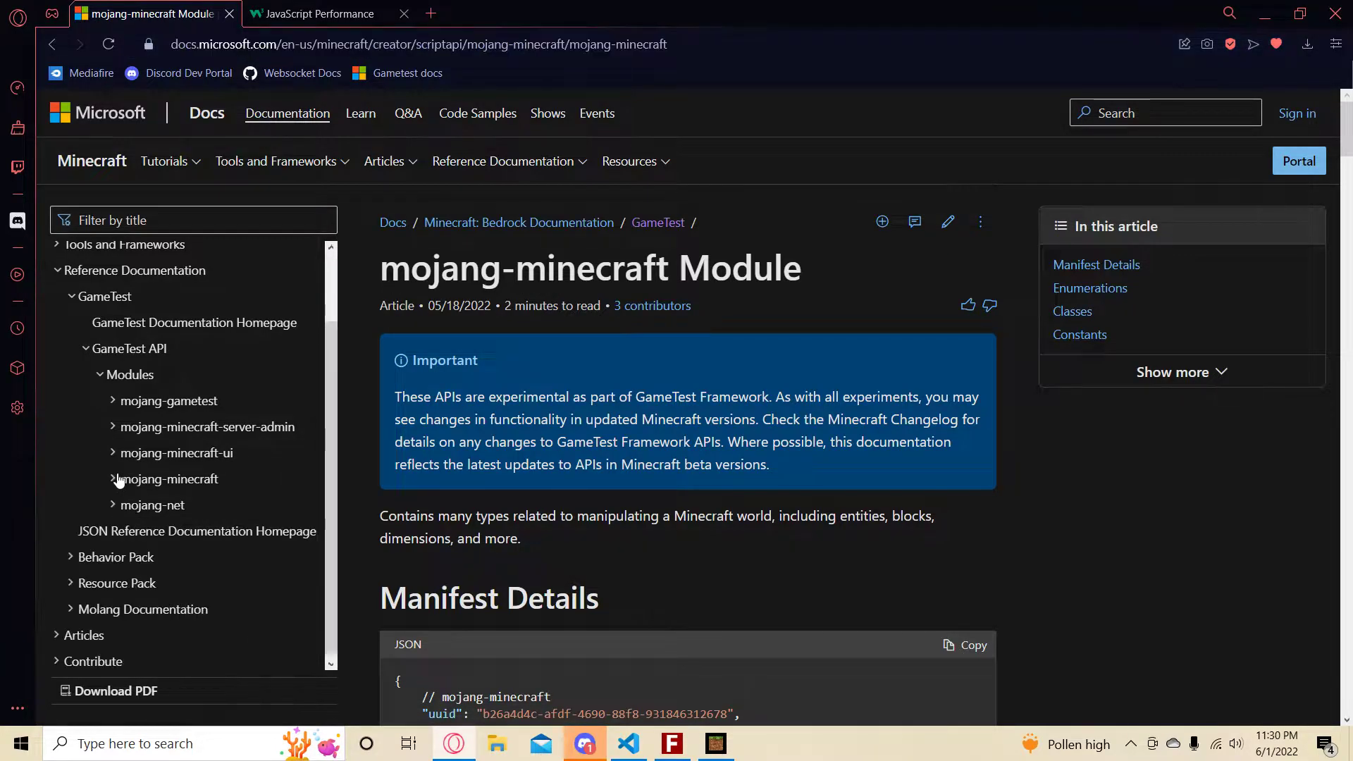
pyautogui.moveTo(114, 453)
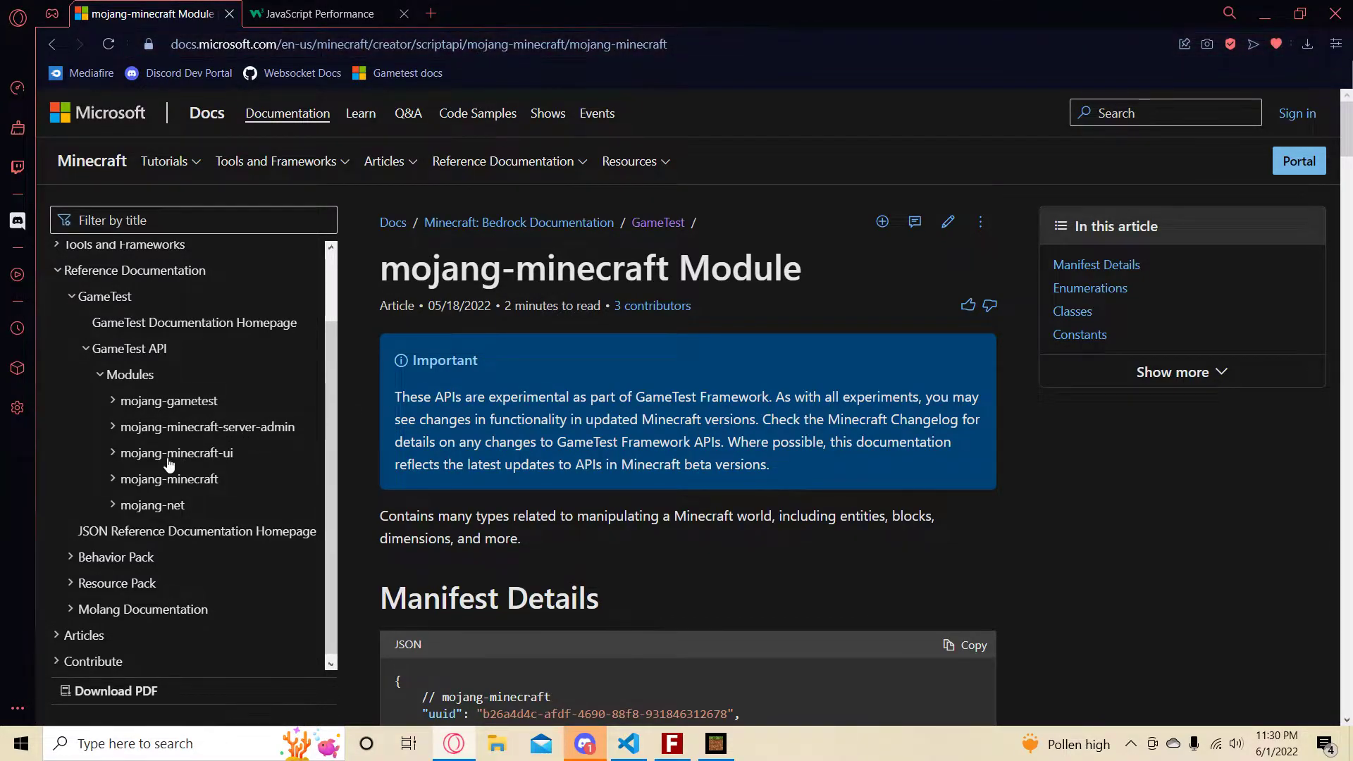
pyautogui.moveTo(121, 457)
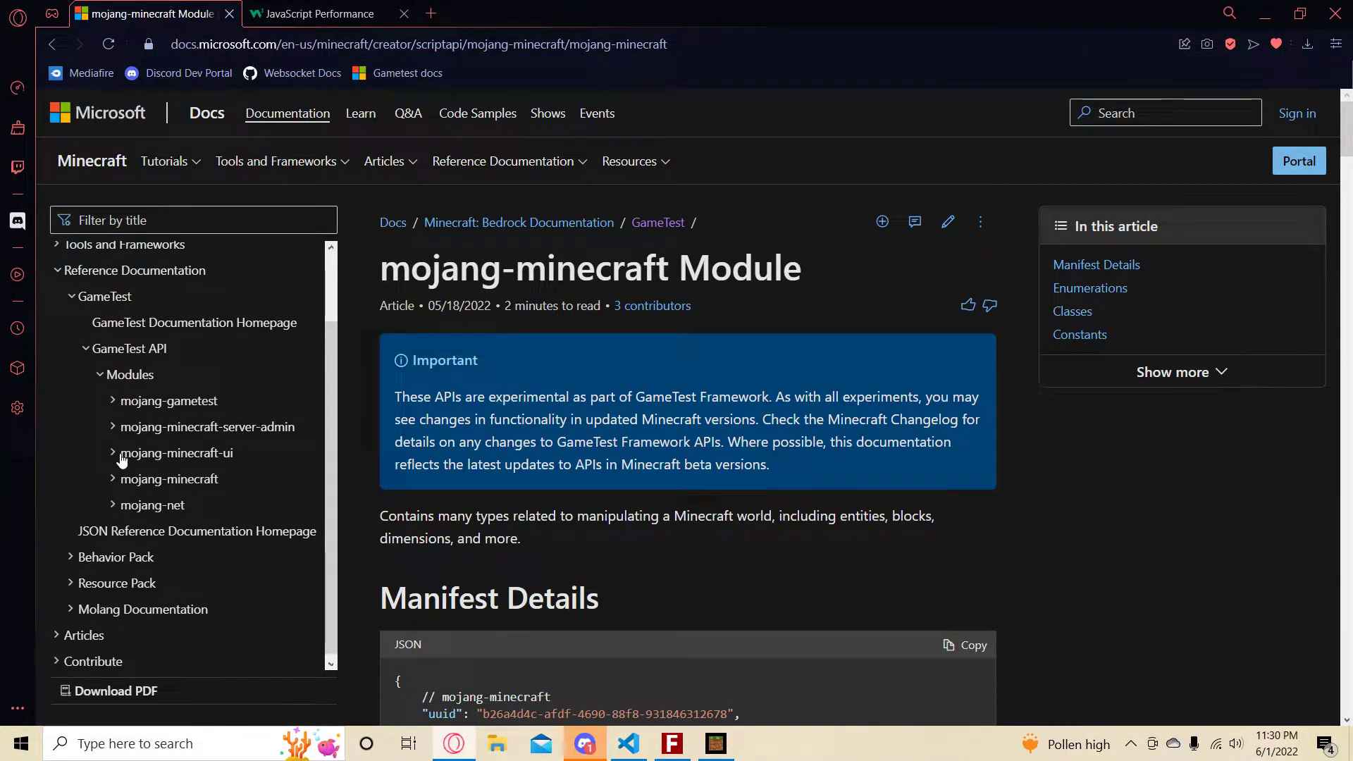
pyautogui.click(176, 452)
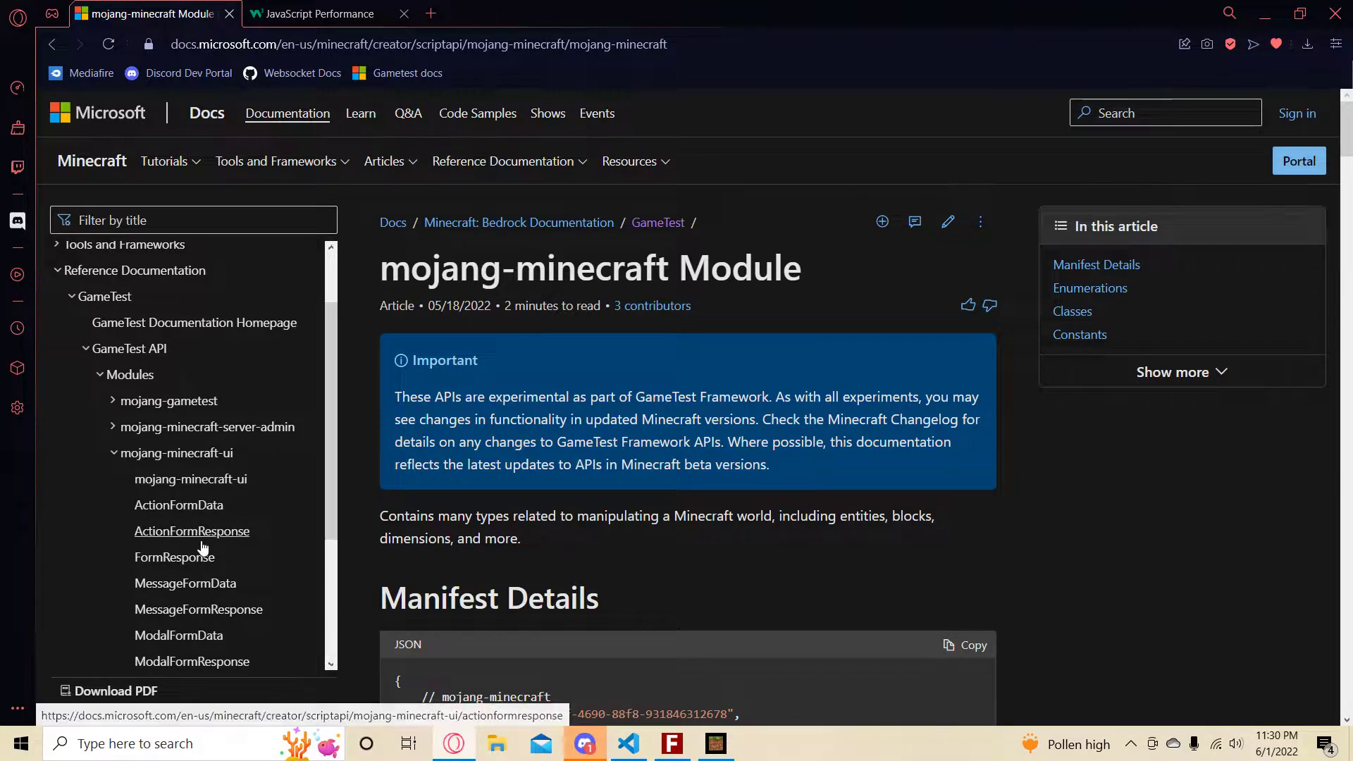
pyautogui.click(191, 531)
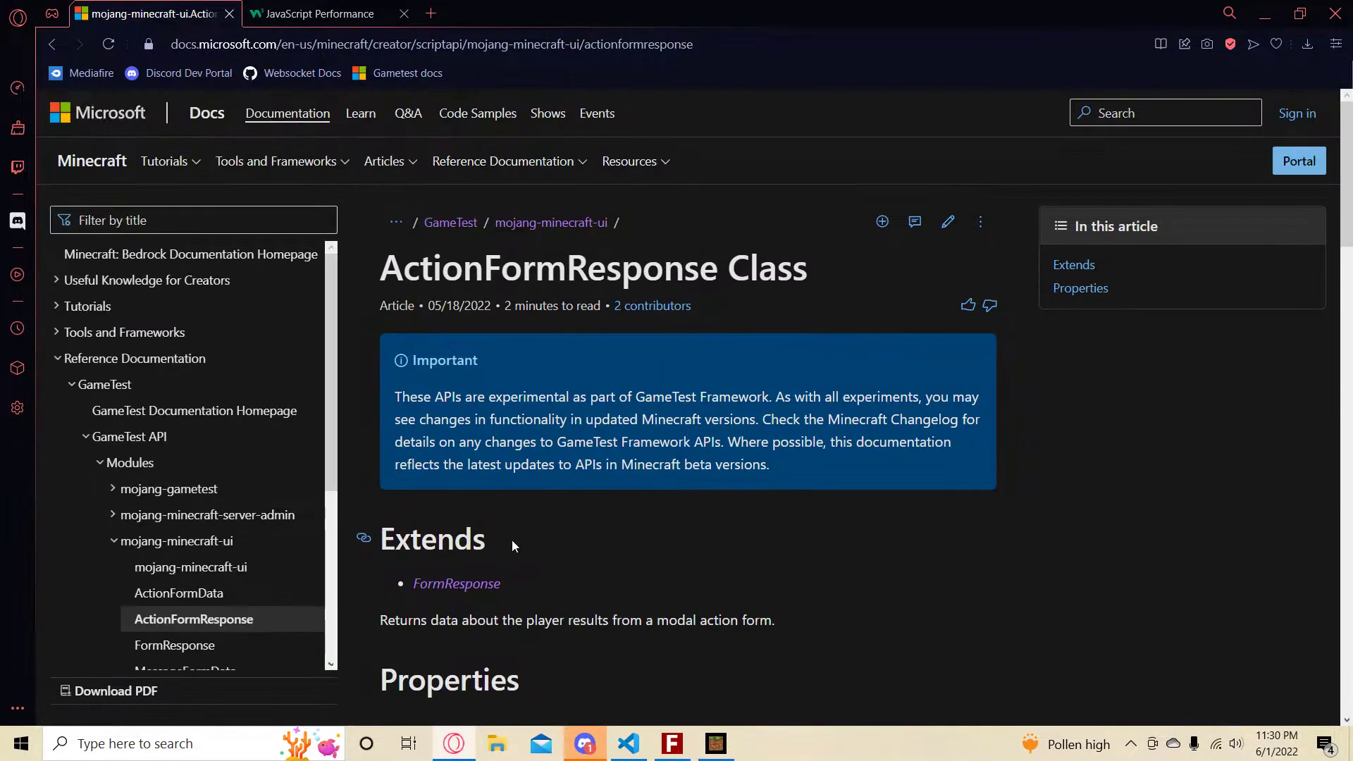
pyautogui.scroll(-3)
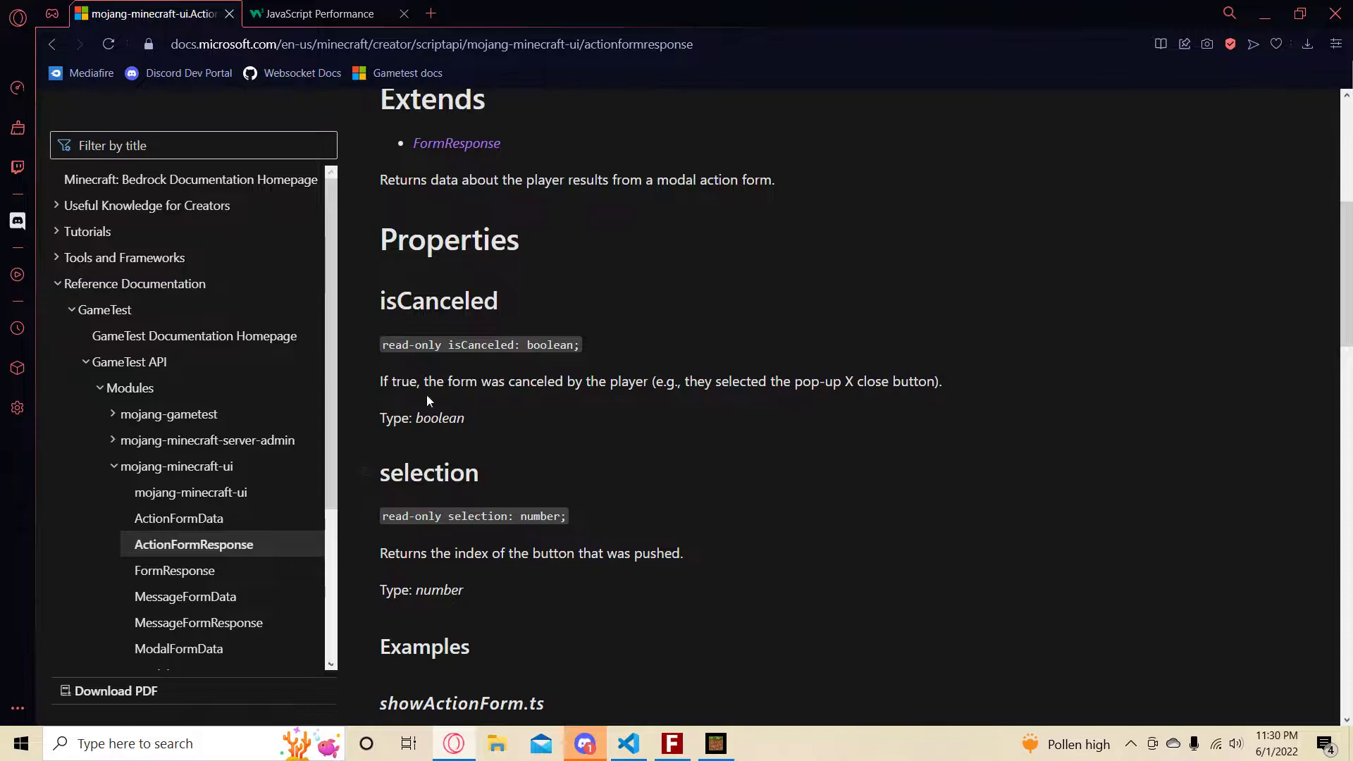
pyautogui.moveTo(499, 381); pyautogui.dragTo(699, 381)
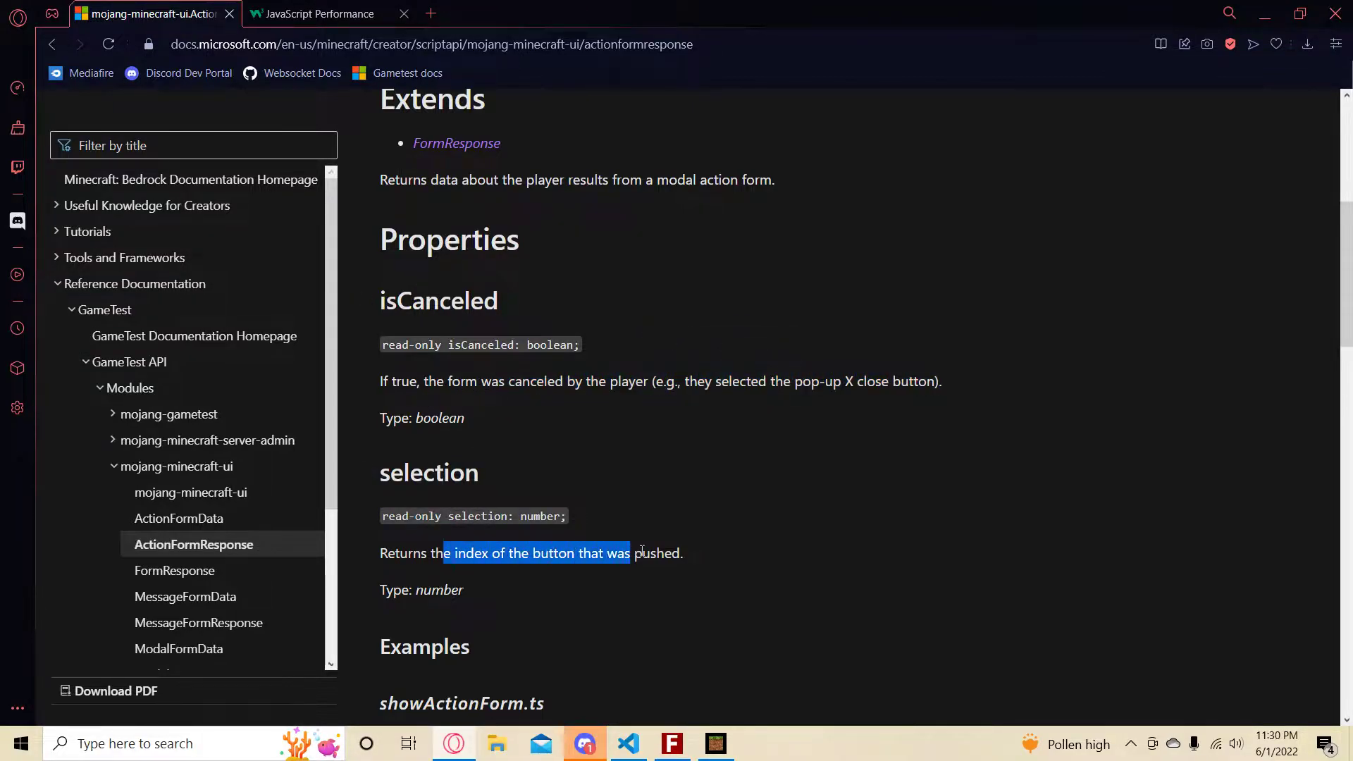
pyautogui.click(627, 743)
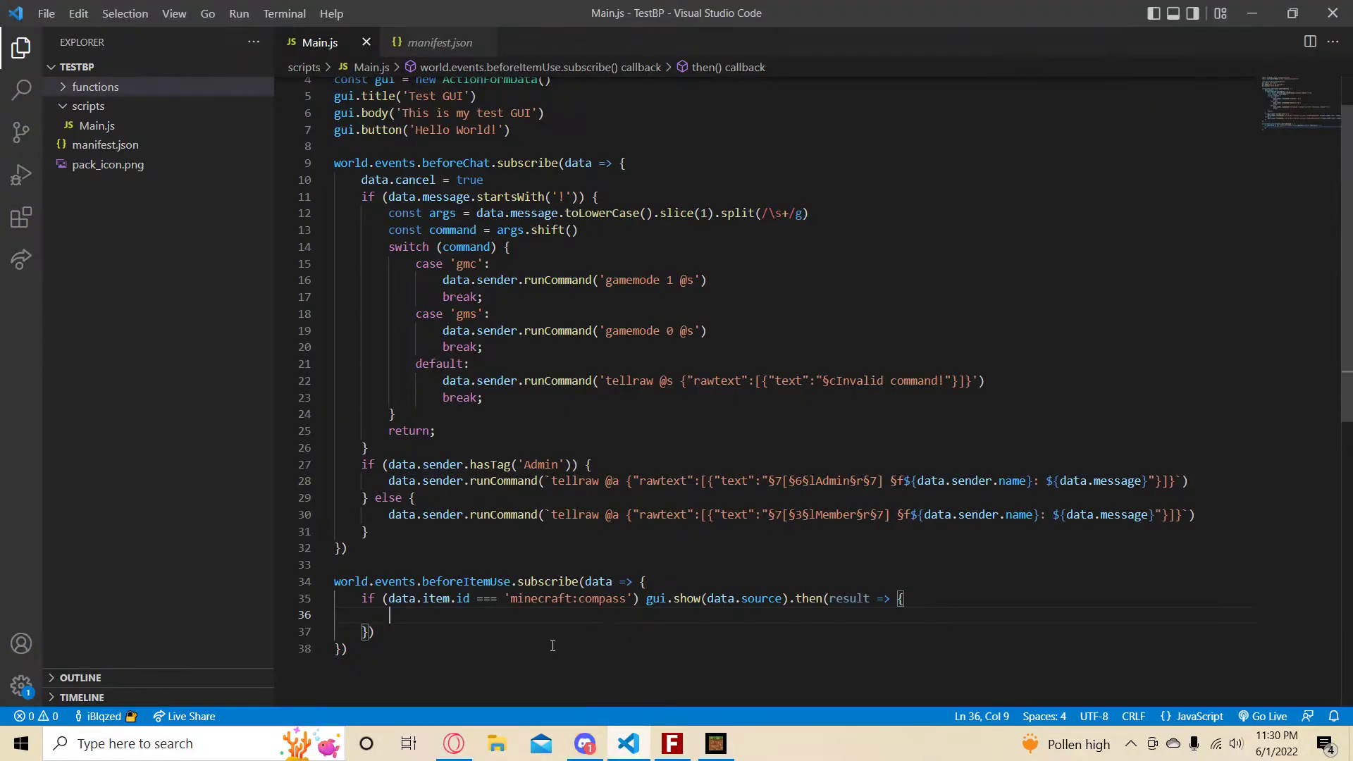
# Step: Warn 'GUI was canceled' when result.isCanceled, and add an if (result.selection === 0) check
pyautogui.write('res')
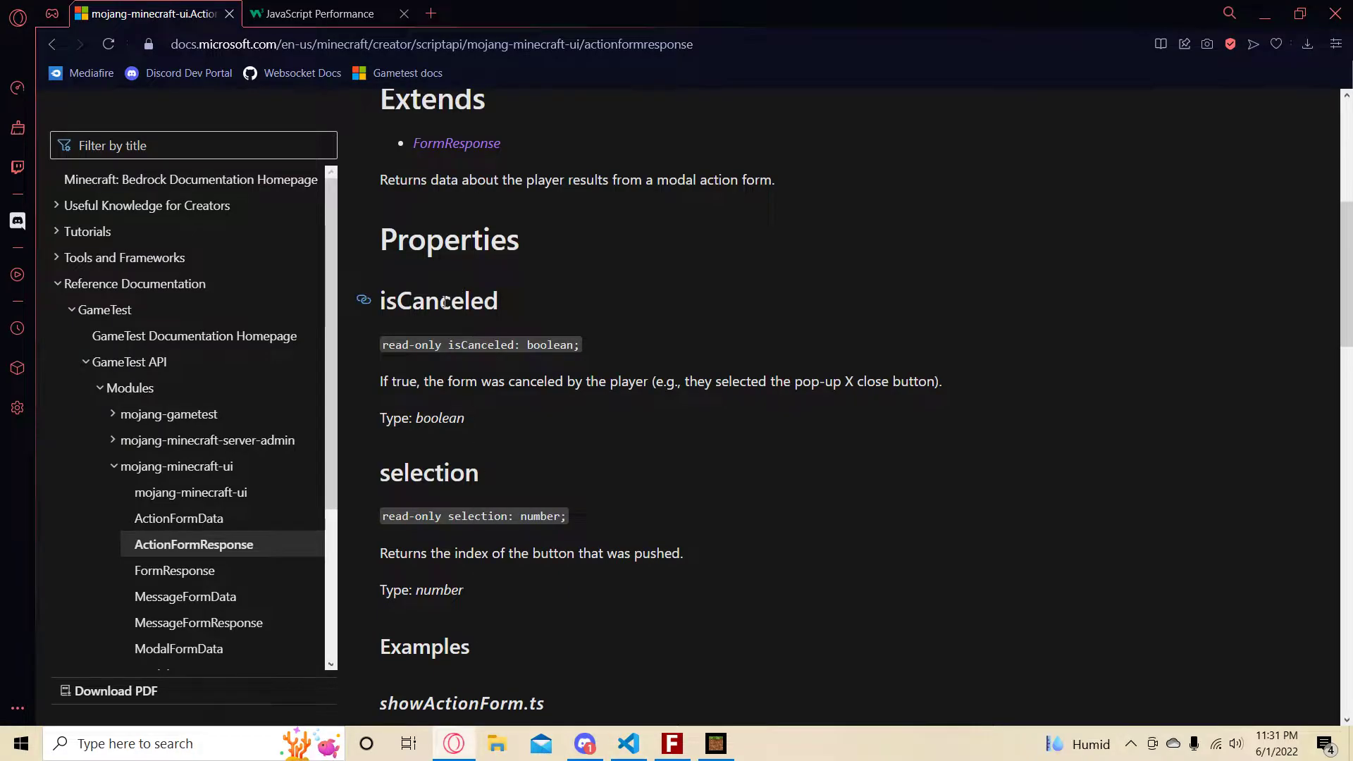
pyautogui.moveTo(174, 570)
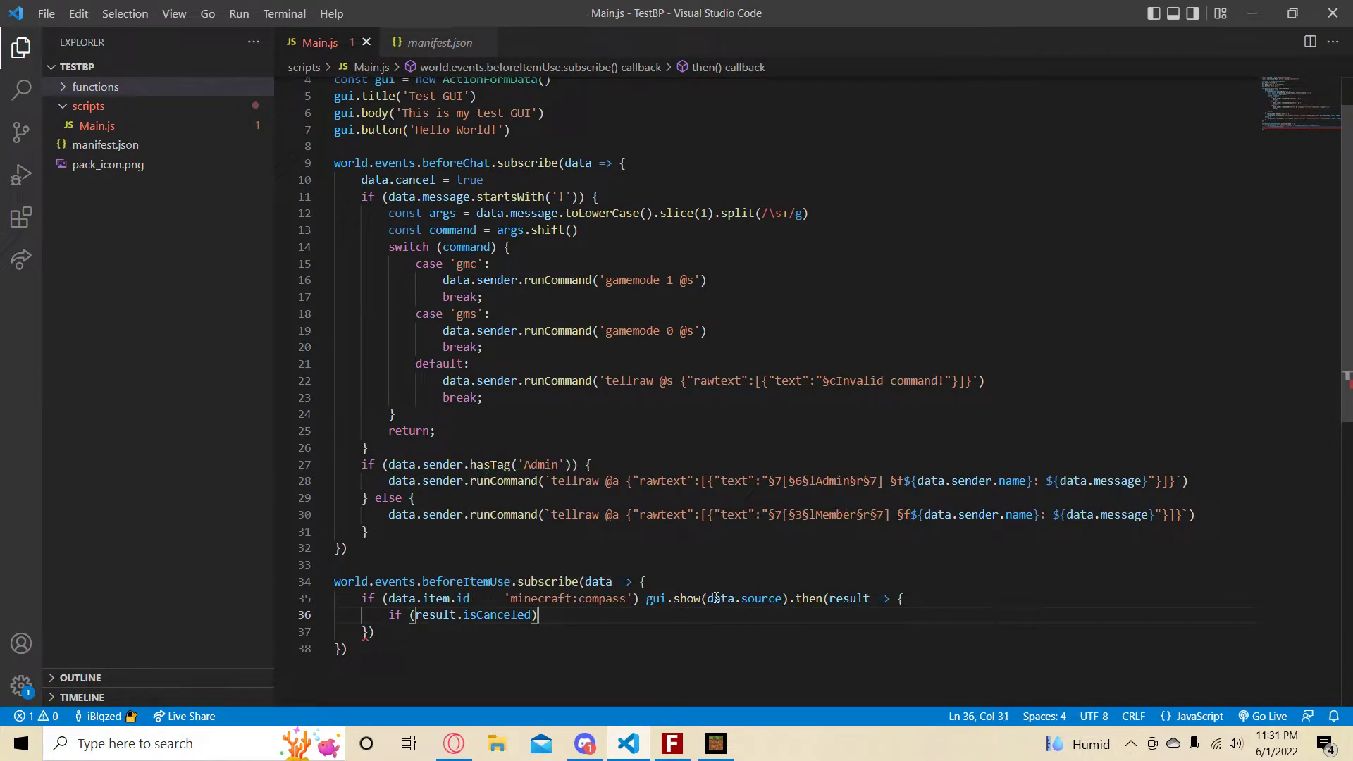
pyautogui.write('console')
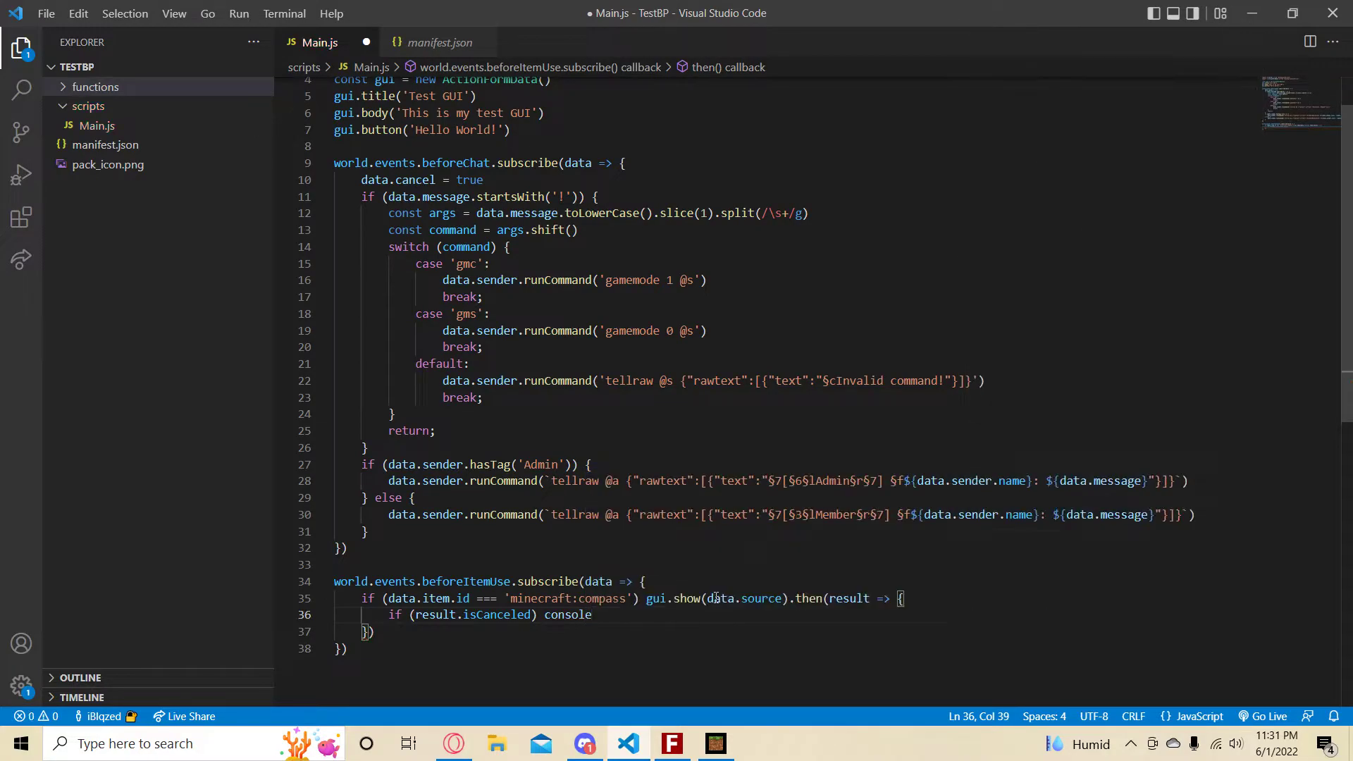
pyautogui.write(".warn('')")
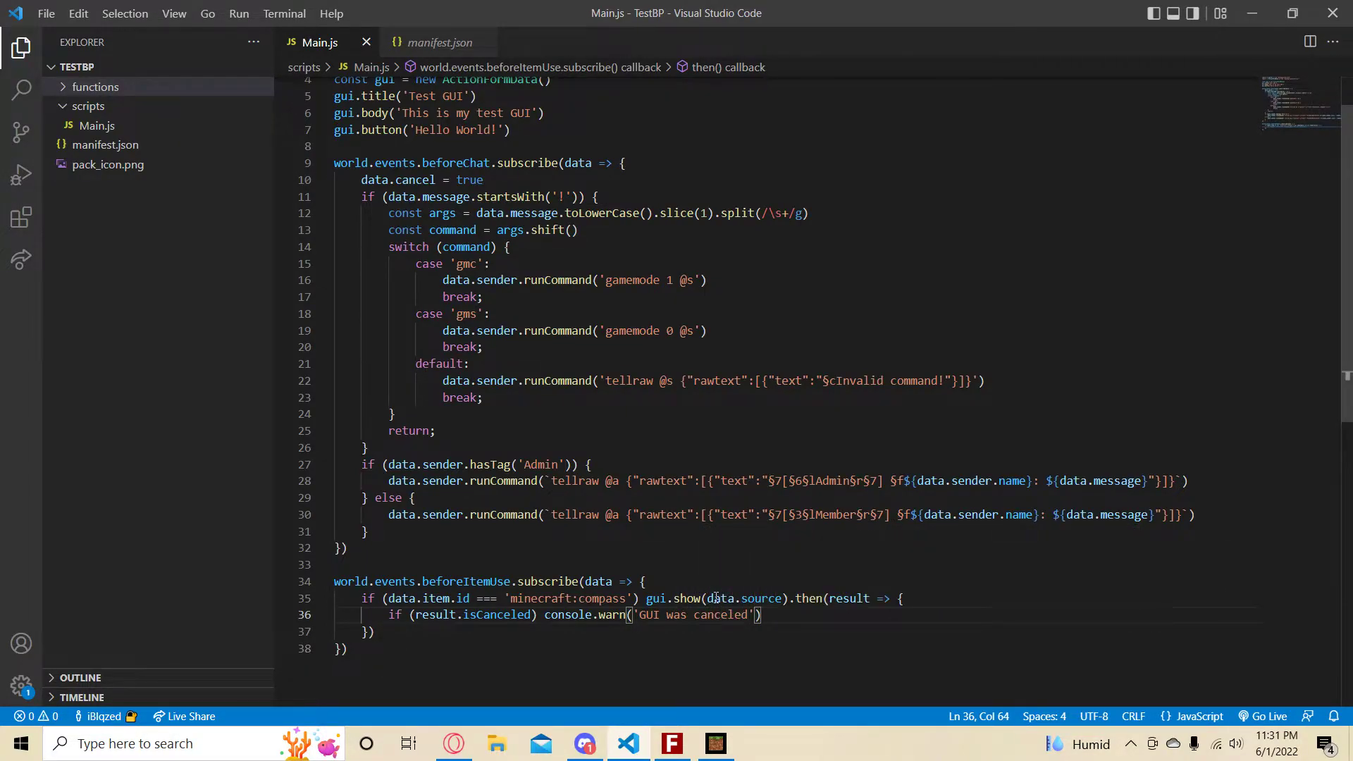
pyautogui.write('if (result.selection')
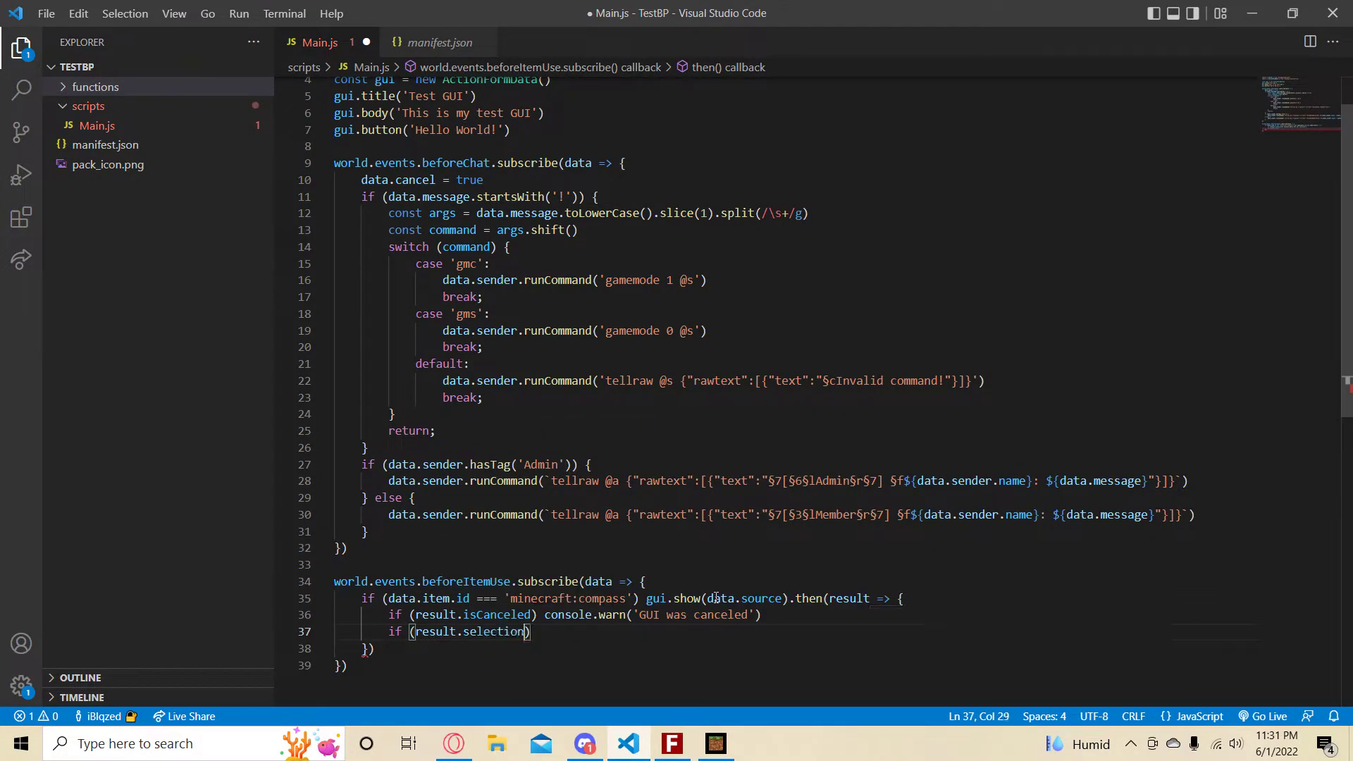
pyautogui.write('=== 0')
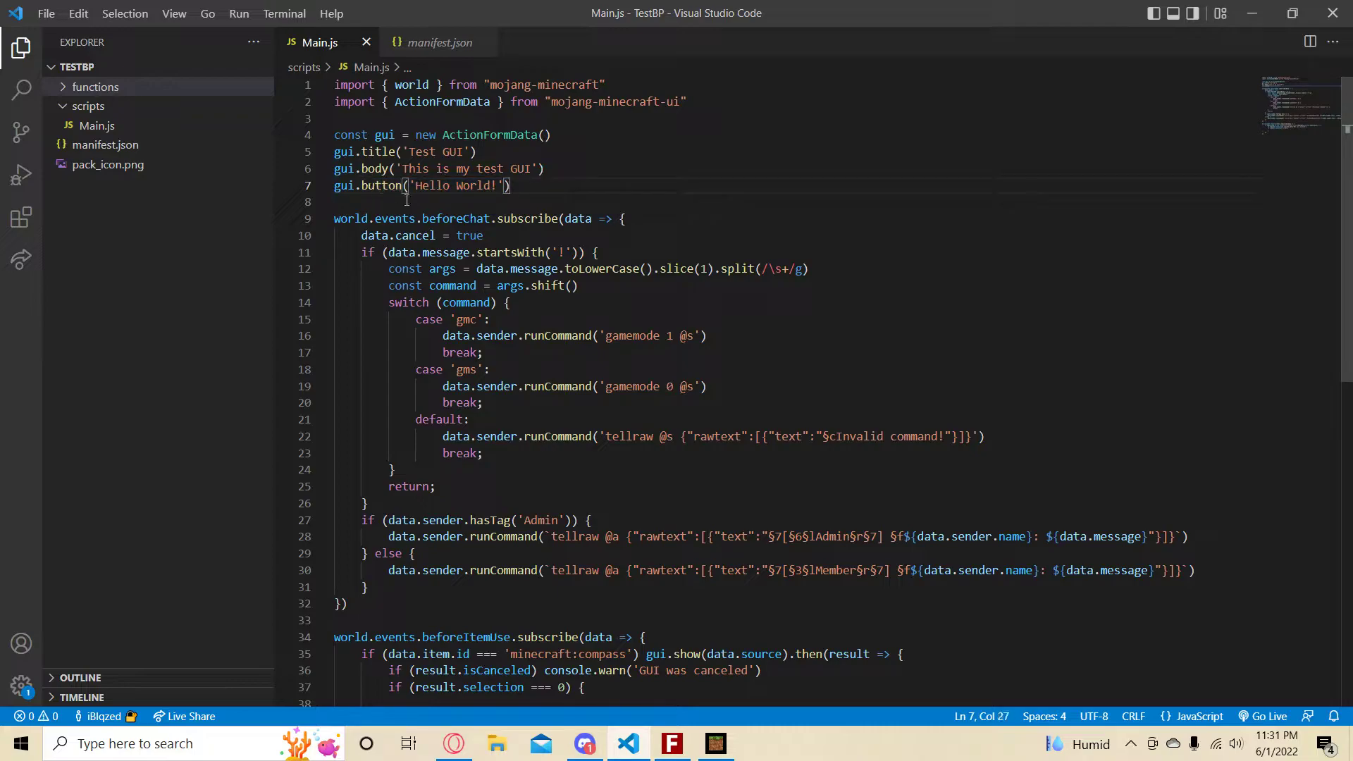
# Step: For selection 0, run data.source.runCommand with a tellraw 'Hello World!'
pyautogui.write('gui.')
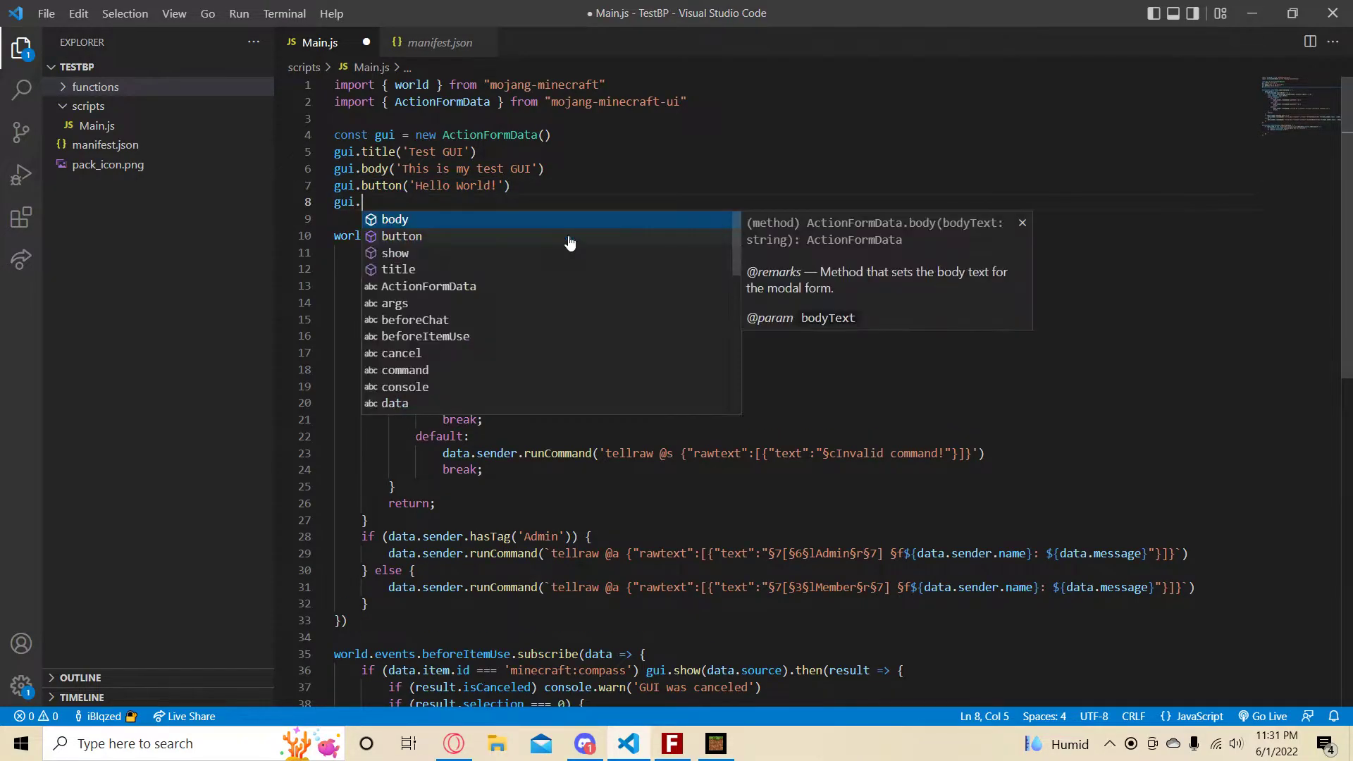
pyautogui.write('button')
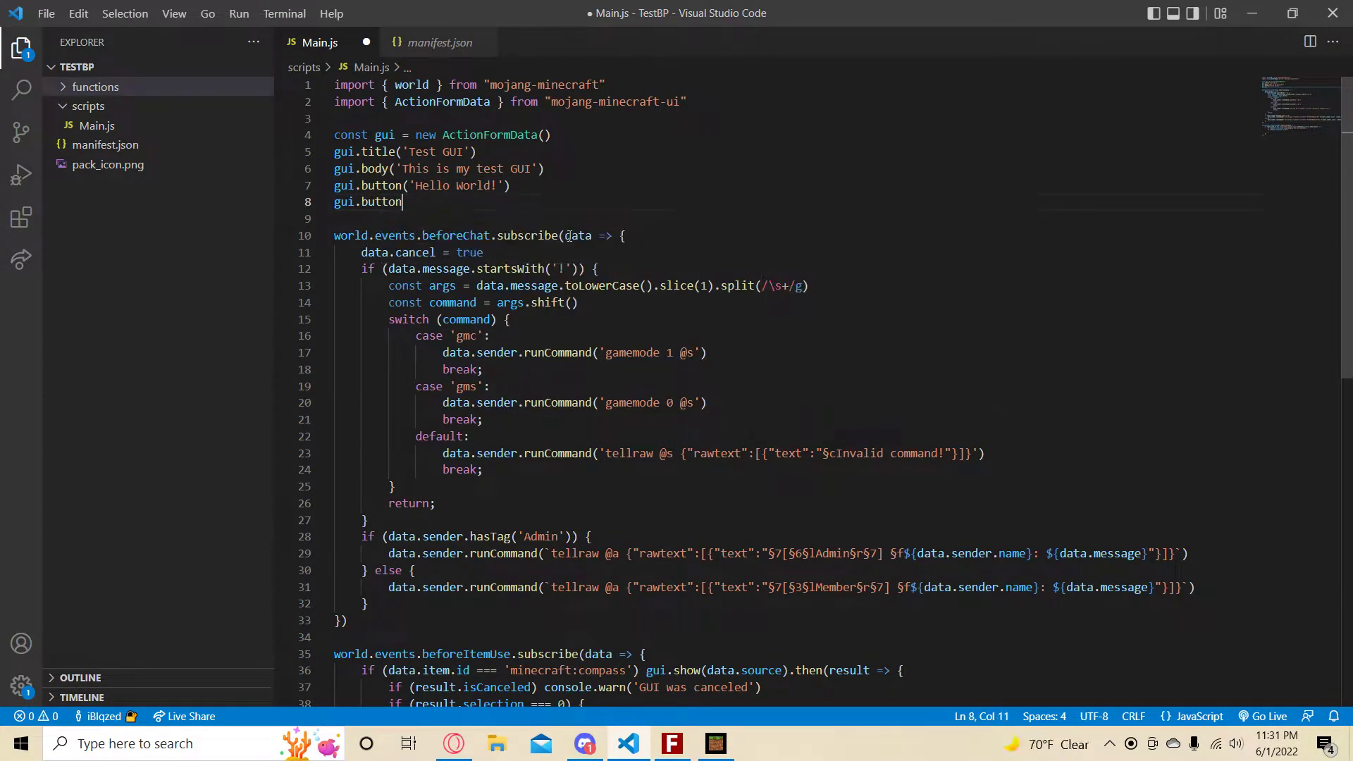
pyautogui.press('BackSpace')
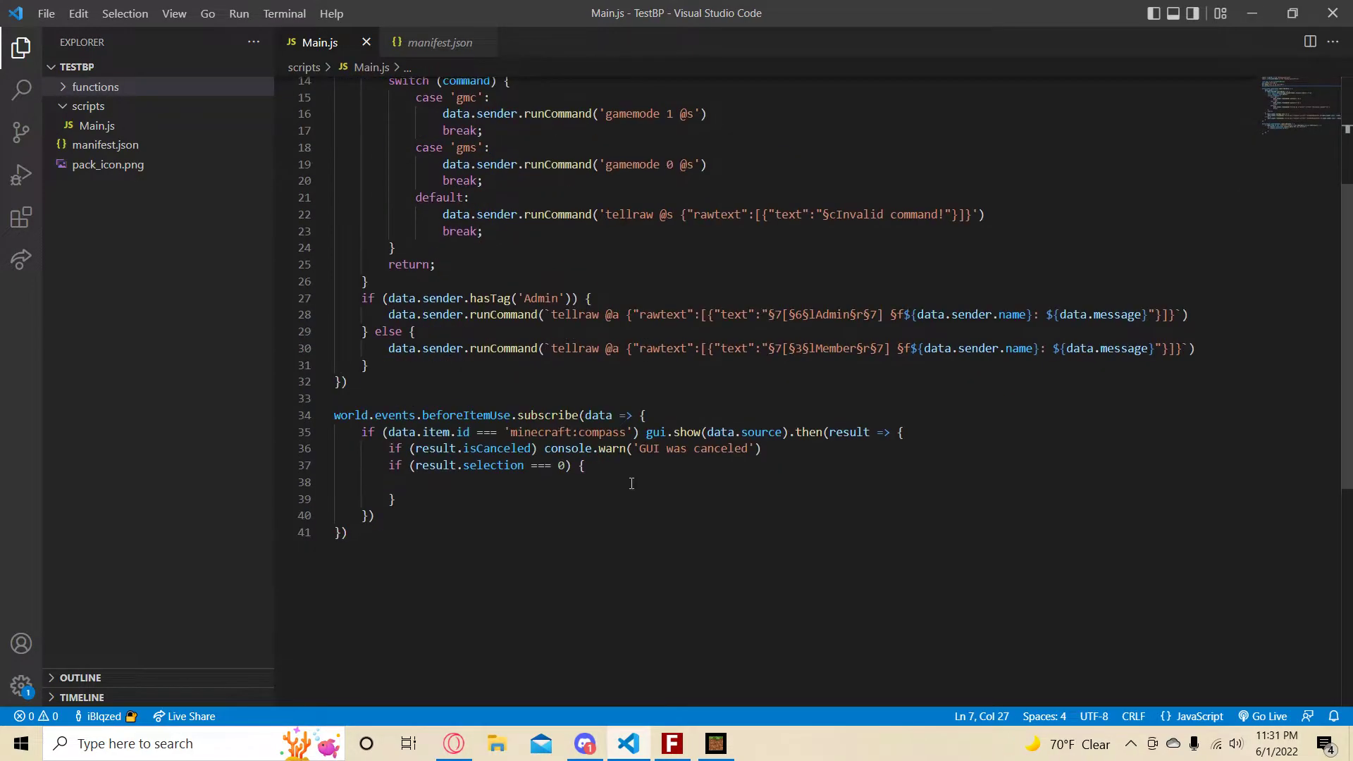
pyautogui.write('data')
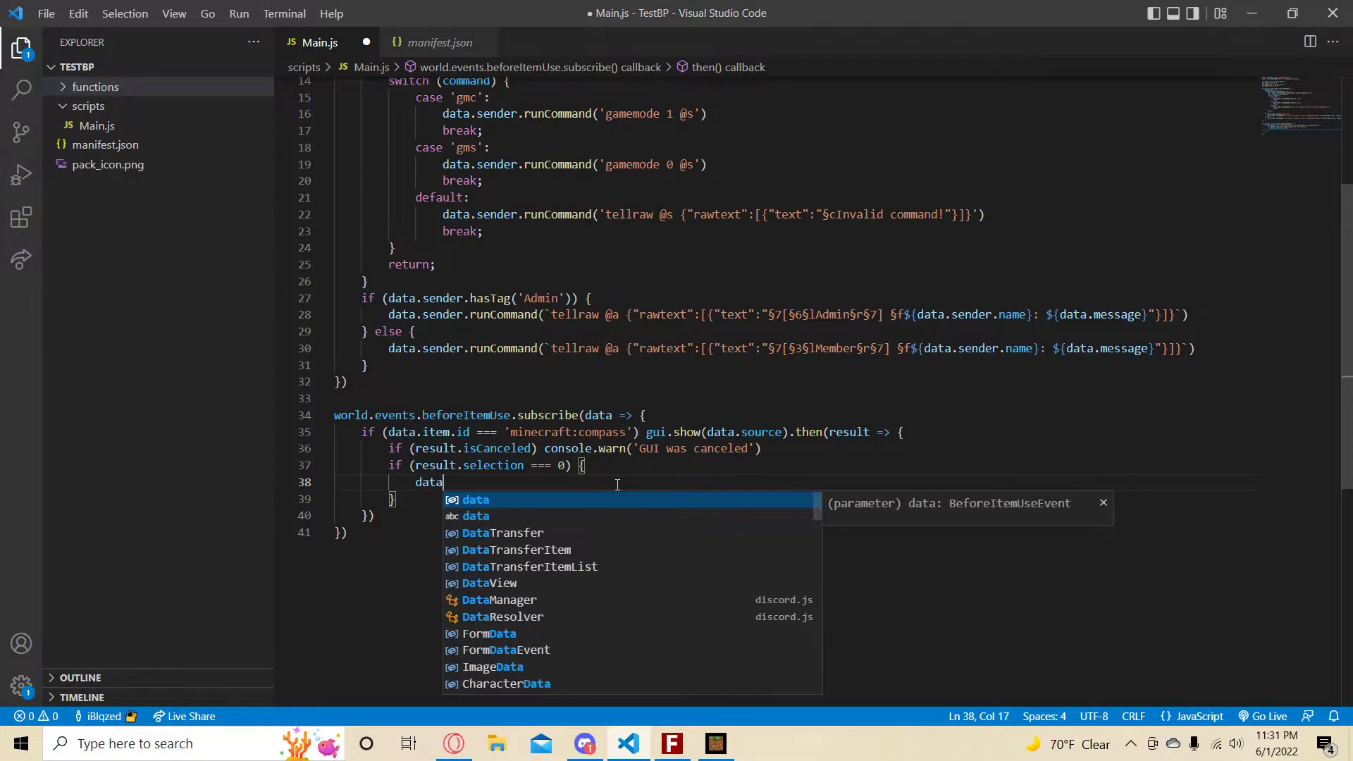
pyautogui.write('.s')
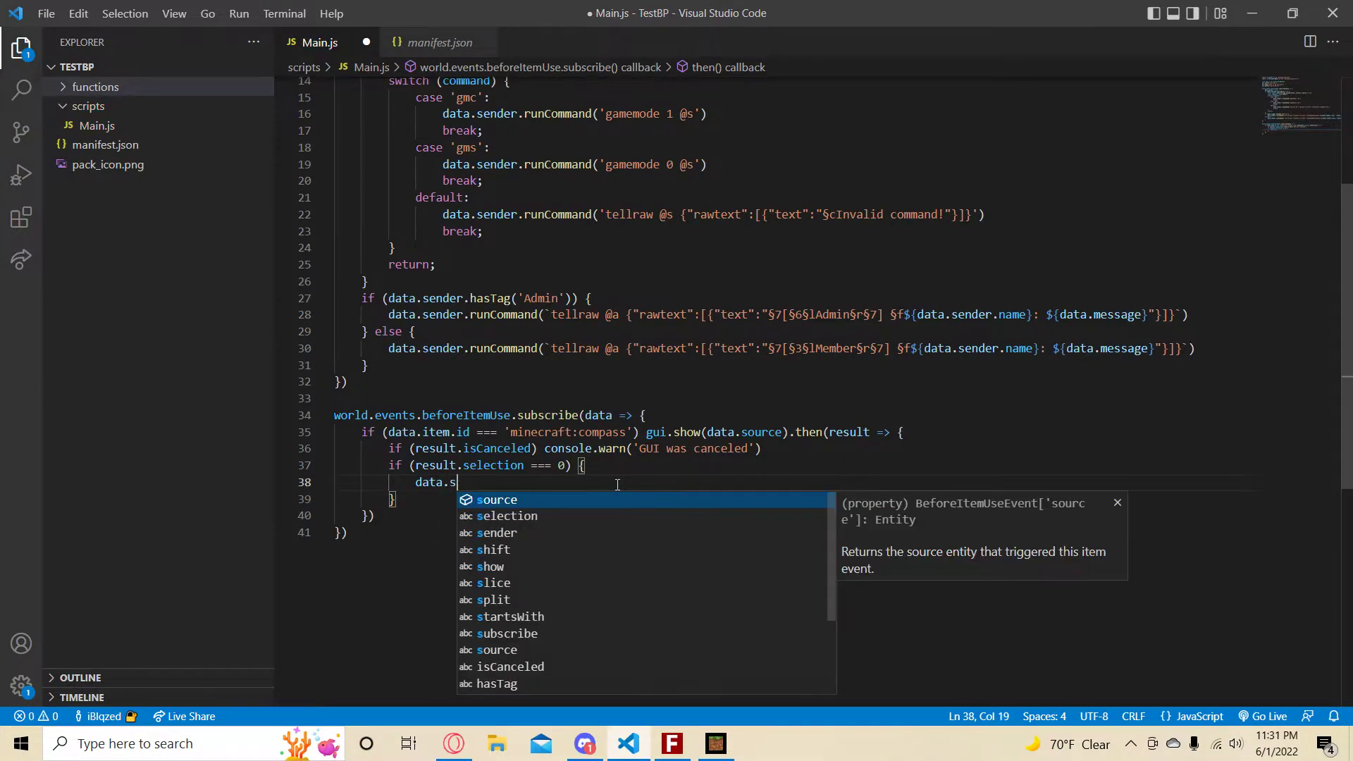
pyautogui.write('ource.runCommand(')
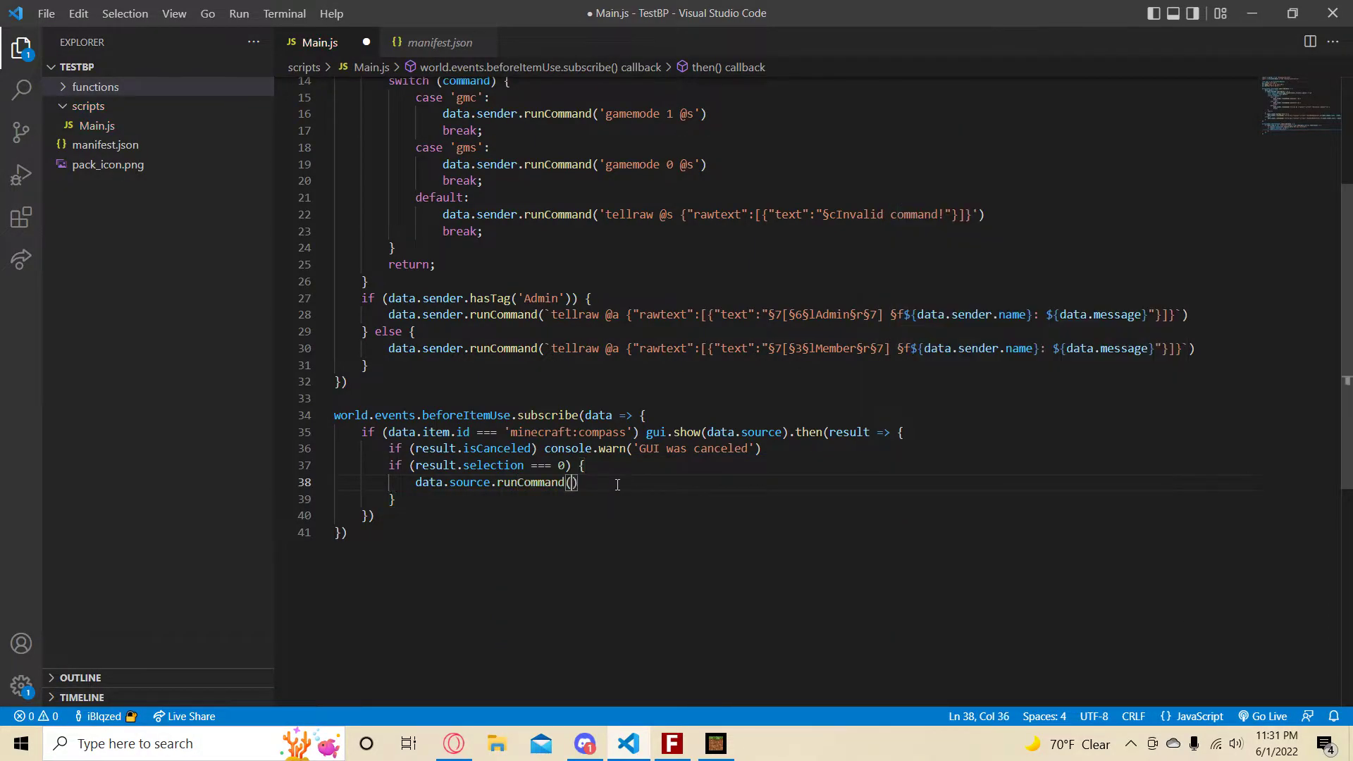
pyautogui.write('te')
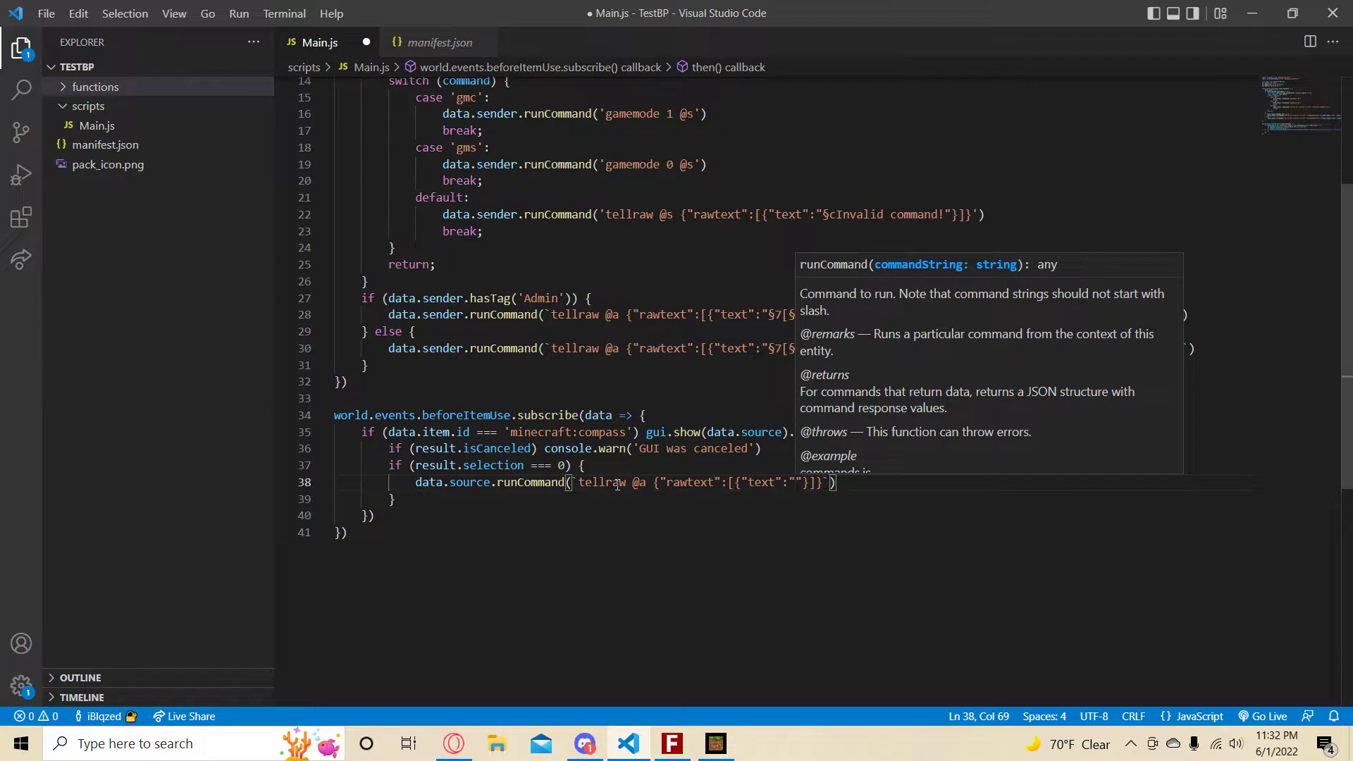
pyautogui.write('Hello')
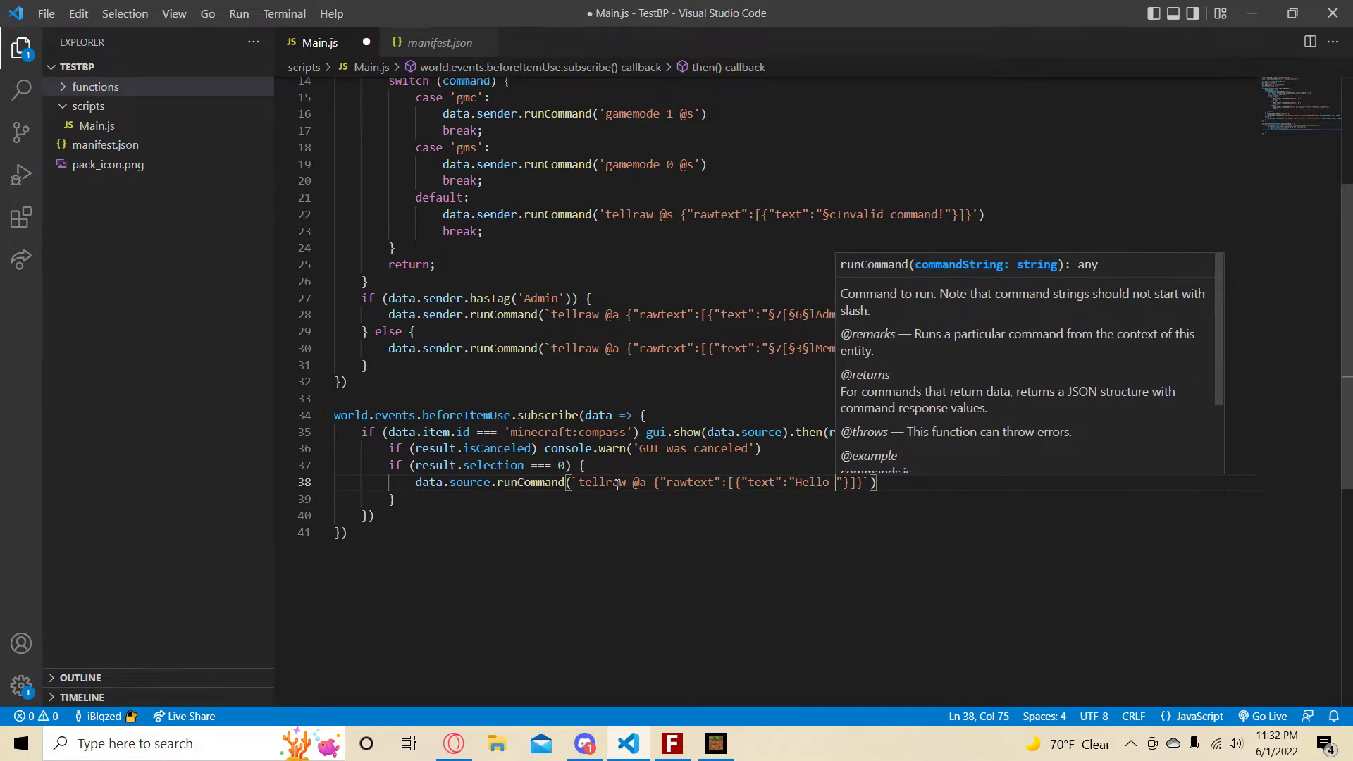
pyautogui.write('World!')
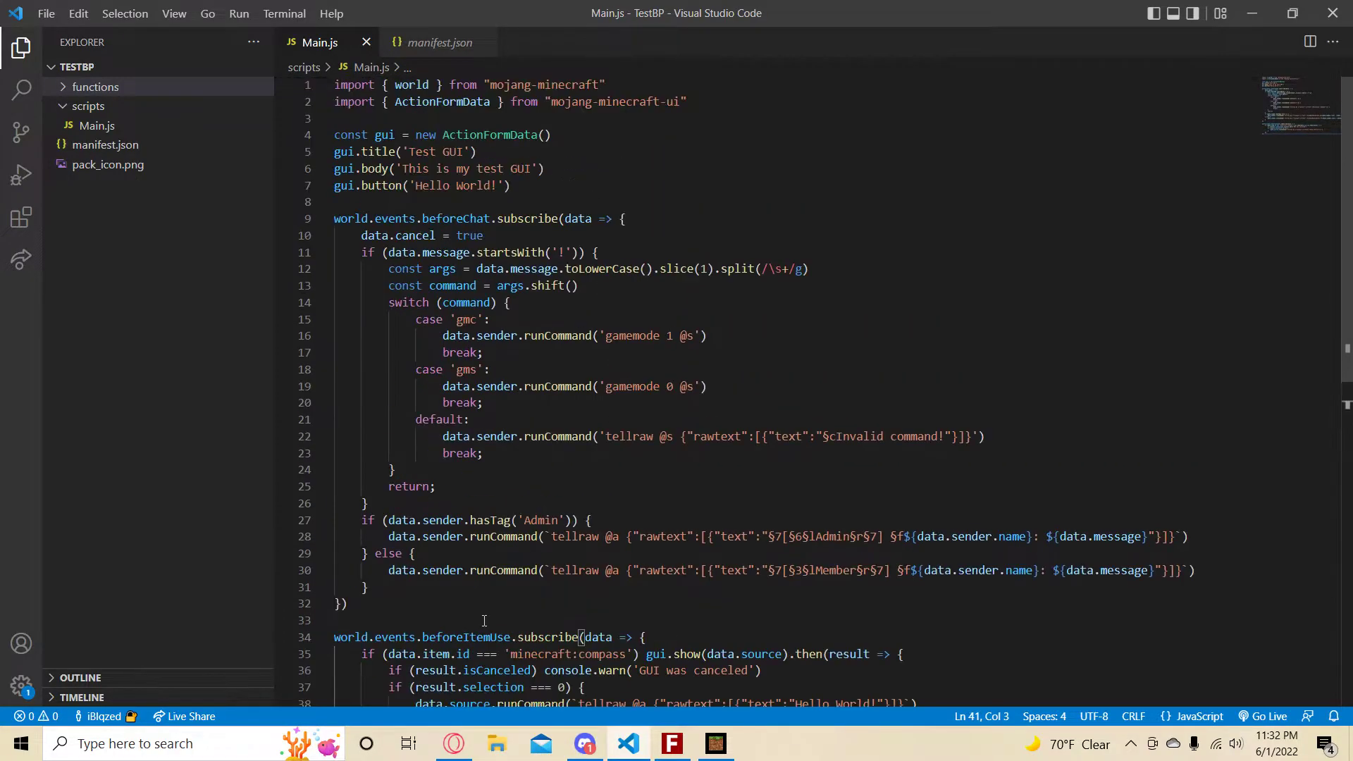
pyautogui.doubleClick(384, 134)
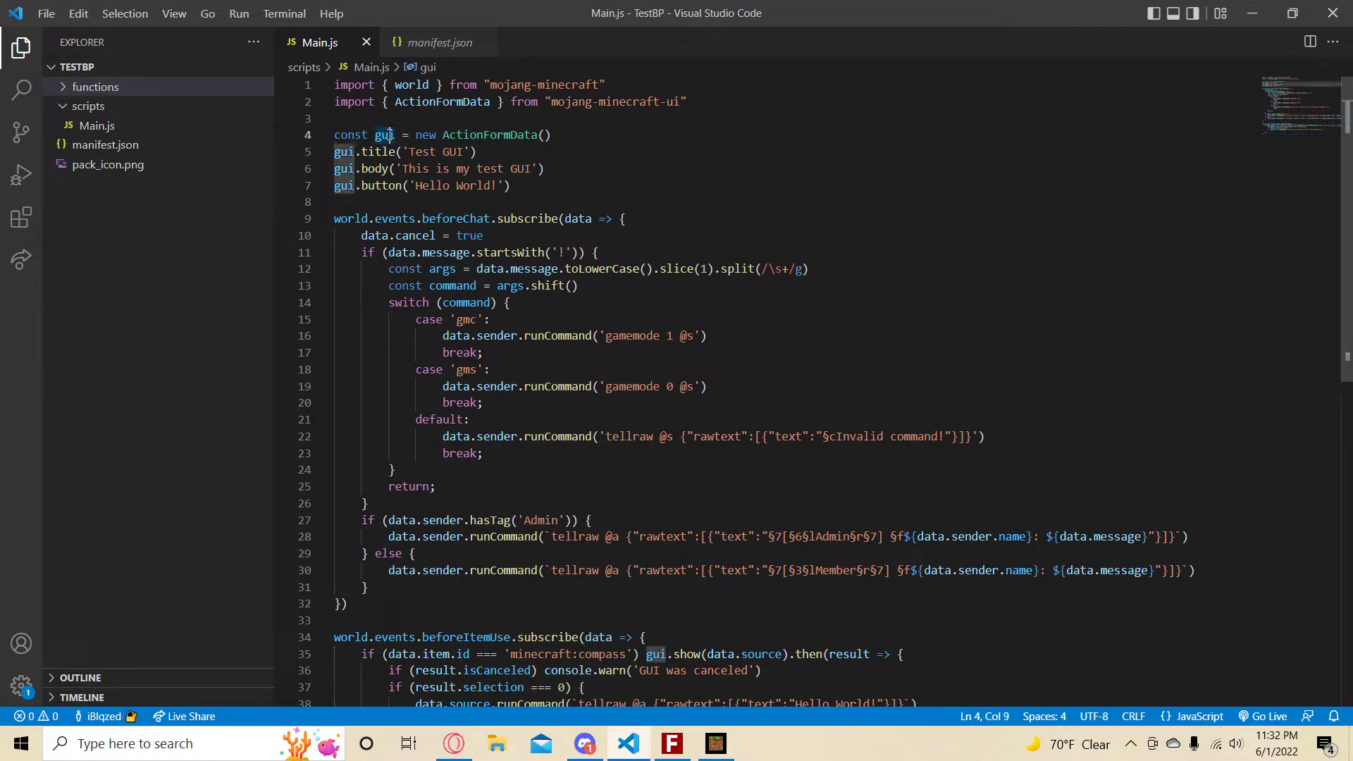
pyautogui.doubleClick(488, 135)
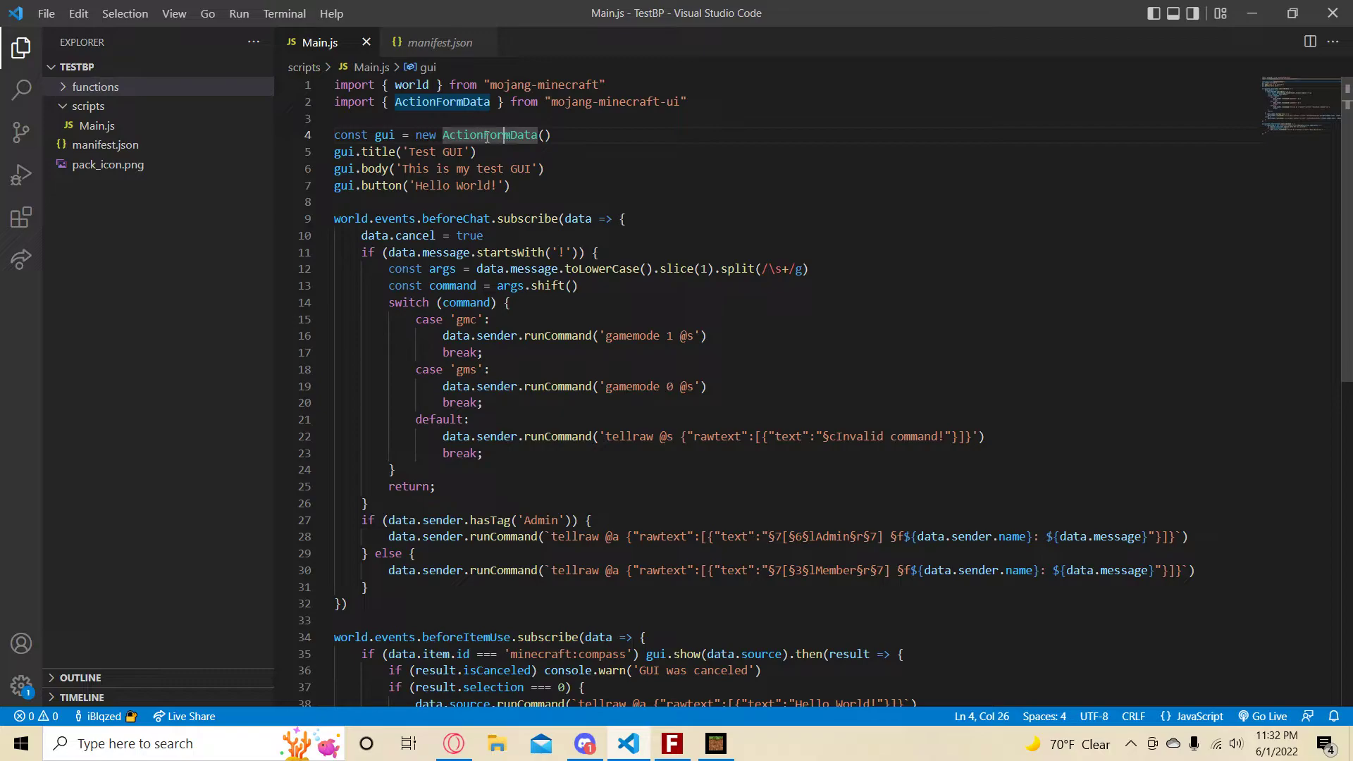
pyautogui.doubleClick(489, 134)
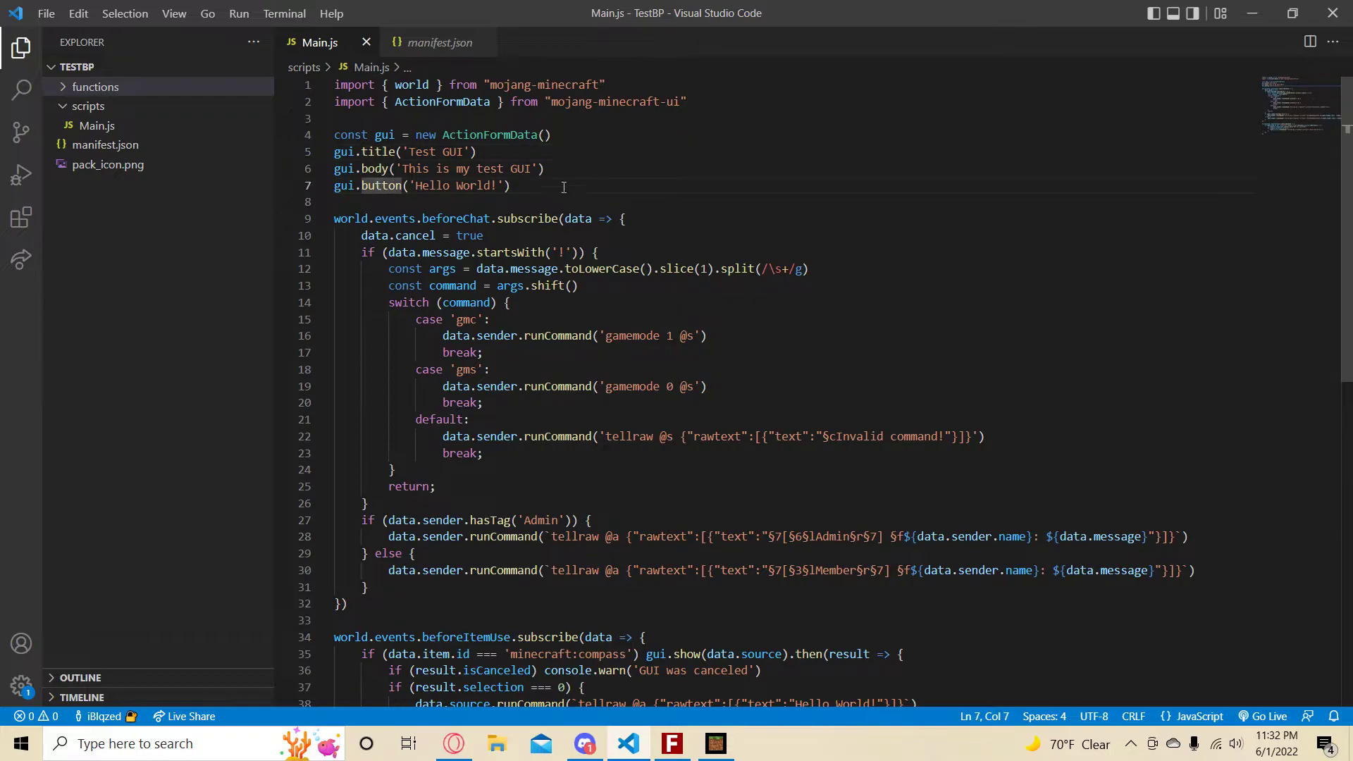
pyautogui.scroll(-3)
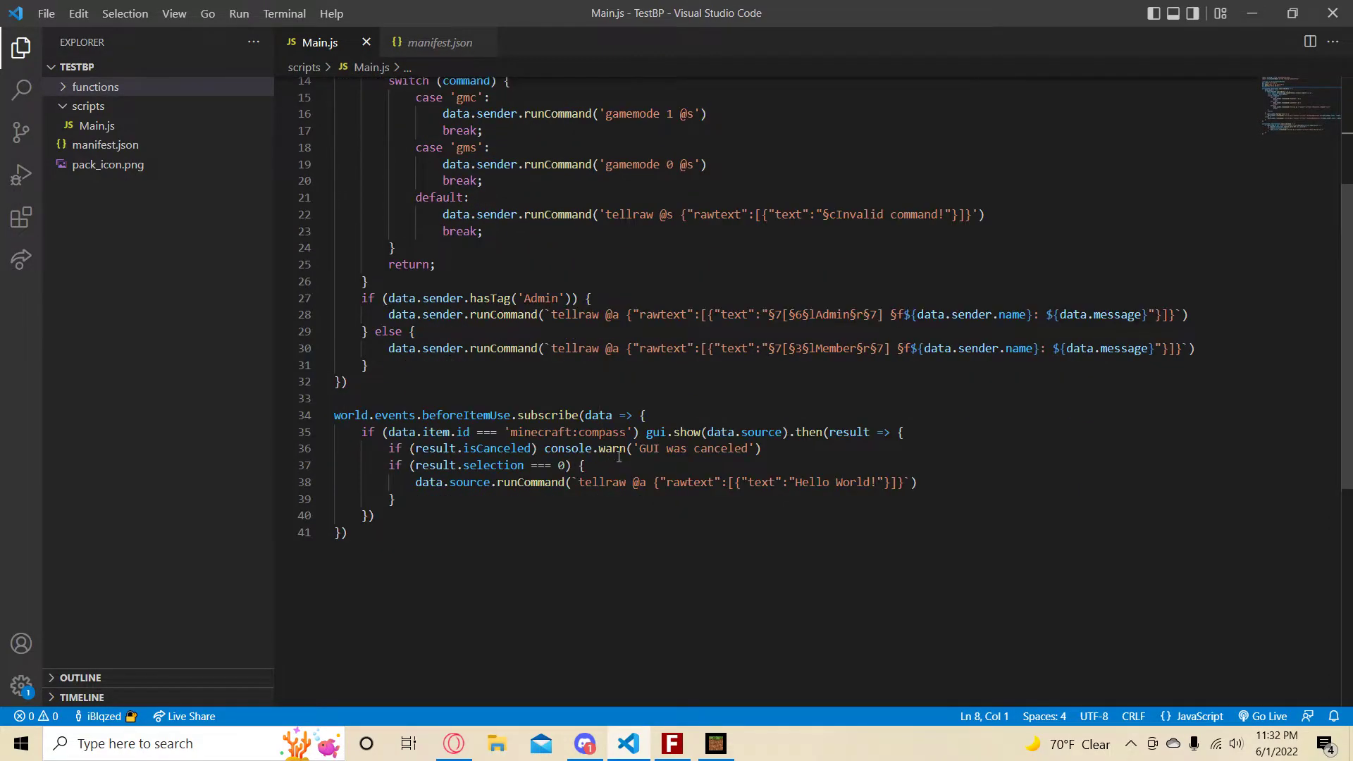
pyautogui.doubleClick(465, 415)
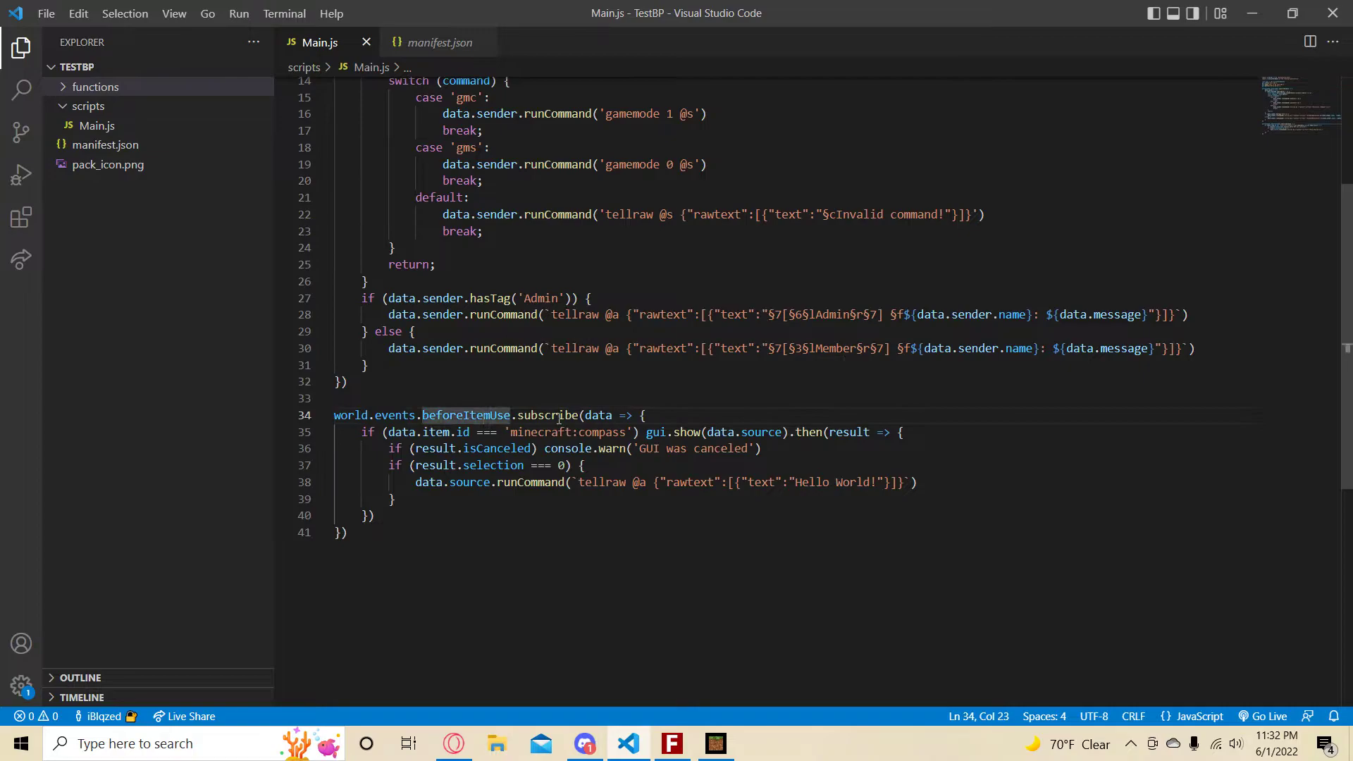
pyautogui.moveTo(457, 432); pyautogui.dragTo(630, 432)
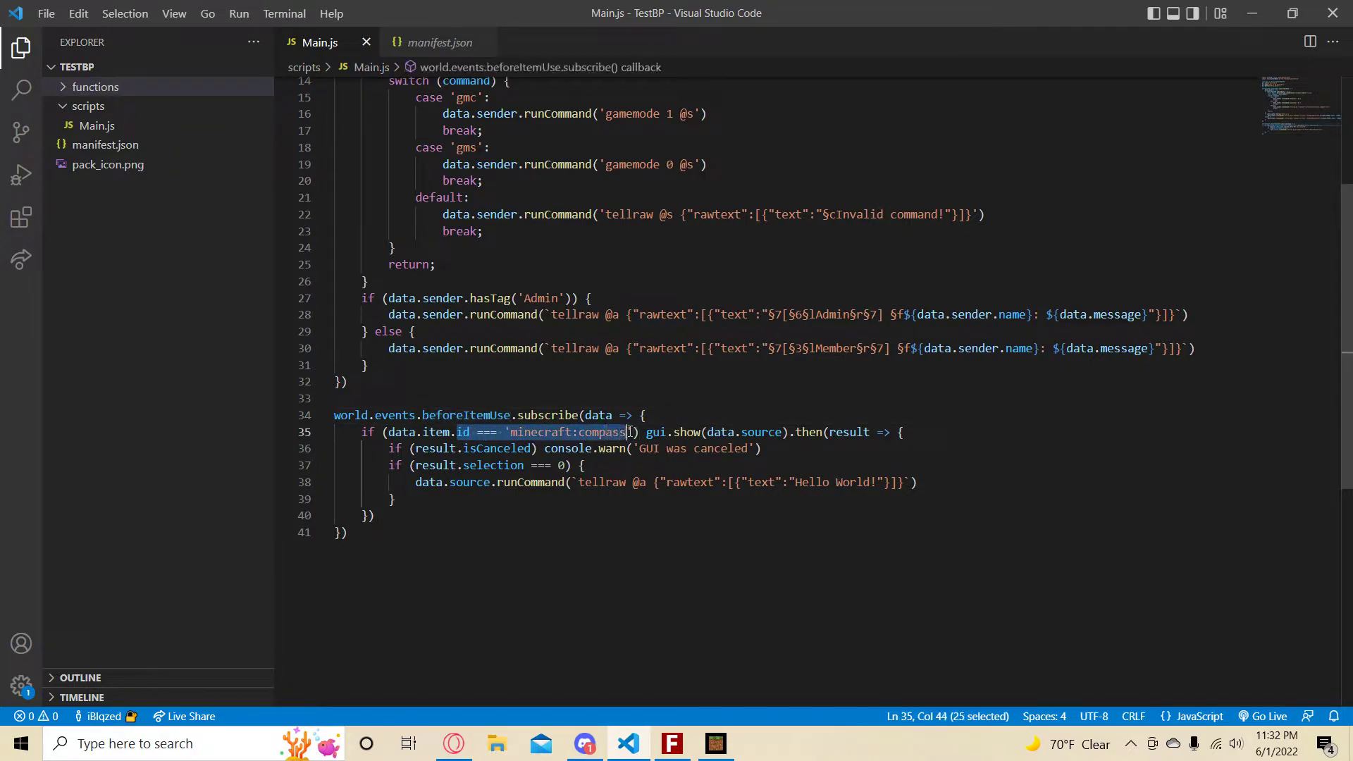
pyautogui.click(687, 432)
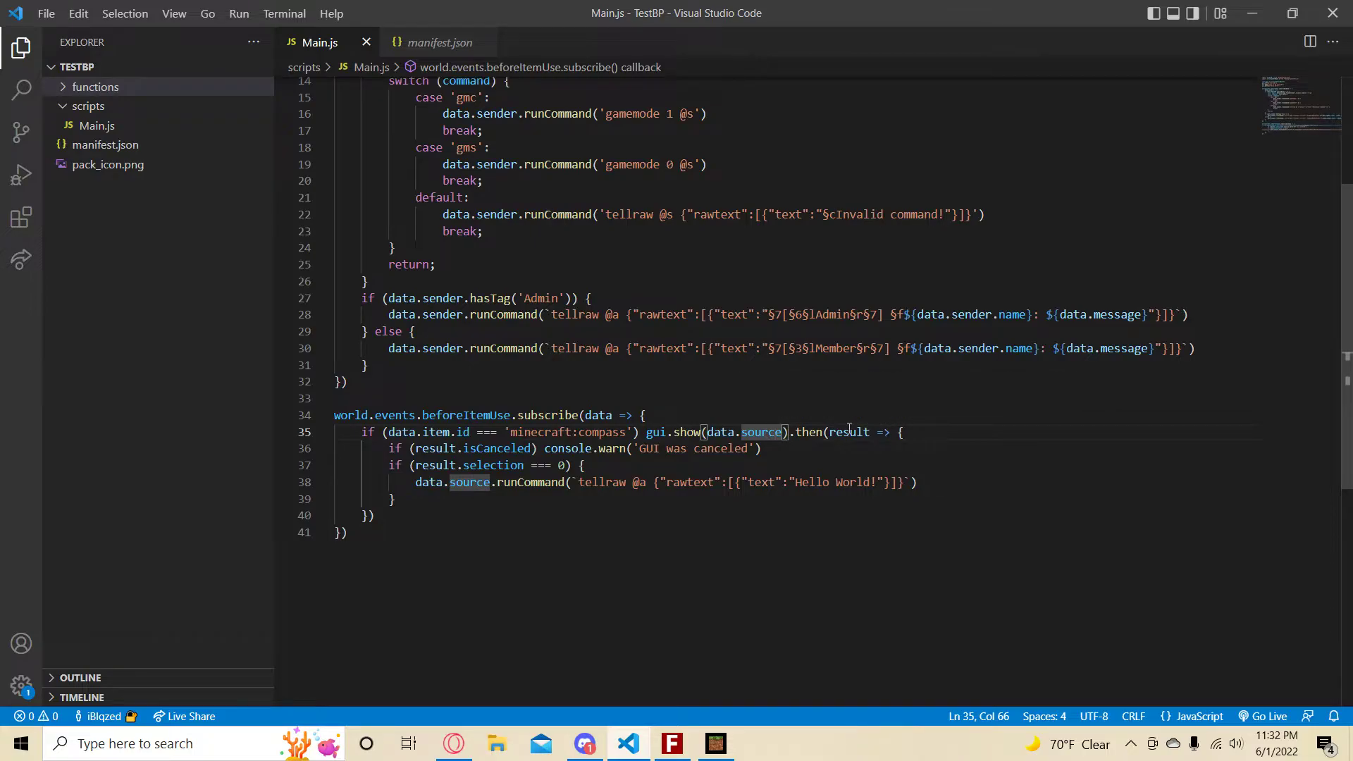
pyautogui.click(518, 448)
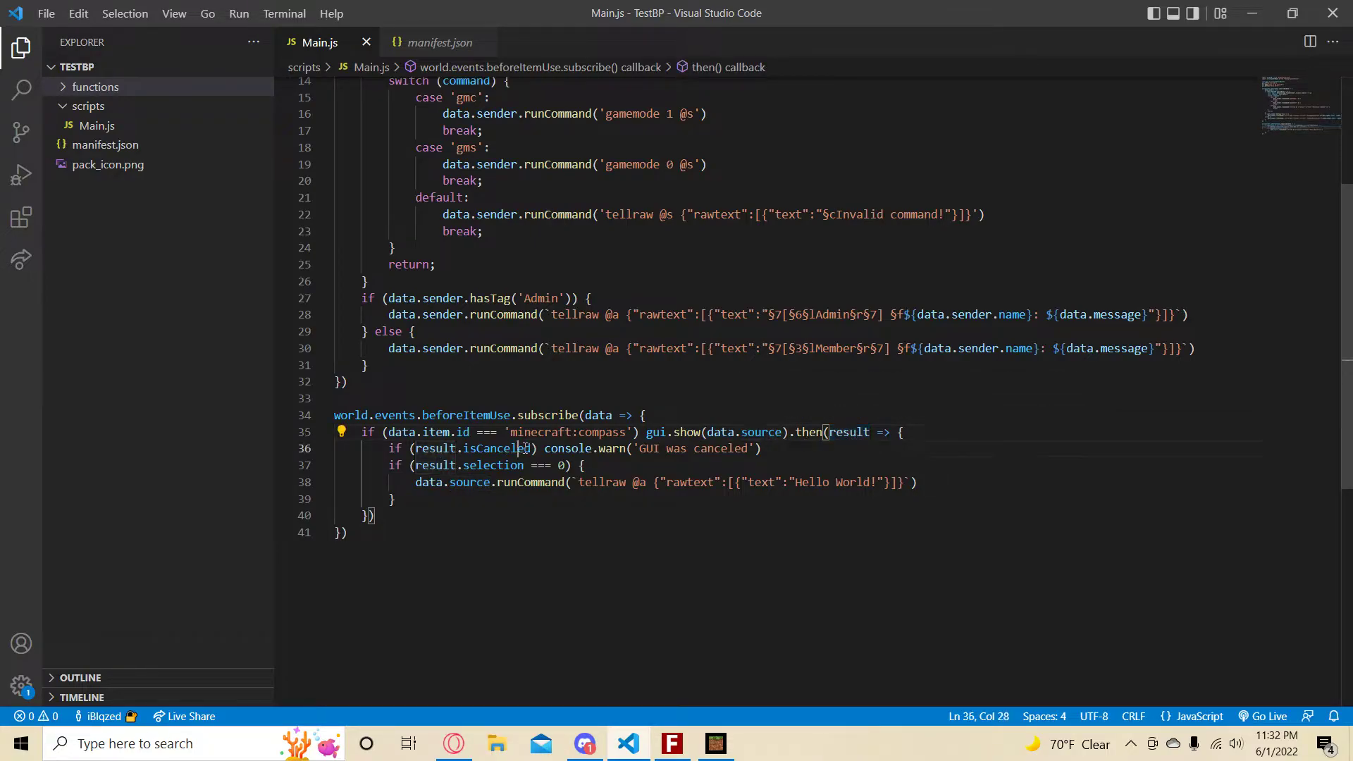
pyautogui.doubleClick(498, 448)
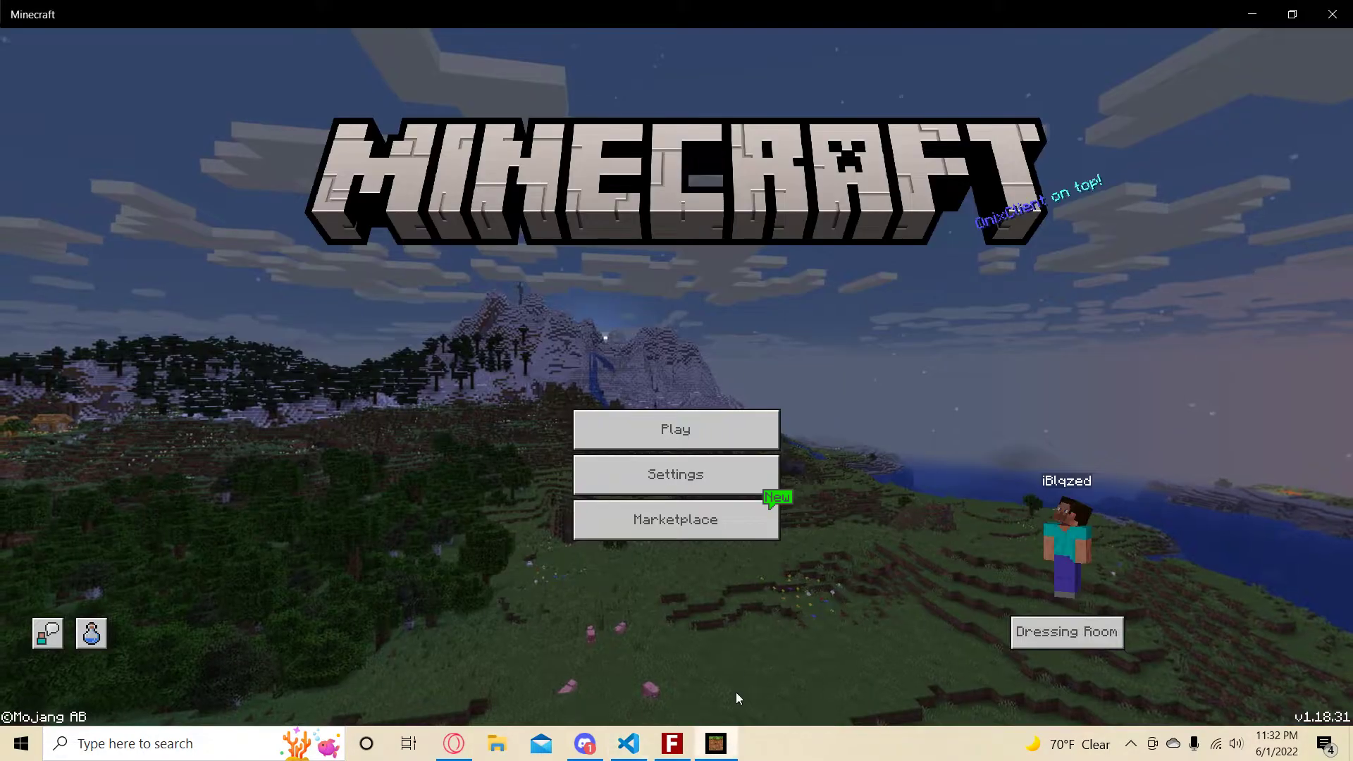
# Step: Load the test world, /give @s compass, and open then close the Test GUI form
pyautogui.click(675, 430)
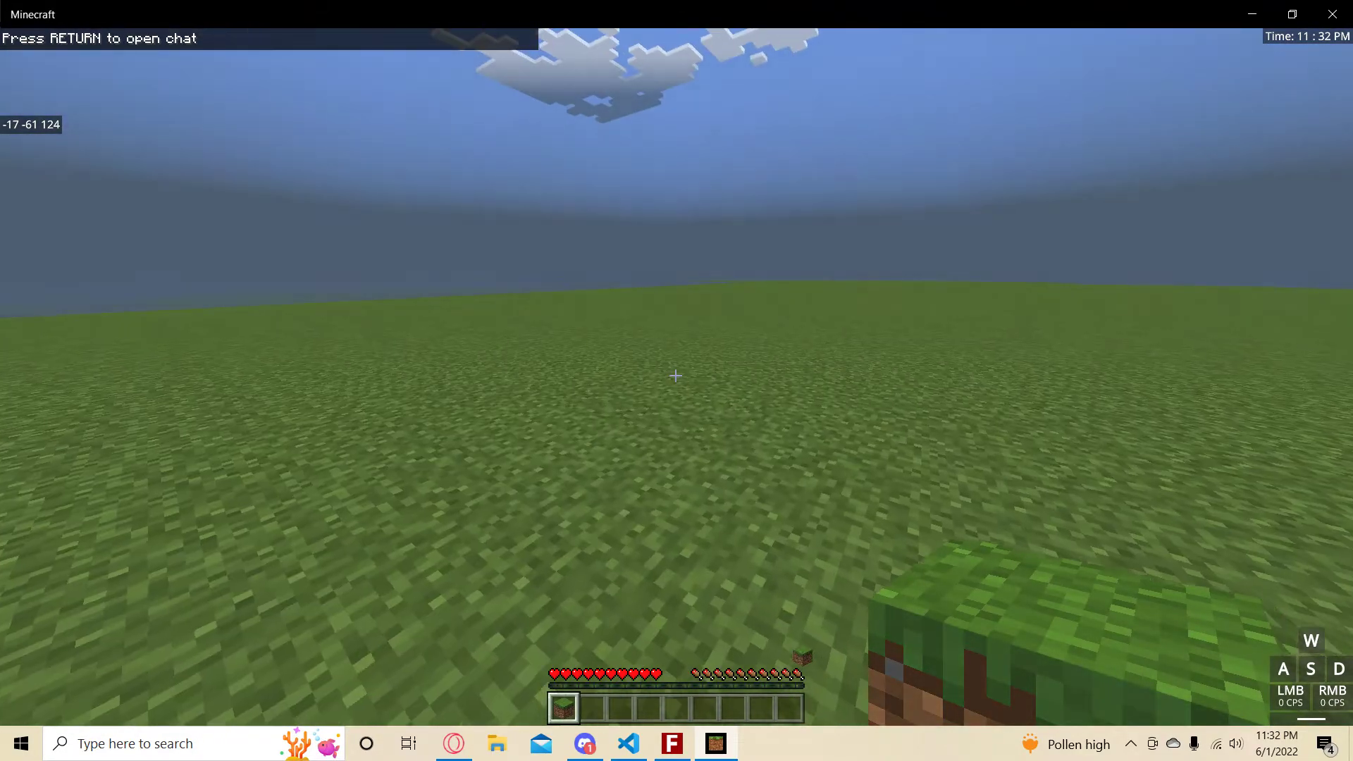
pyautogui.press('return')
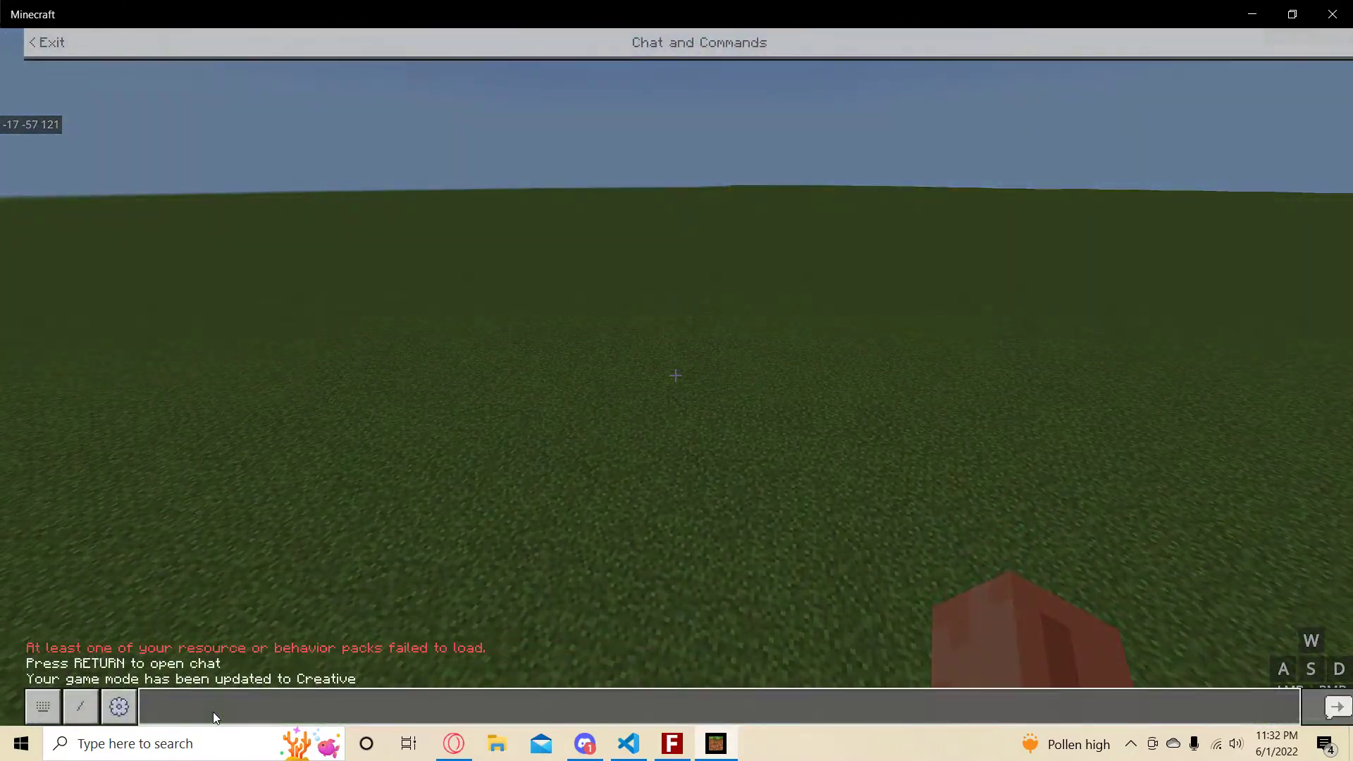
pyautogui.write('/give @')
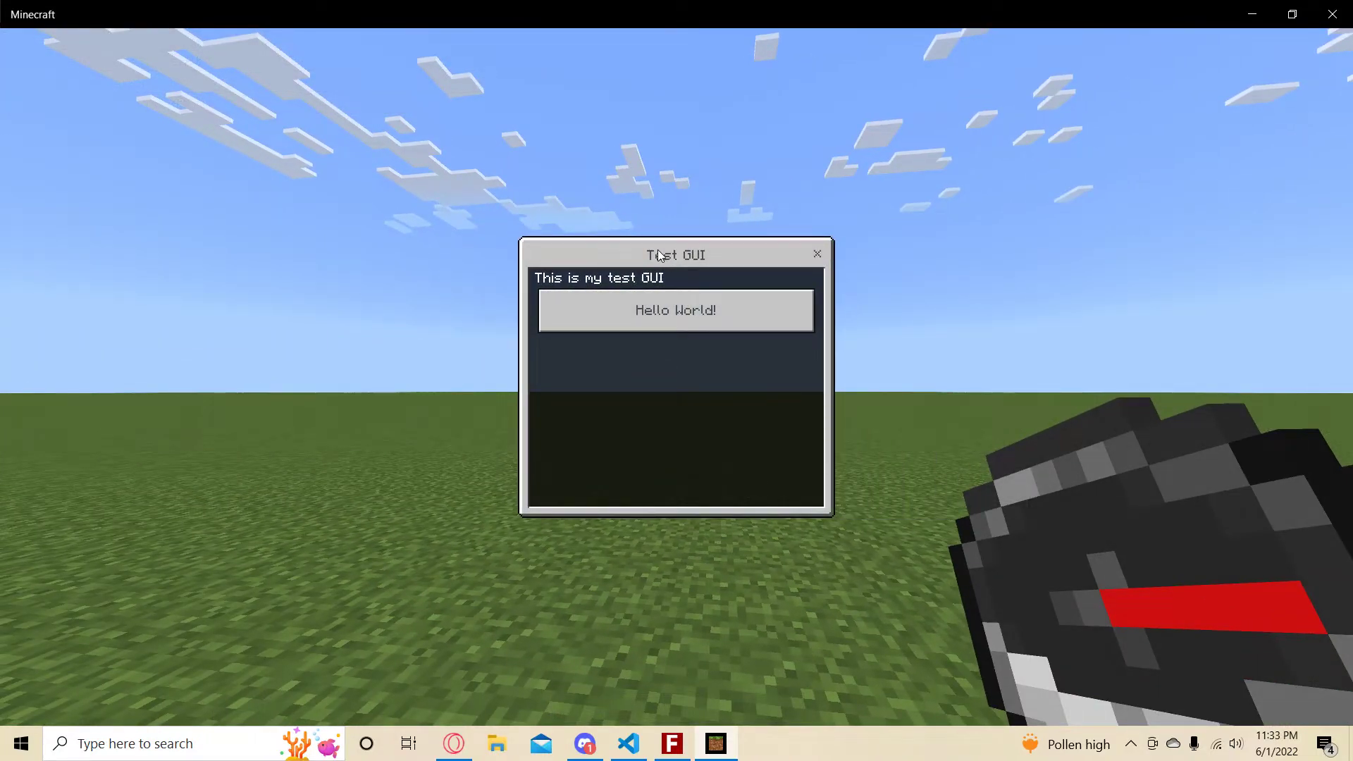
pyautogui.click(627, 742)
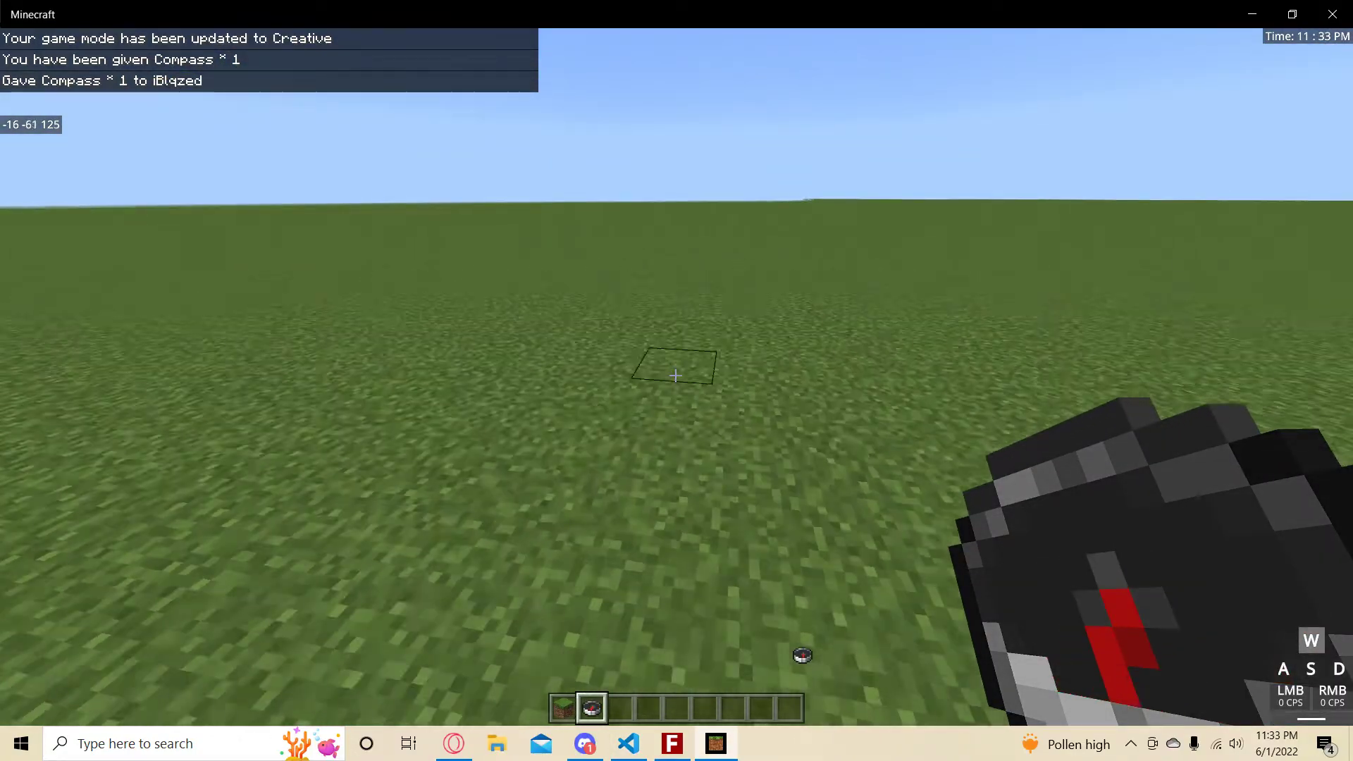
pyautogui.press('w')
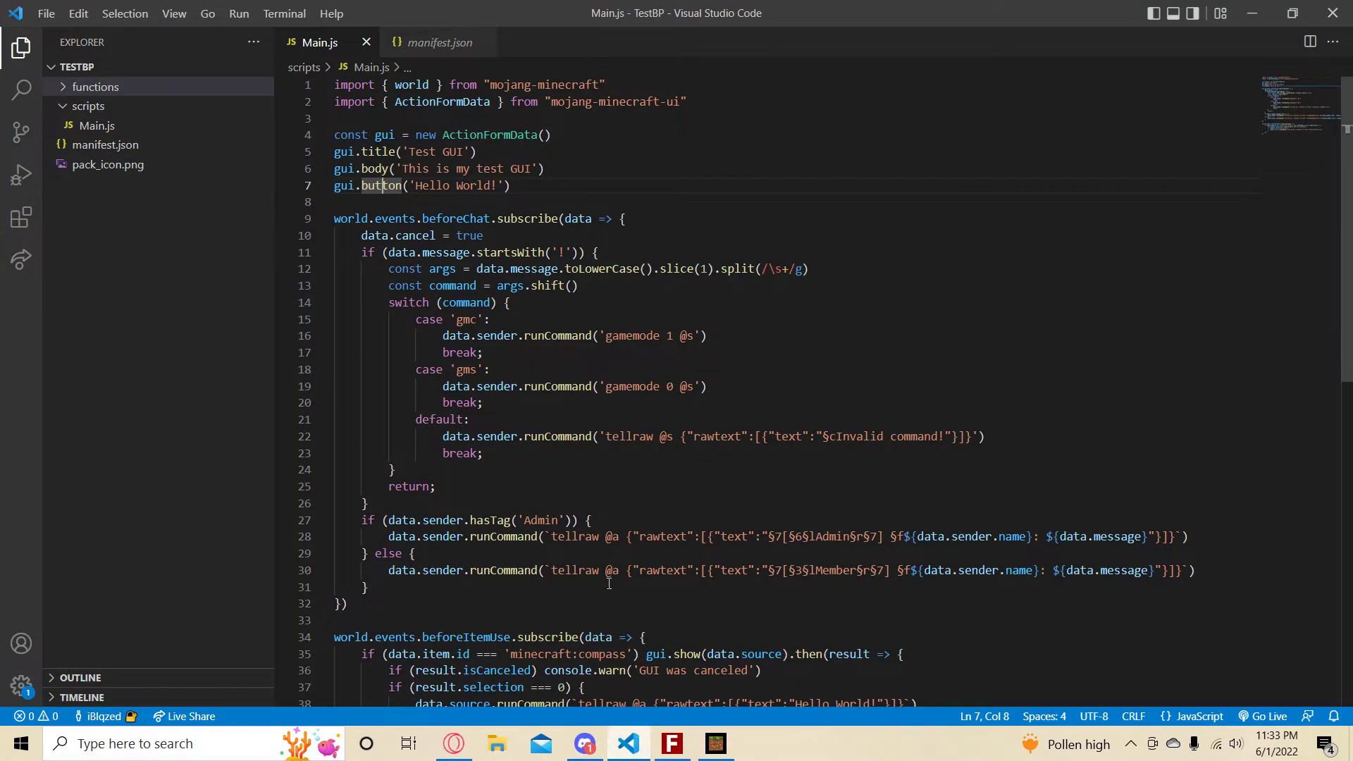
# Step: Add const source = data.source as the first line of the beforeItemUse callback
pyautogui.scroll(-3)
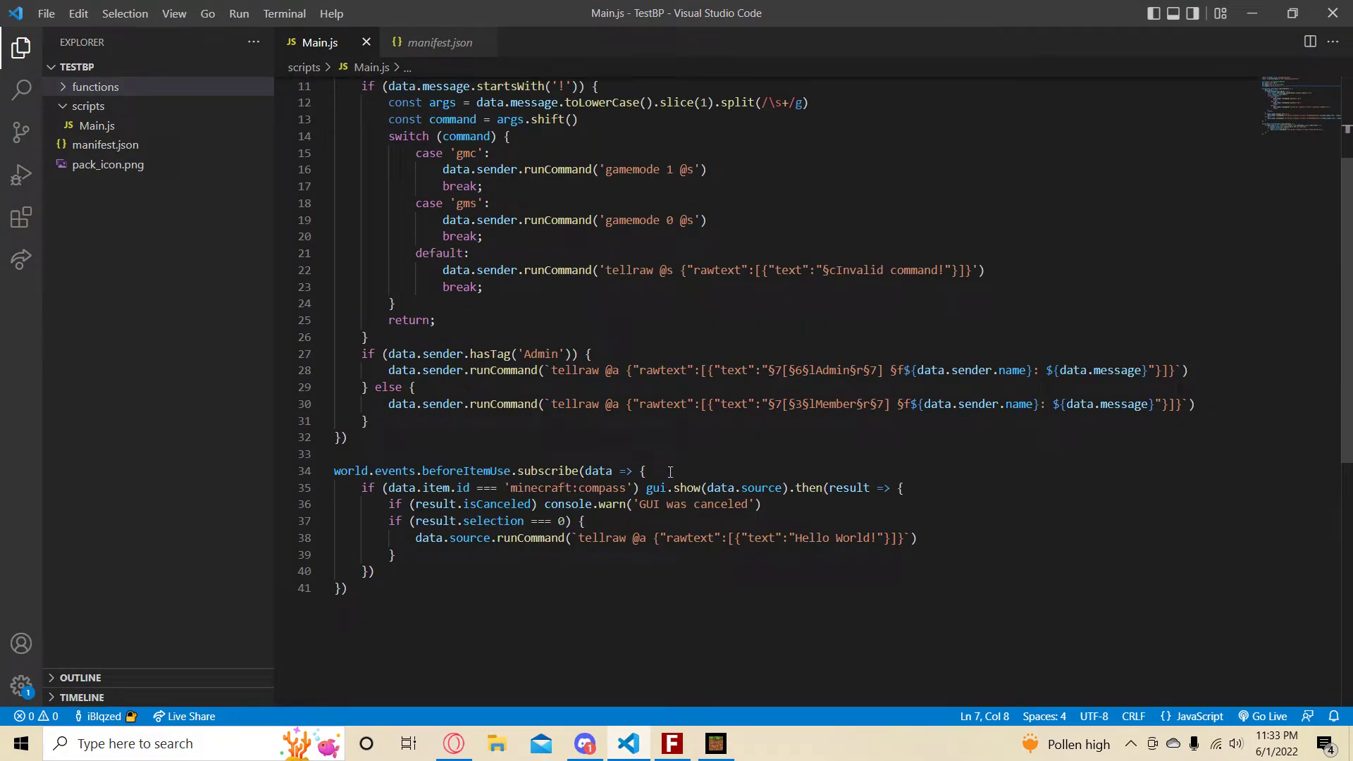
pyautogui.write('const source = data.source')
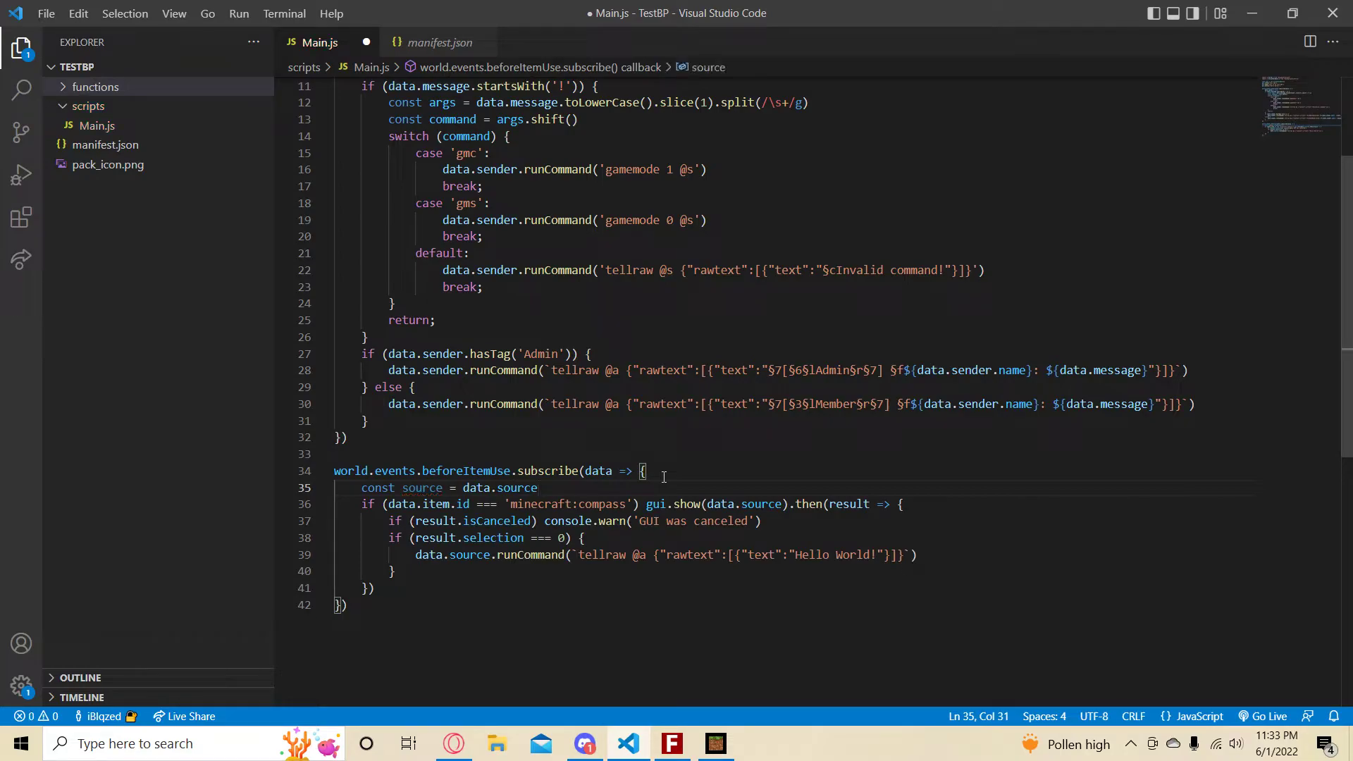
pyautogui.doubleClick(427, 554)
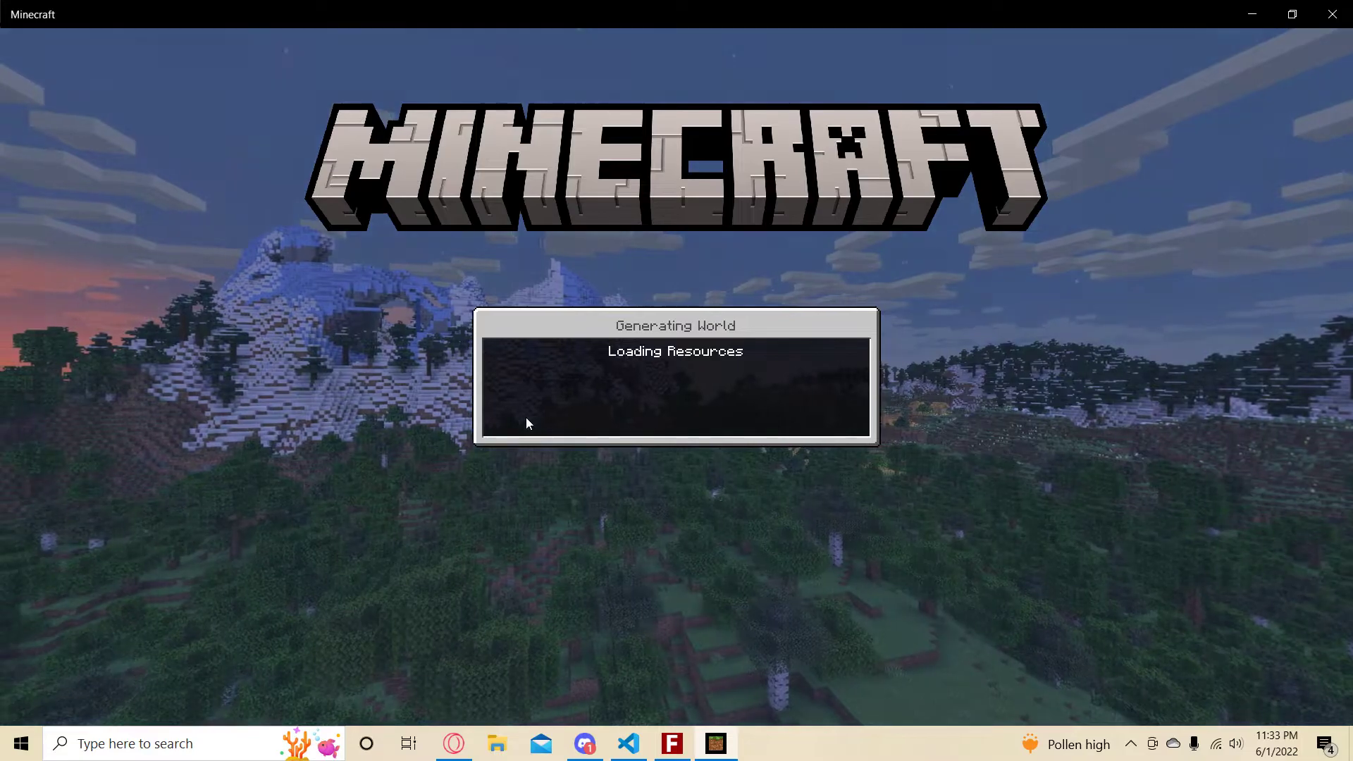
# Step: Use source instead of data.source, reload the world, and pick Hello World! in the form
pyautogui.click(627, 743)
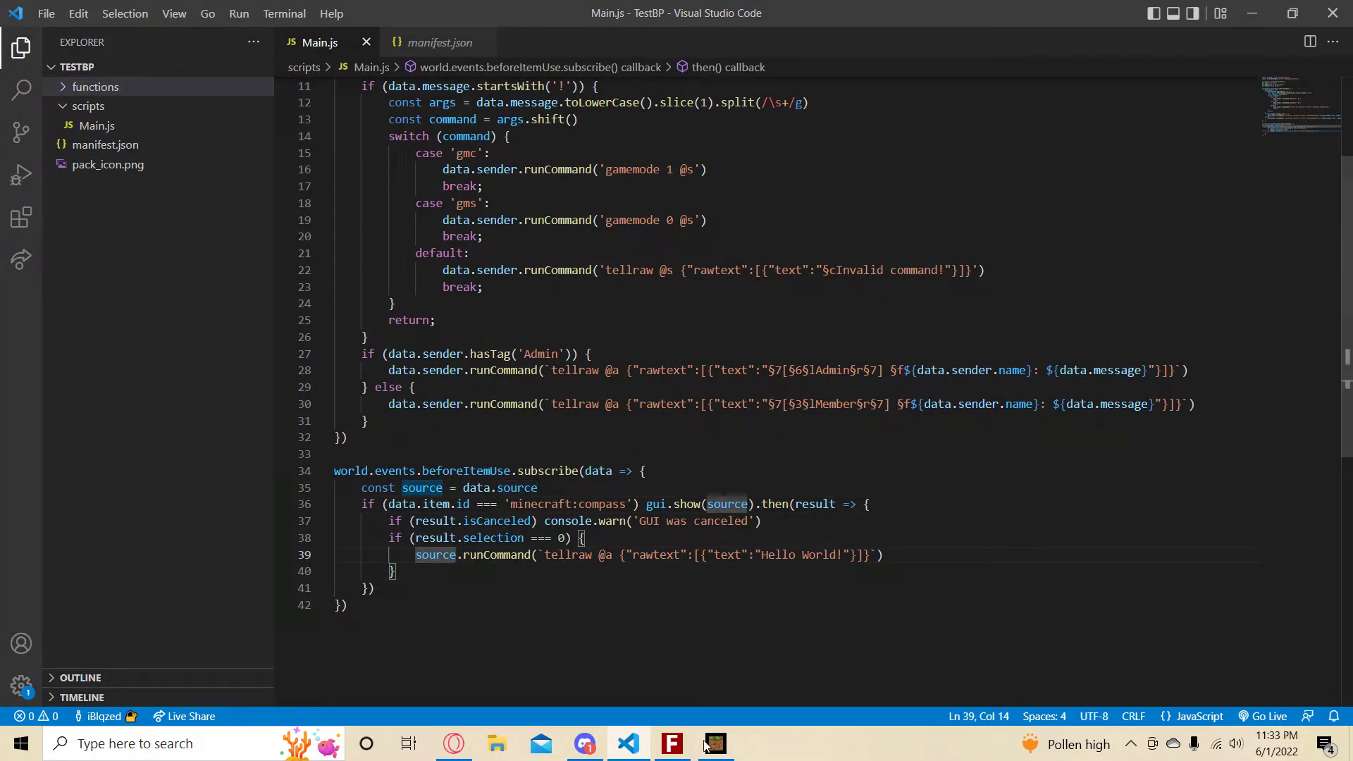
pyautogui.click(712, 743)
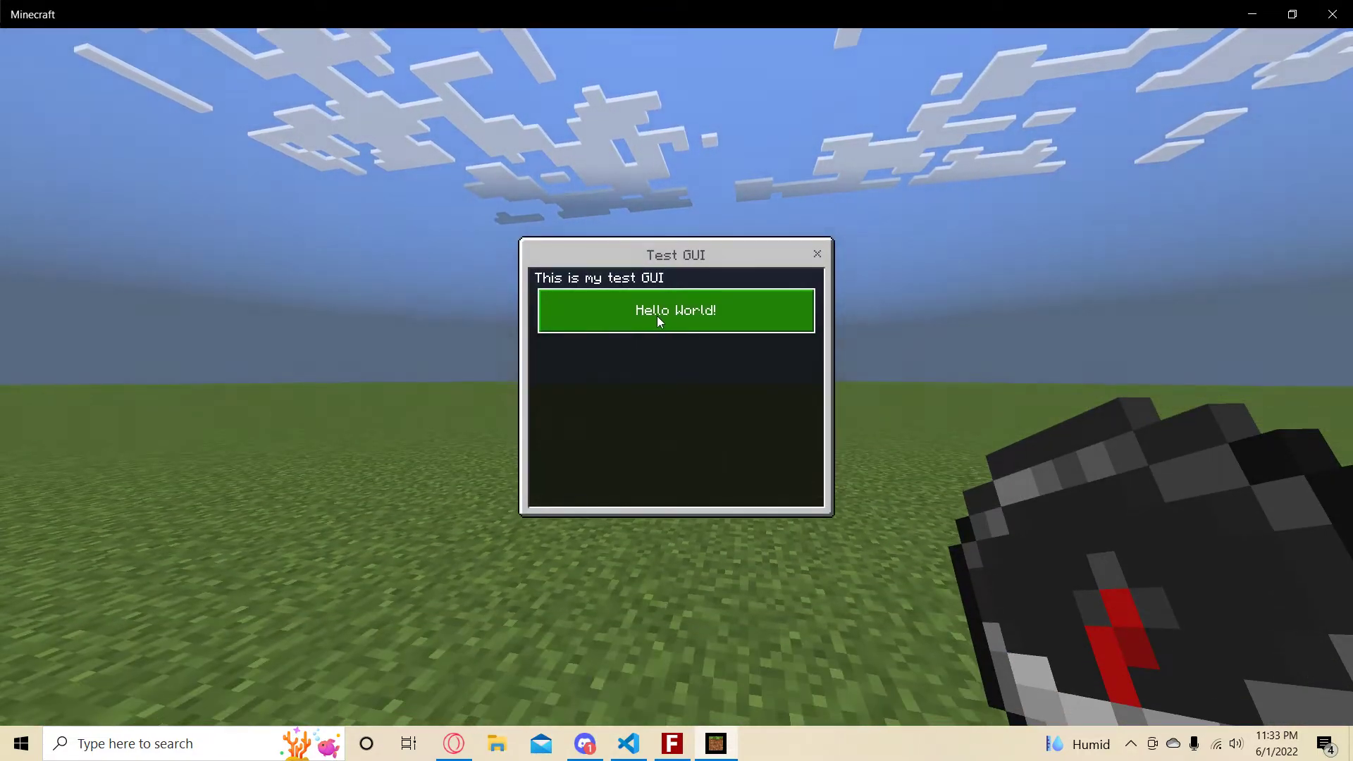
pyautogui.click(675, 311)
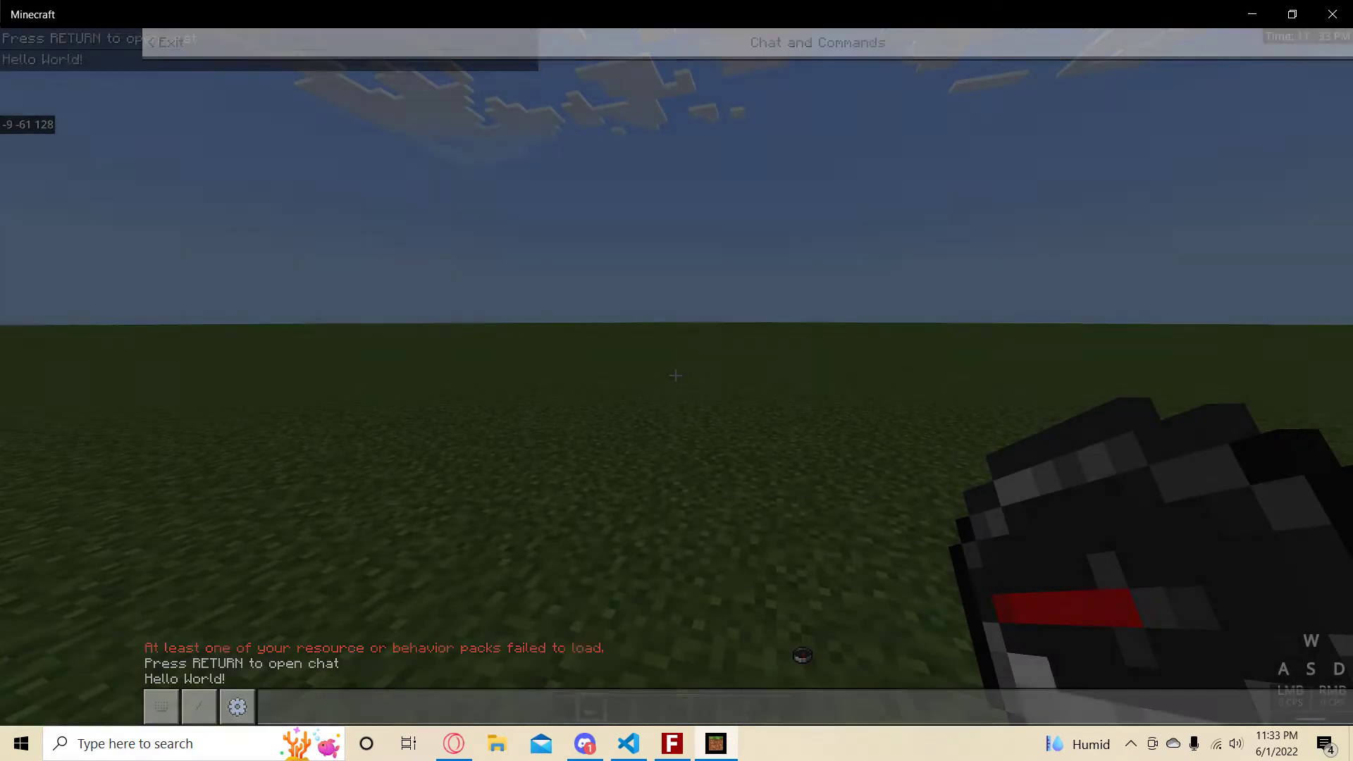
pyautogui.click(584, 743)
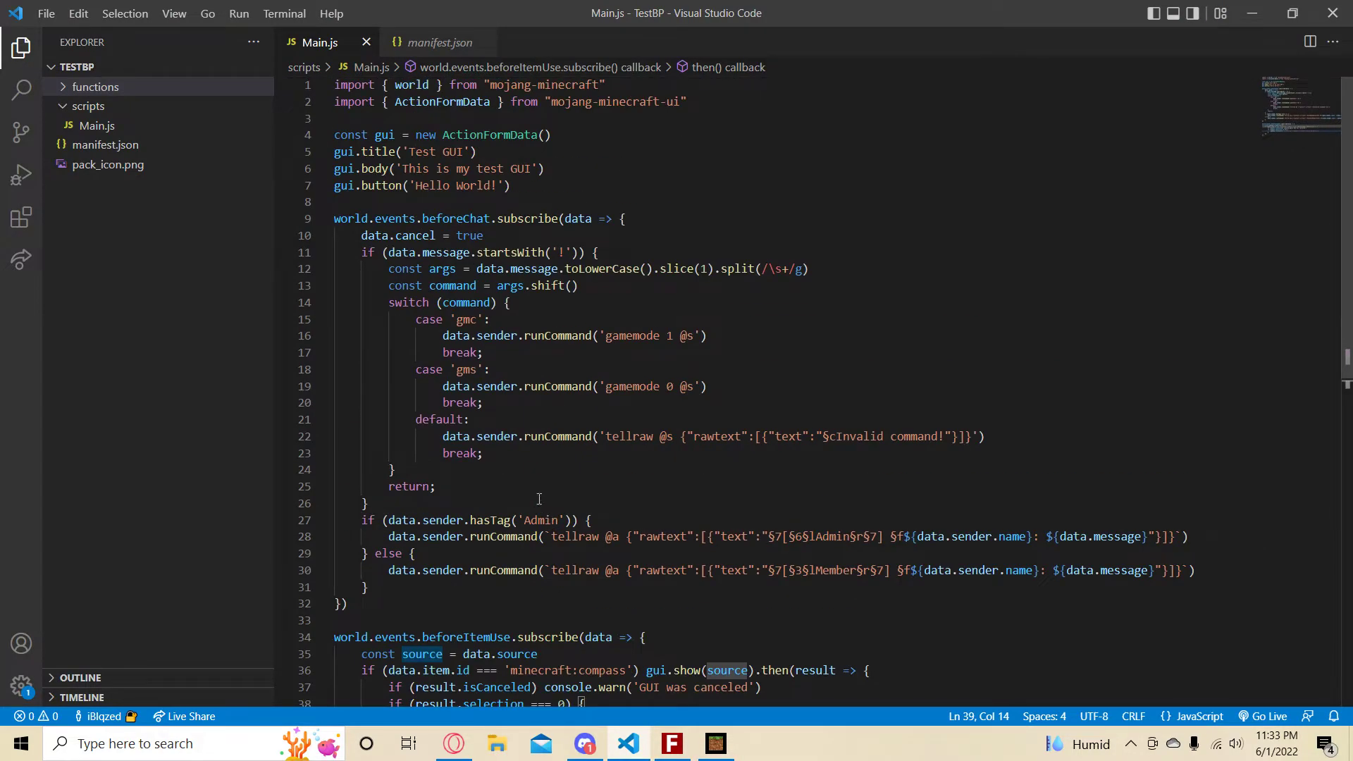
# Step: Rename the form button to GMC and copy the 'gamemode 1 @s' command
pyautogui.doubleClick(454, 185)
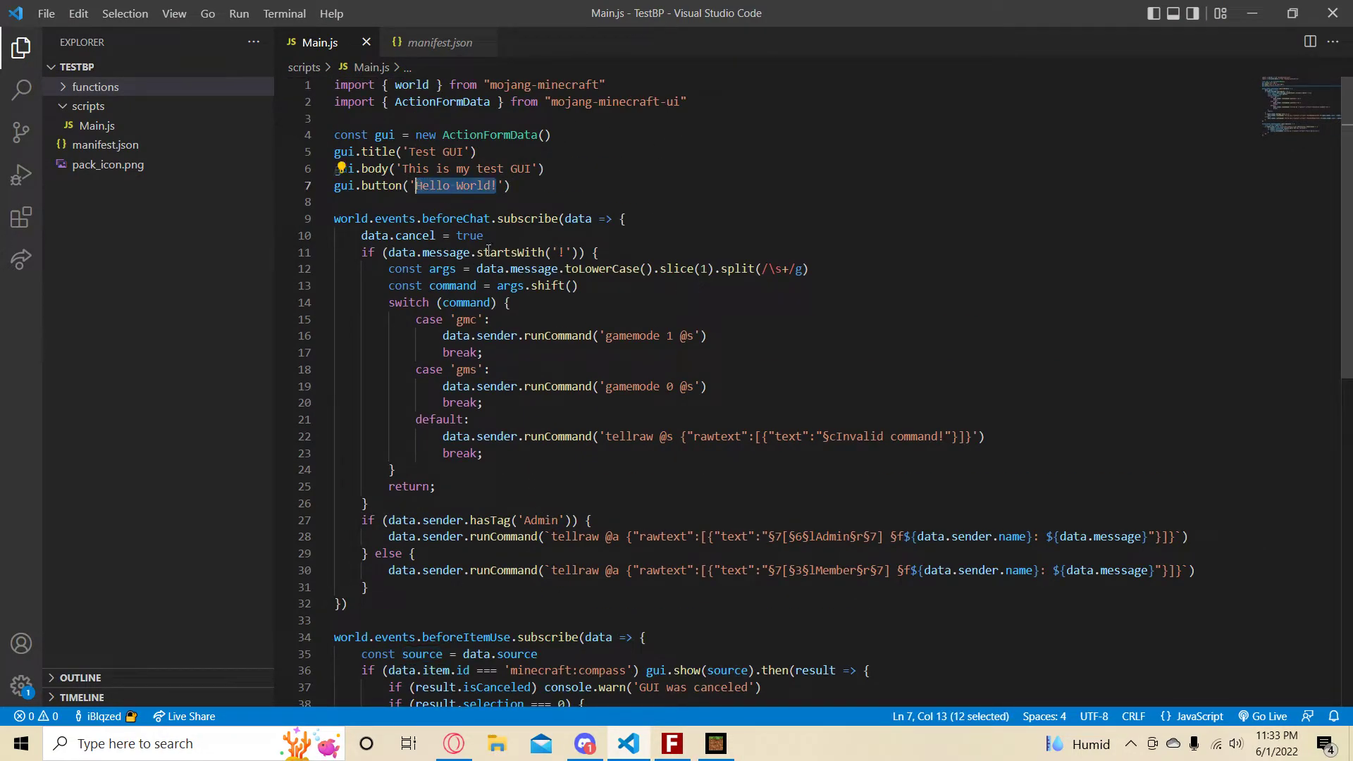
pyautogui.write('GMC')
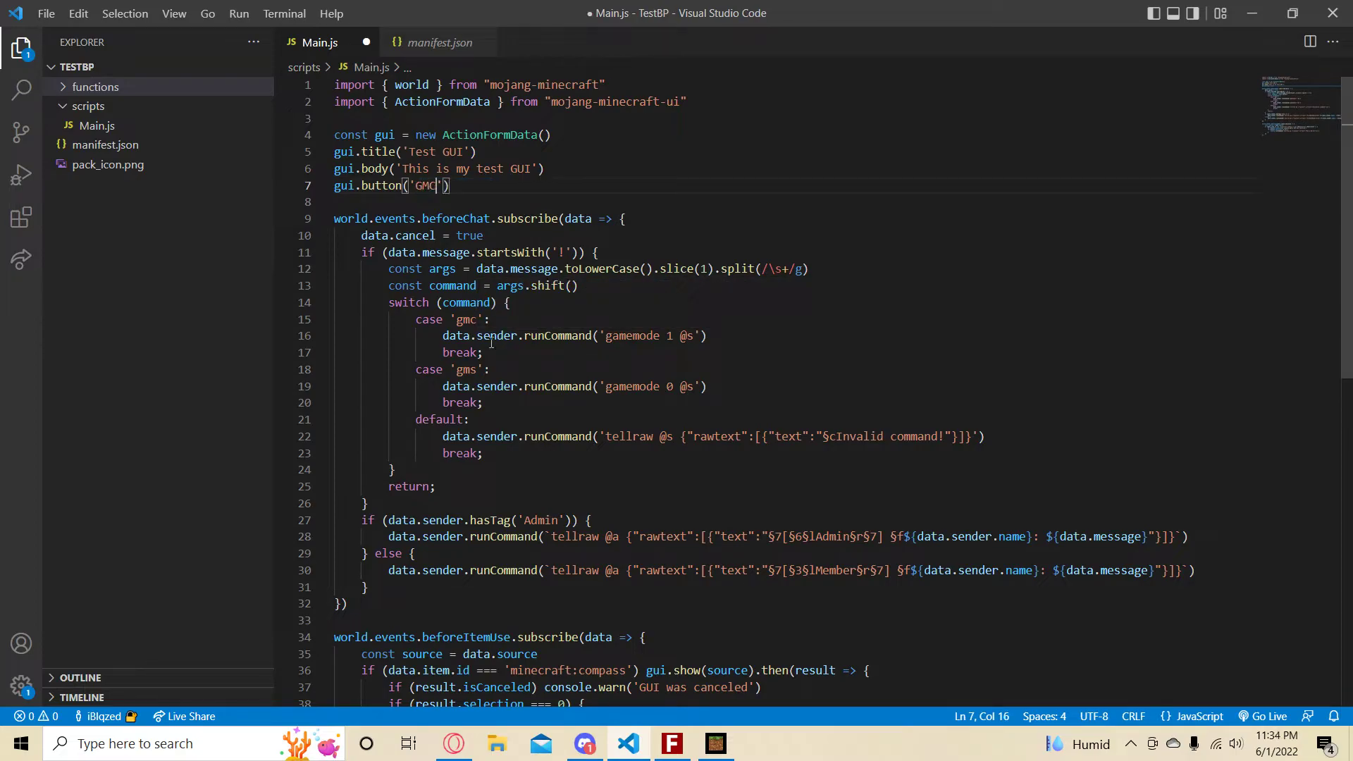
pyautogui.scroll(-3)
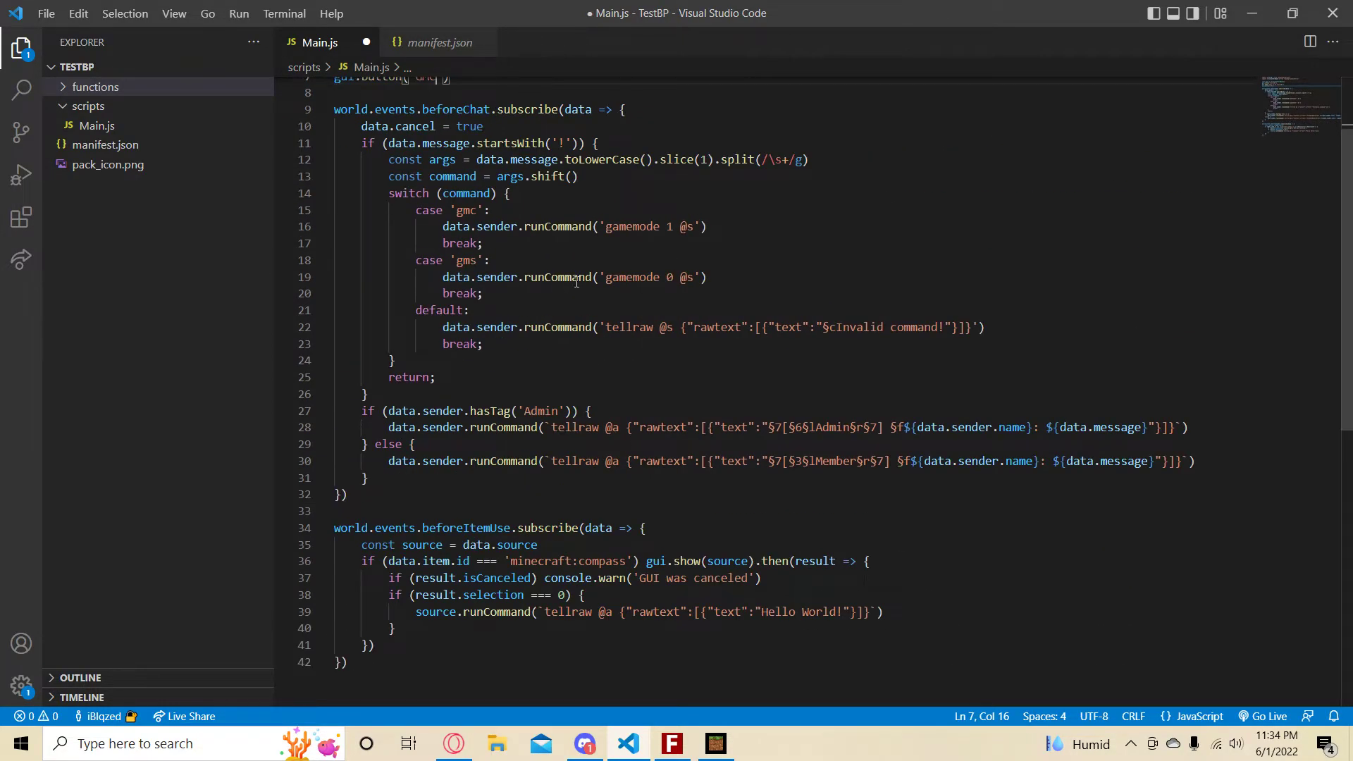
pyautogui.moveTo(518, 226); pyautogui.dragTo(706, 226)
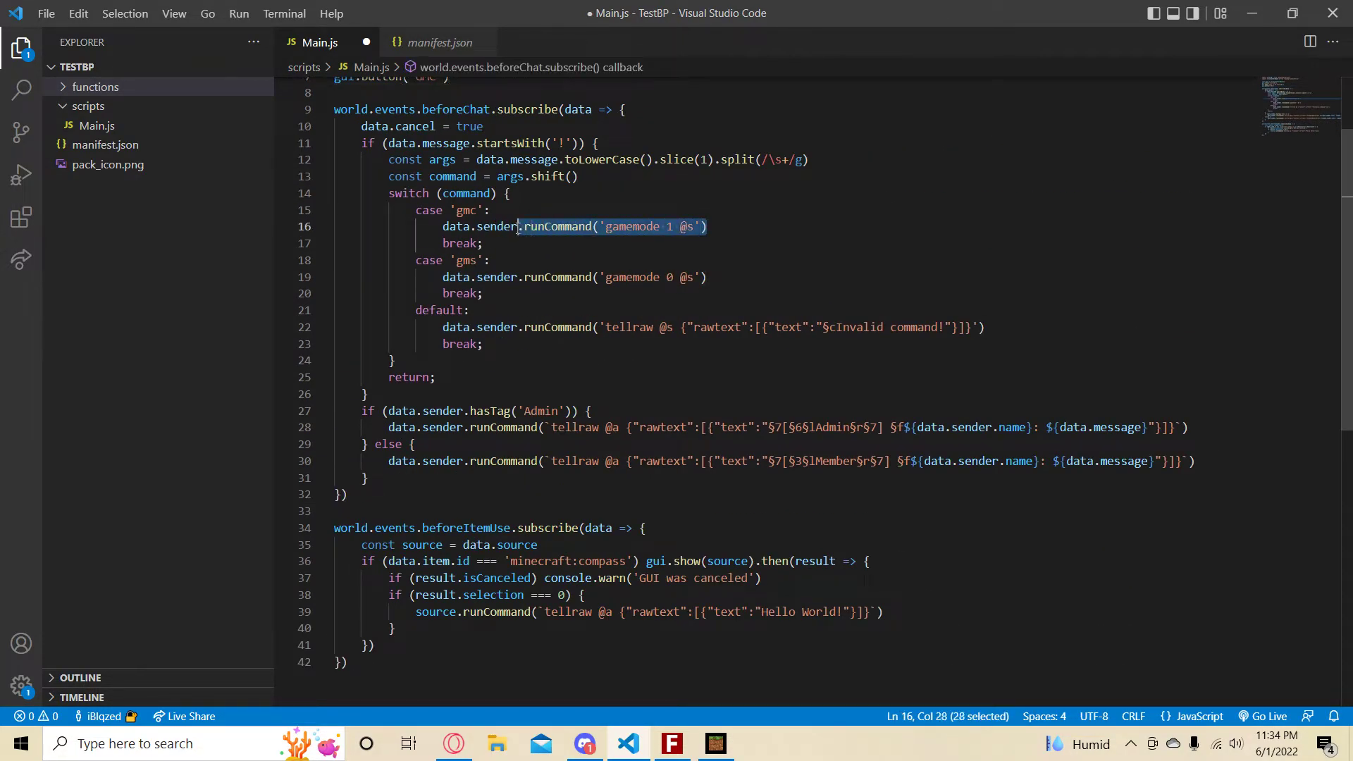
pyautogui.scroll(-3)
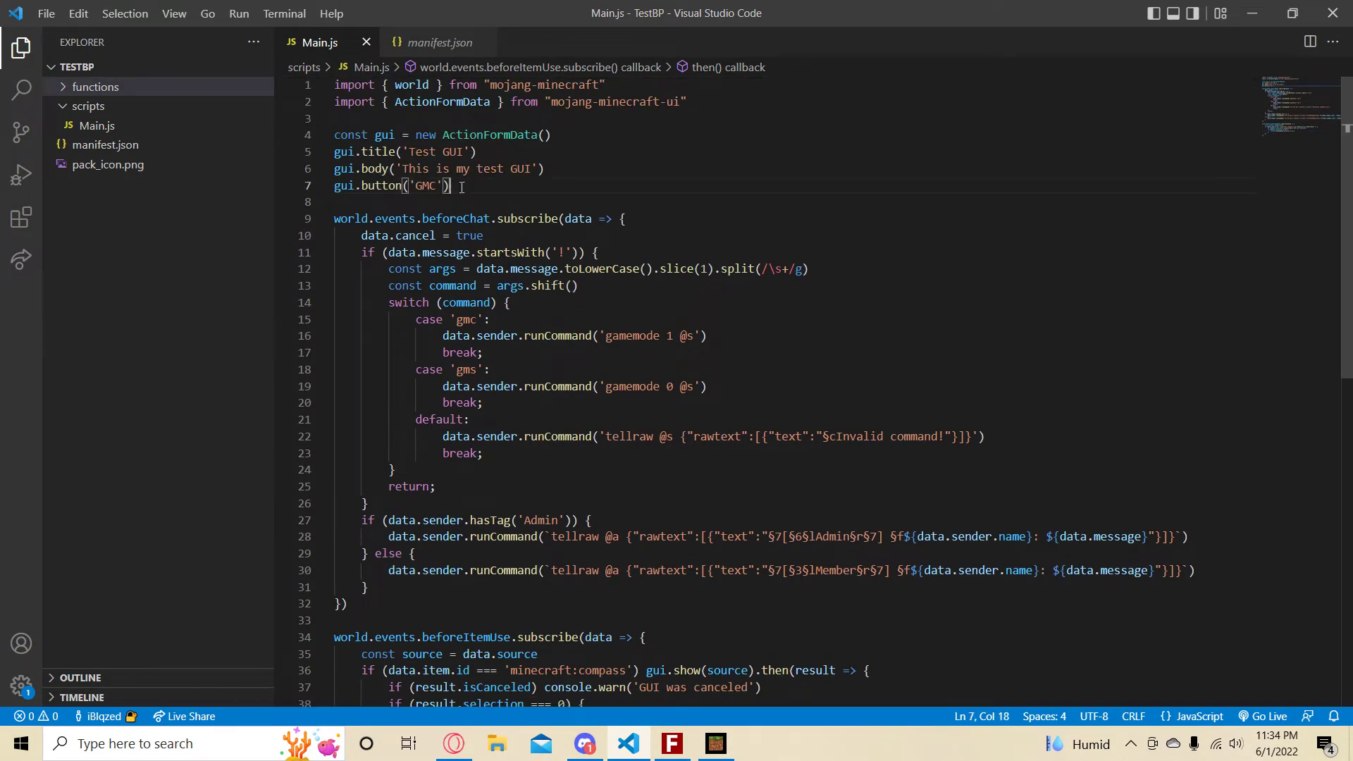
# Step: Add a GMS button, swap tellraw for gamemode 1 @s, and start if (result.selection === 1)
pyautogui.write("gui.button('")
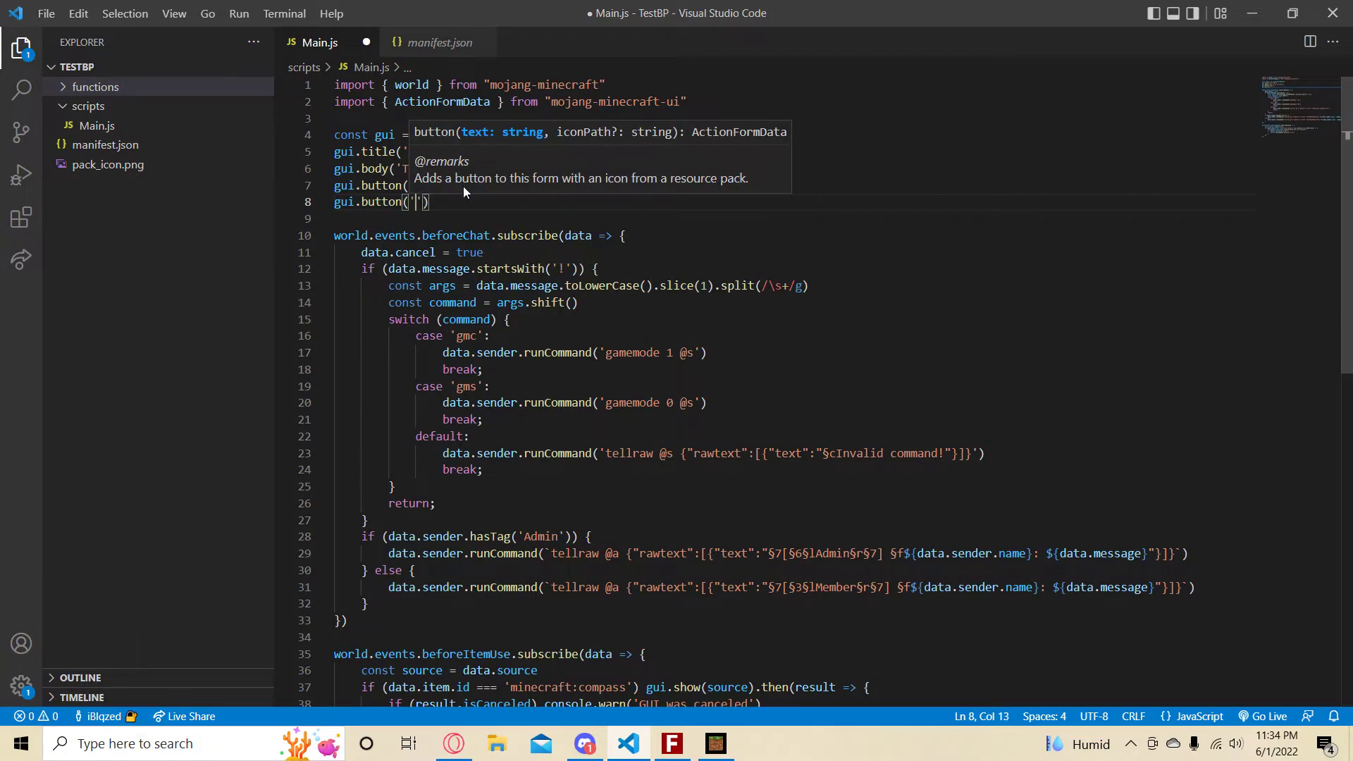
pyautogui.write('GMS')
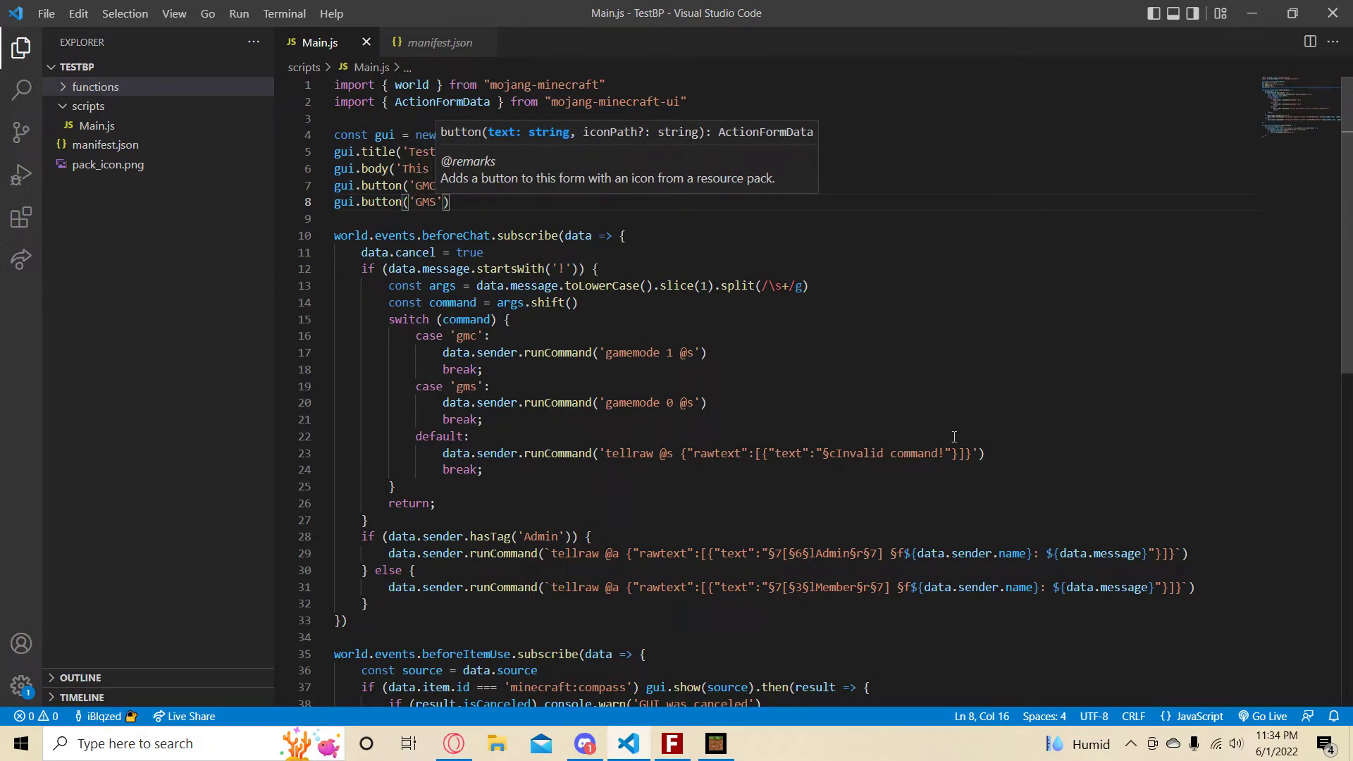
pyautogui.moveTo(513, 402); pyautogui.dragTo(707, 402)
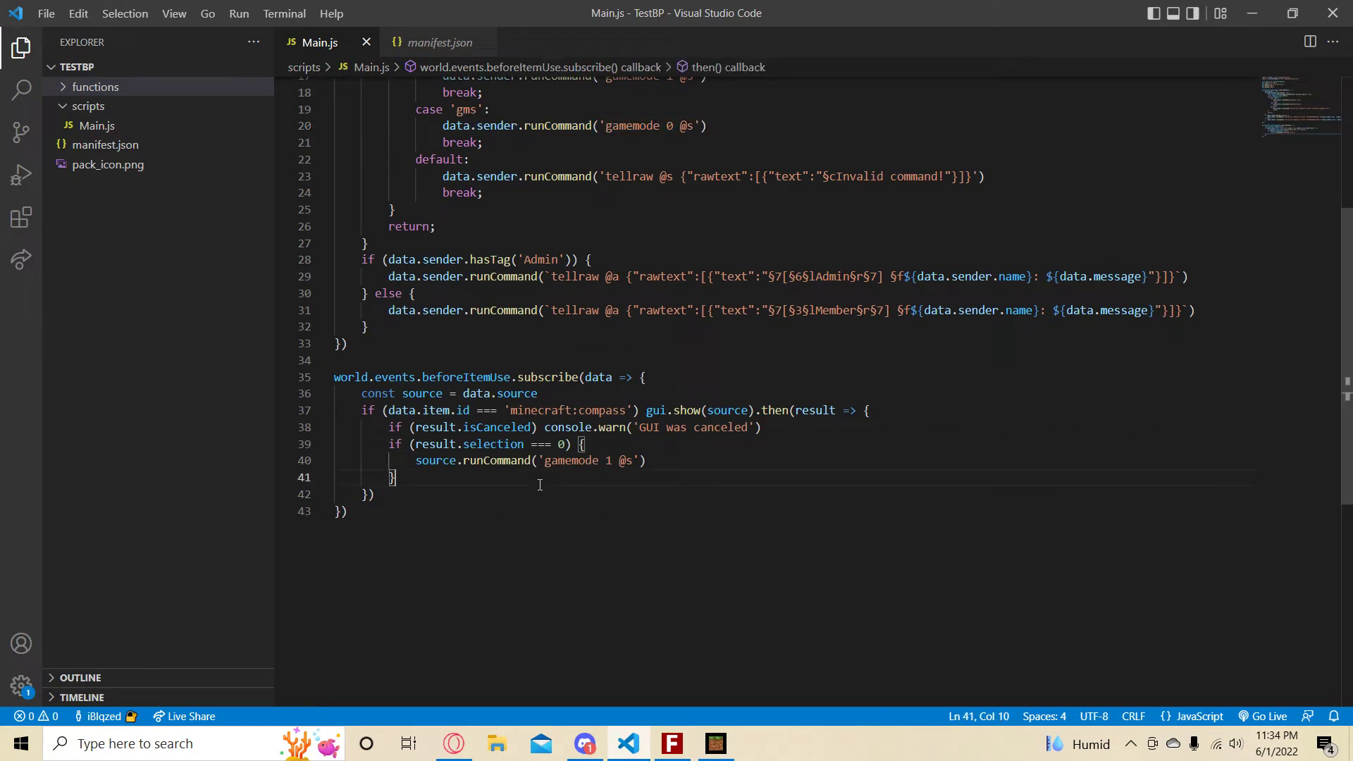
pyautogui.write('if (result.s')
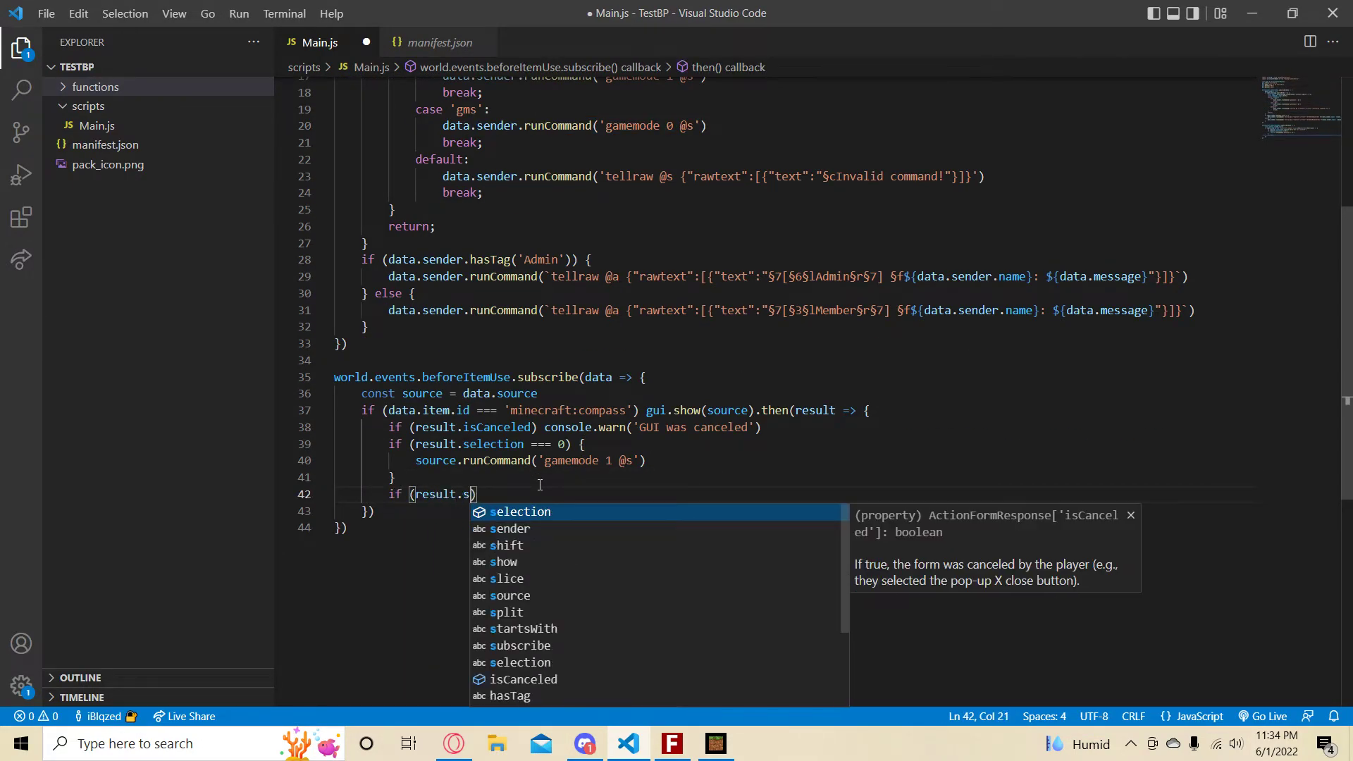
pyautogui.write('election === 1')
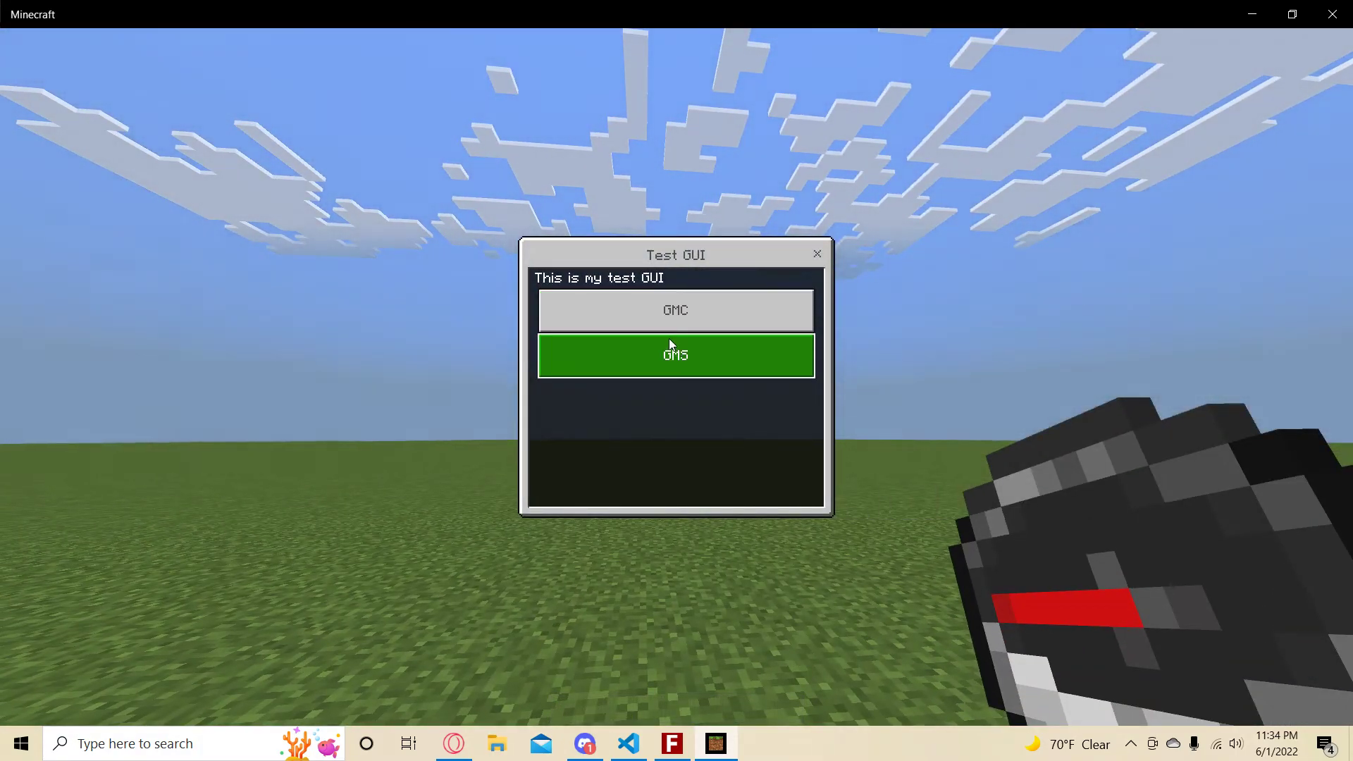
# Step: Choose GMS in the Test GUI to switch to Survival, then return to the browser documentation
pyautogui.click(676, 355)
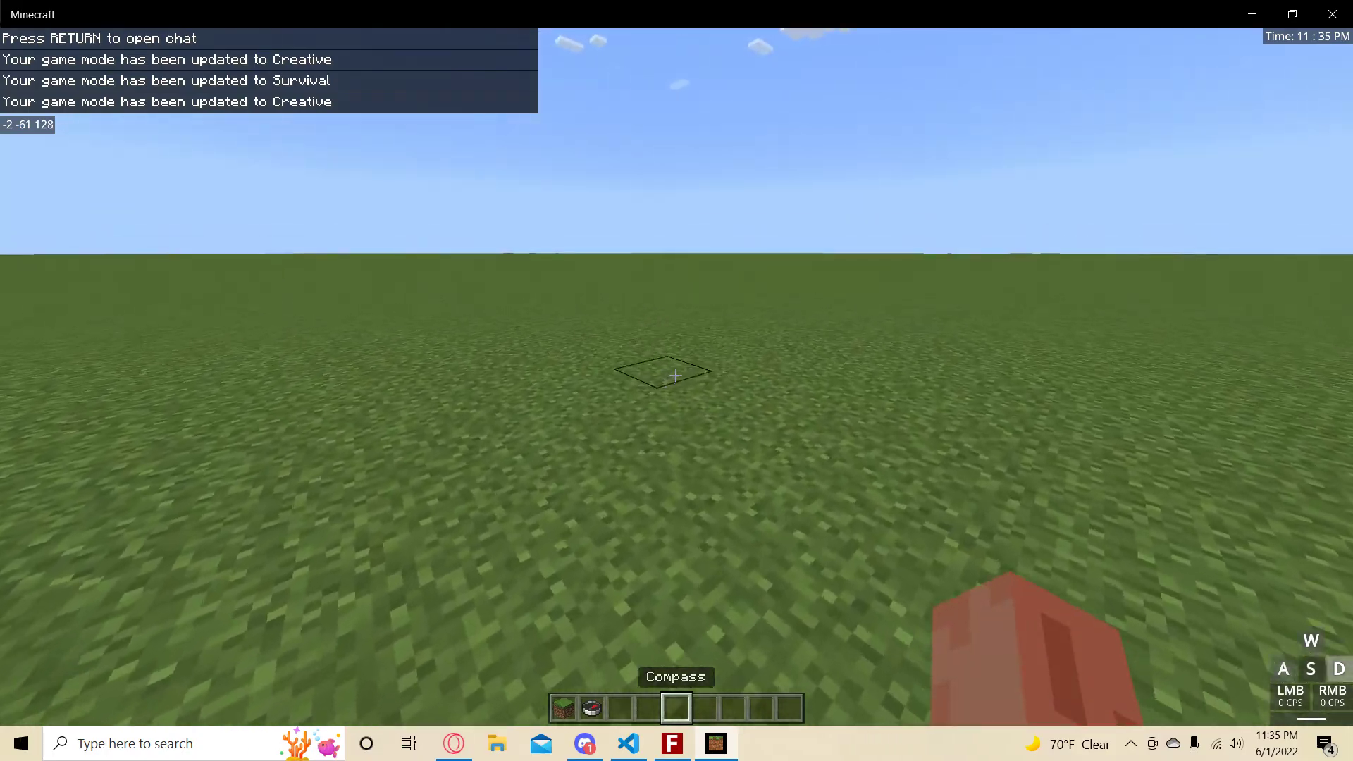
pyautogui.press('w')
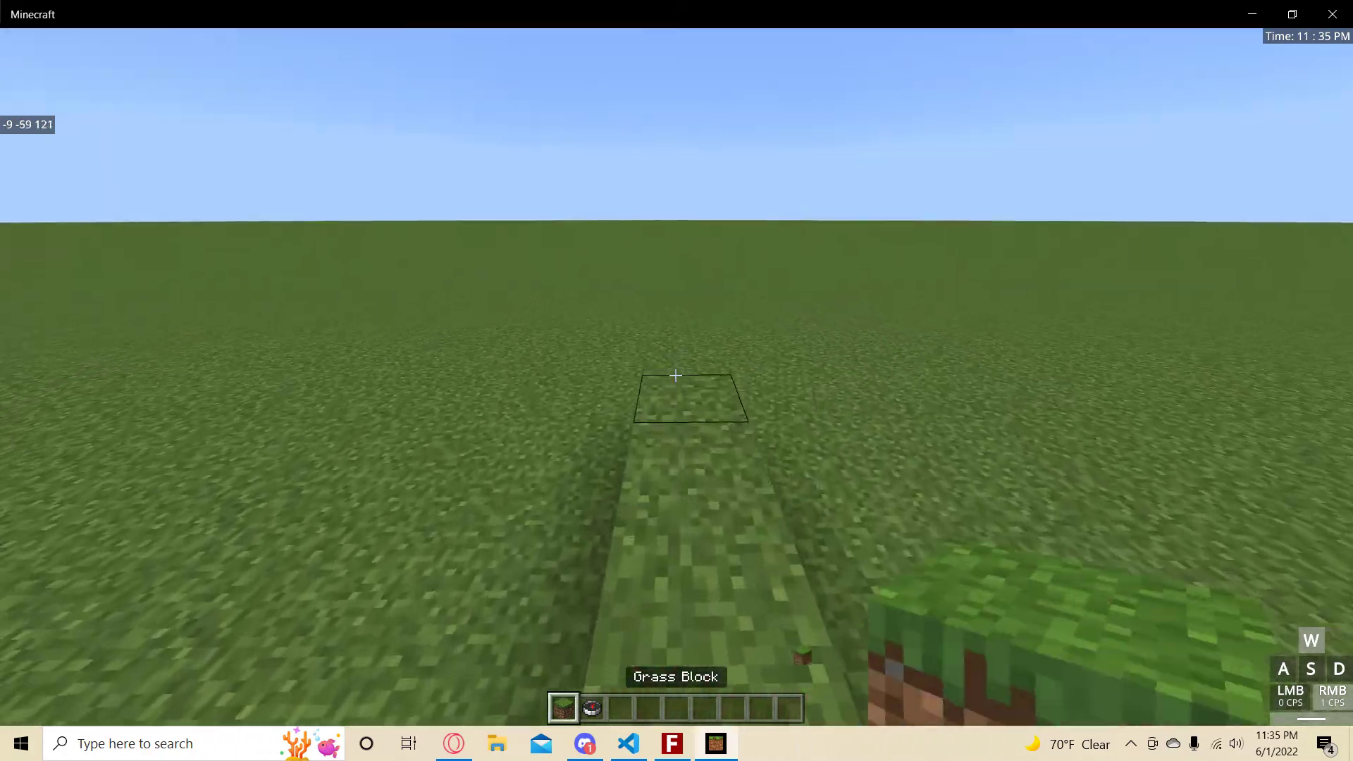
pyautogui.press('w')
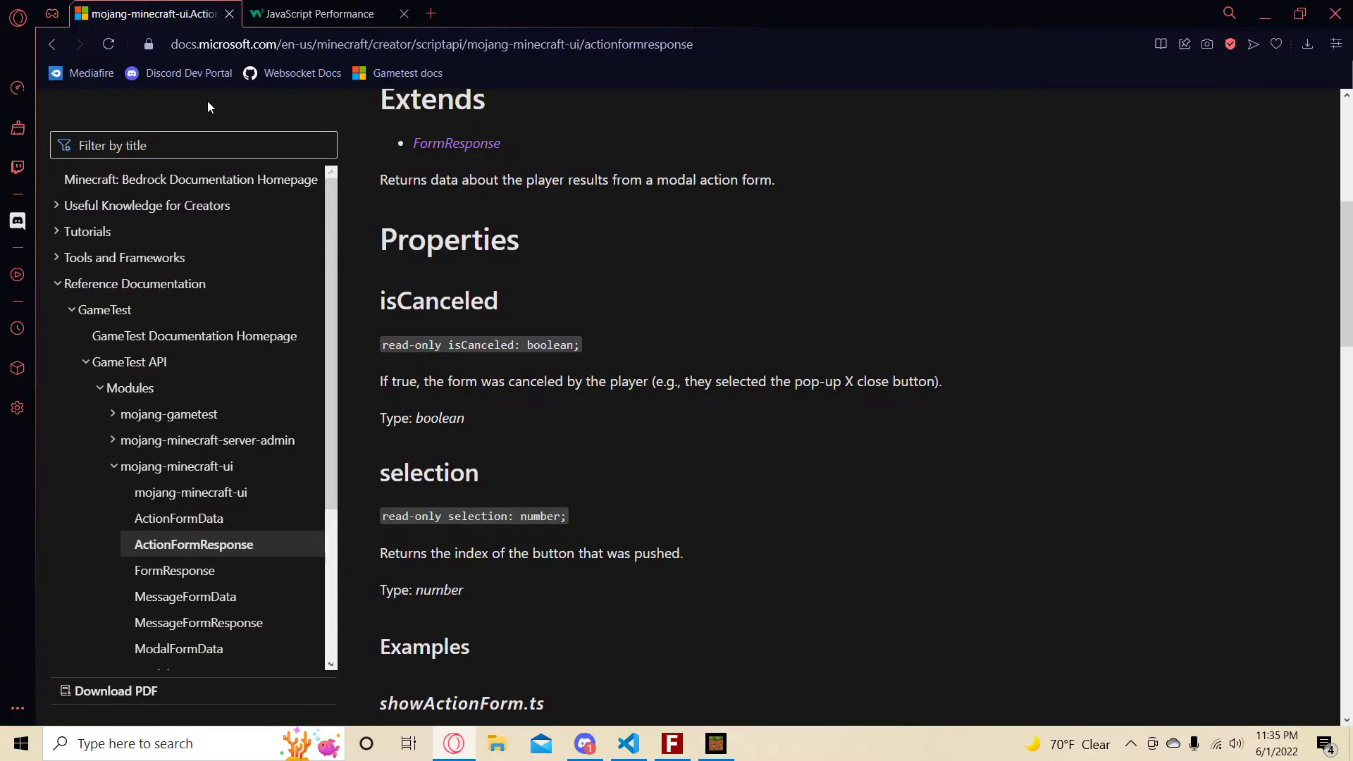
# Step: Select the address of the ActionFormResponse documentation page in the browser
pyautogui.click(431, 44)
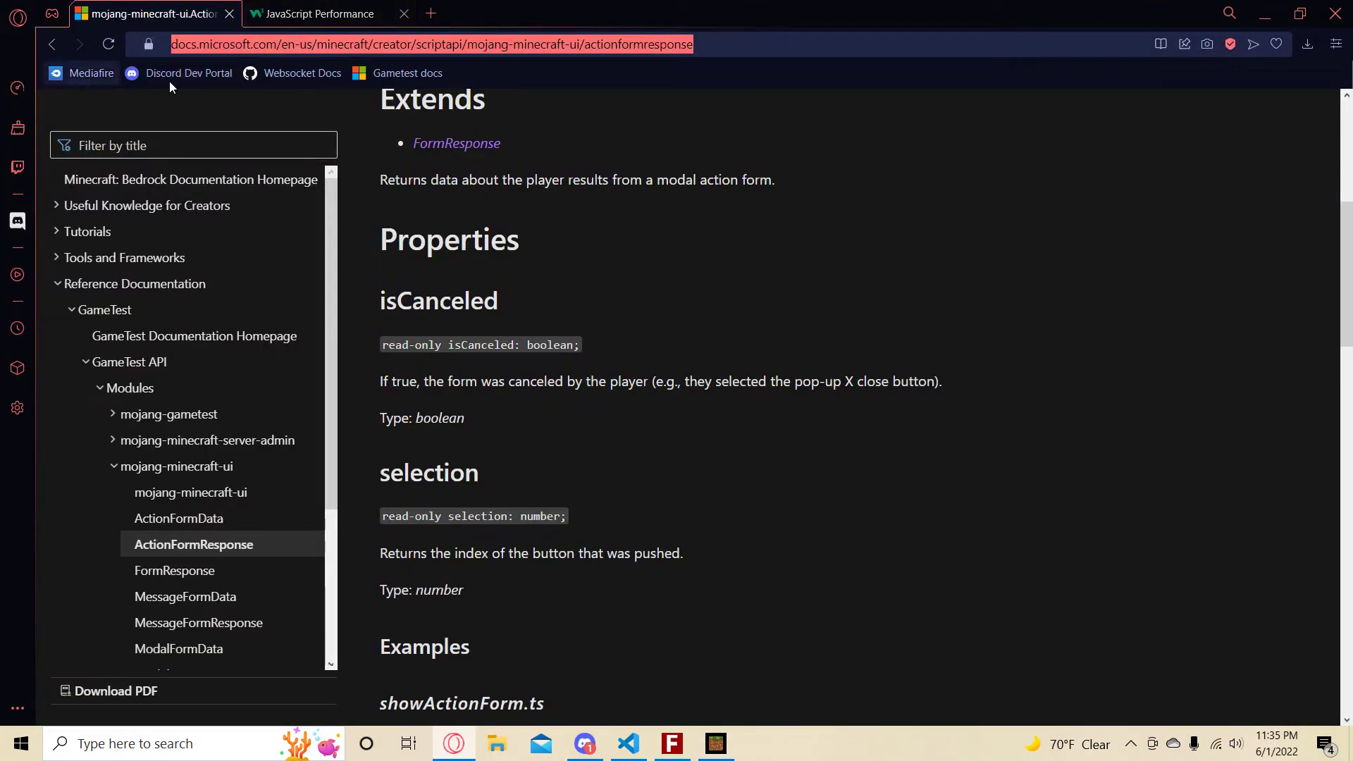
pyautogui.moveTo(781, 177)
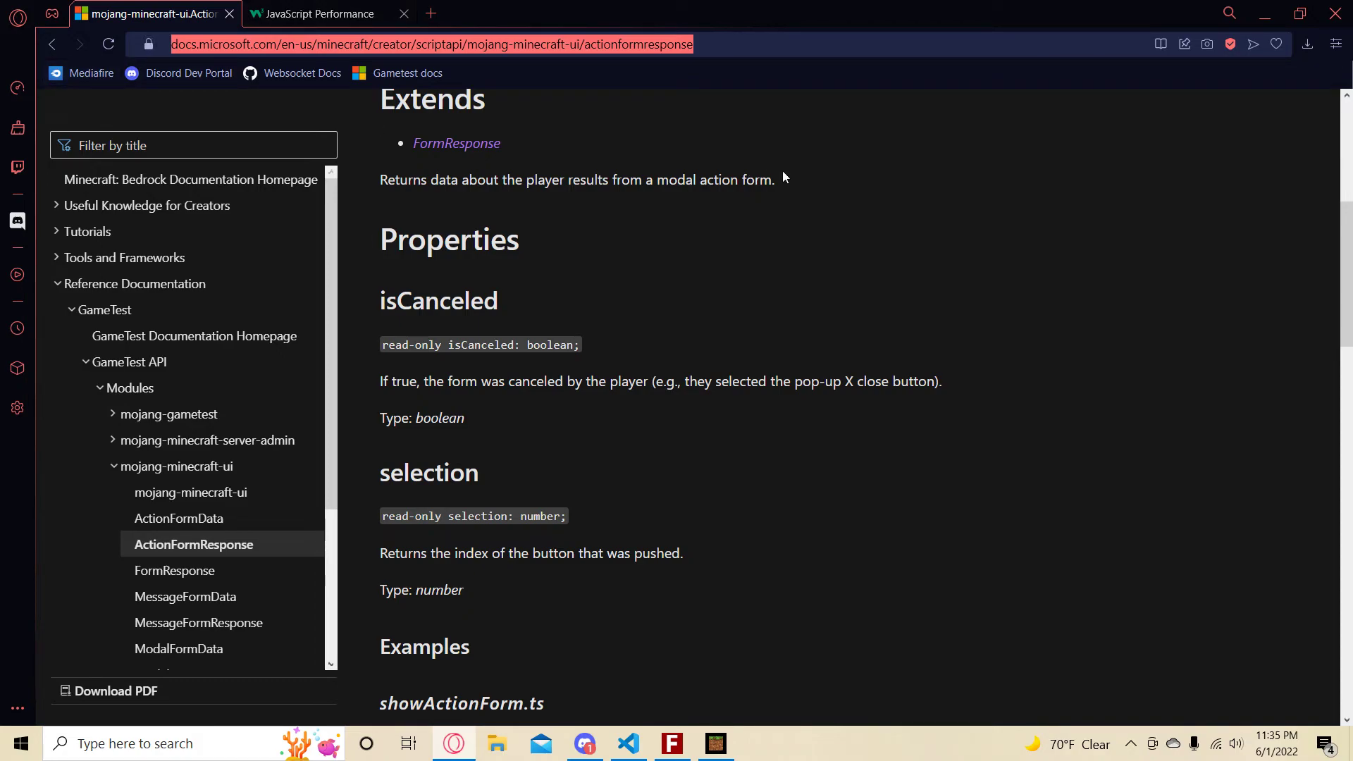